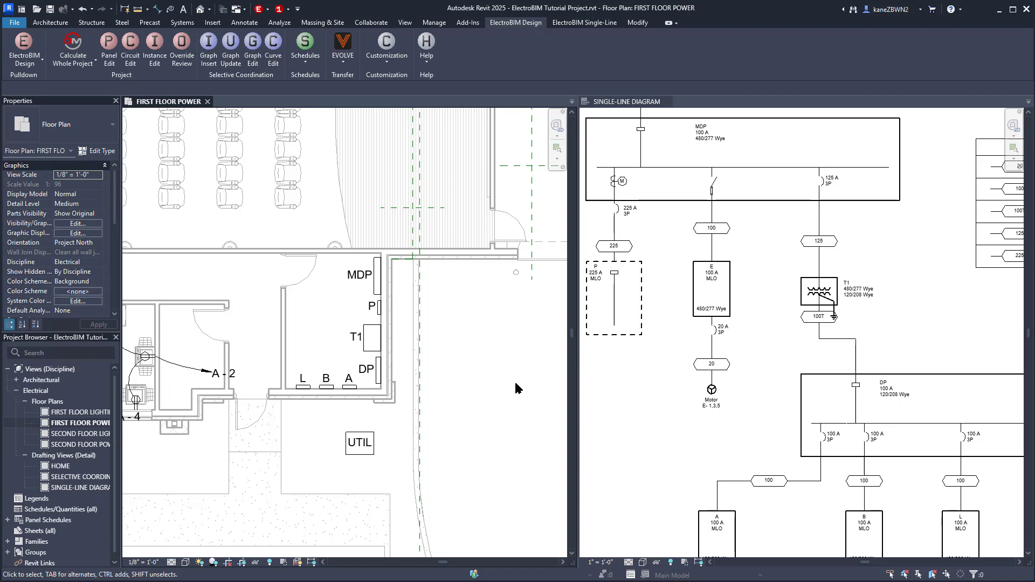
Step: Review the UTIL transformer's settings, feeder, fault and arc-flash sections in Panel Edit
left_click(359, 442)
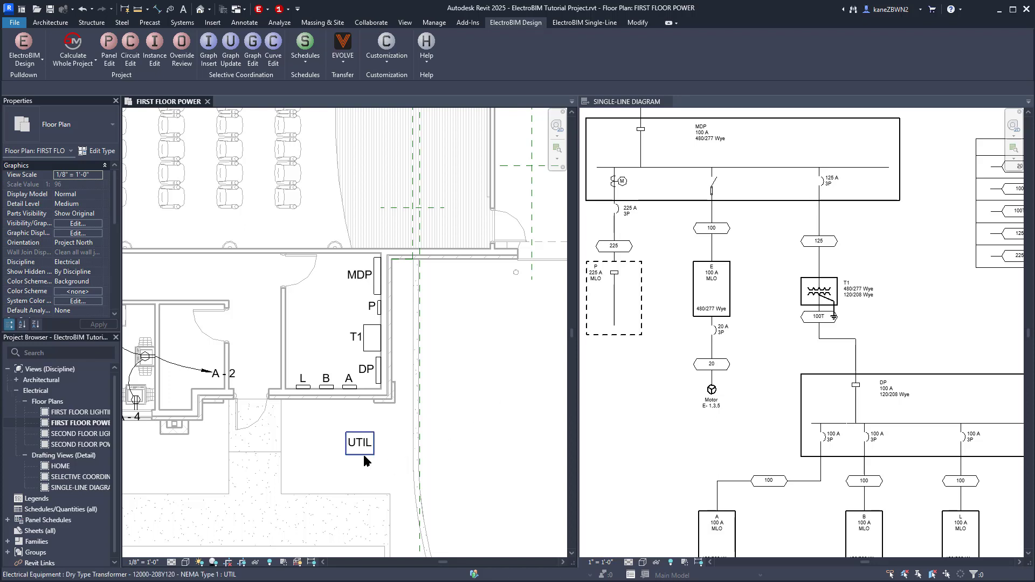
left_click(359, 442)
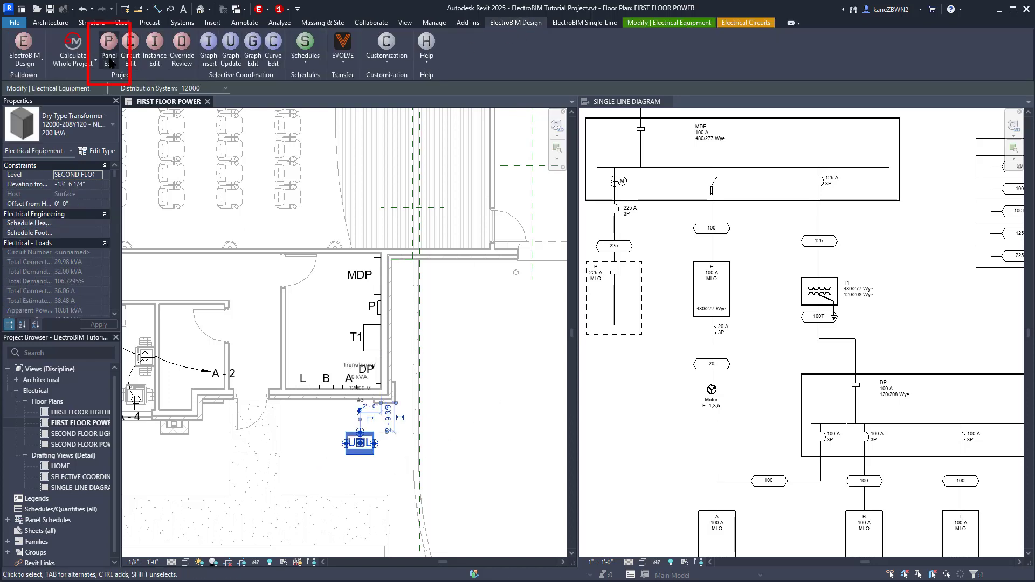
left_click(108, 49)
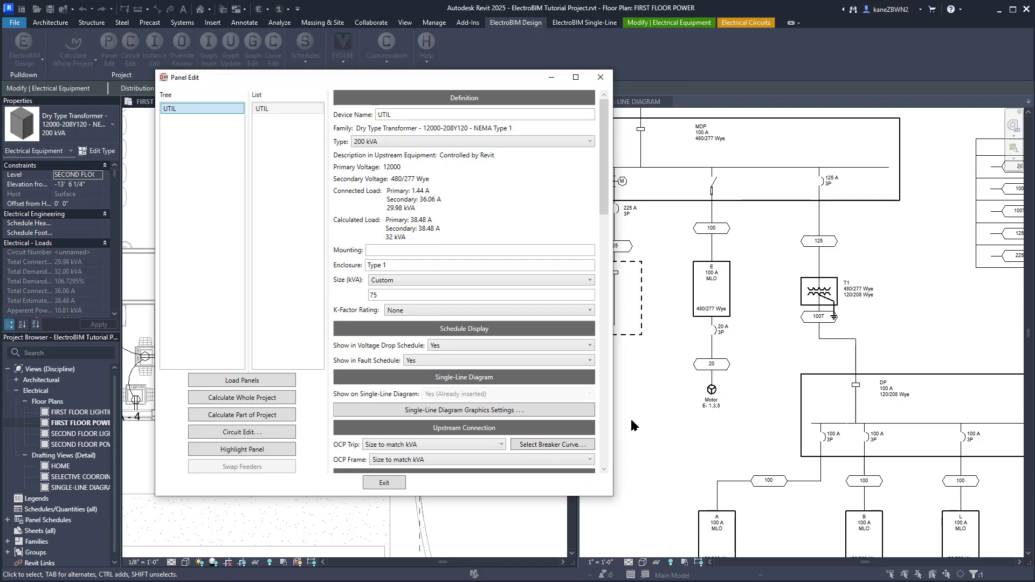
scroll("down", 3)
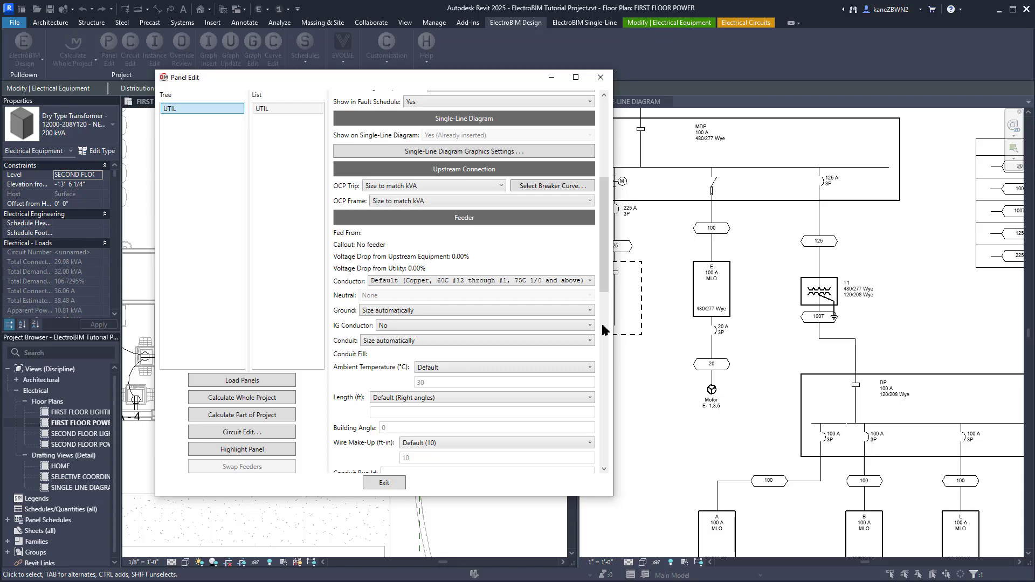
scroll("down", 3)
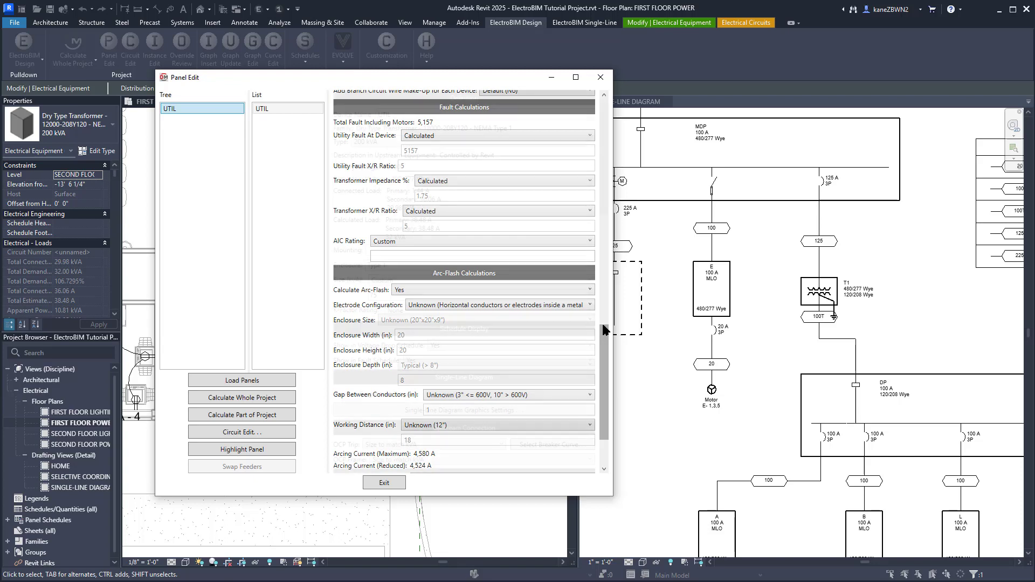
scroll("up", 3)
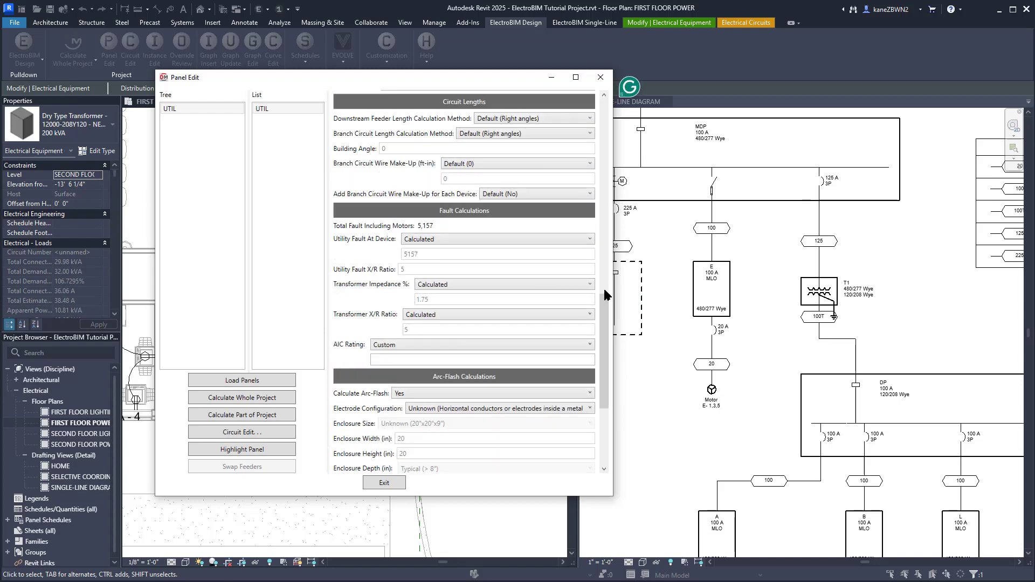
Step: Set Utility Fault At Device to Fixed with a value of 55000
scroll("down", 3)
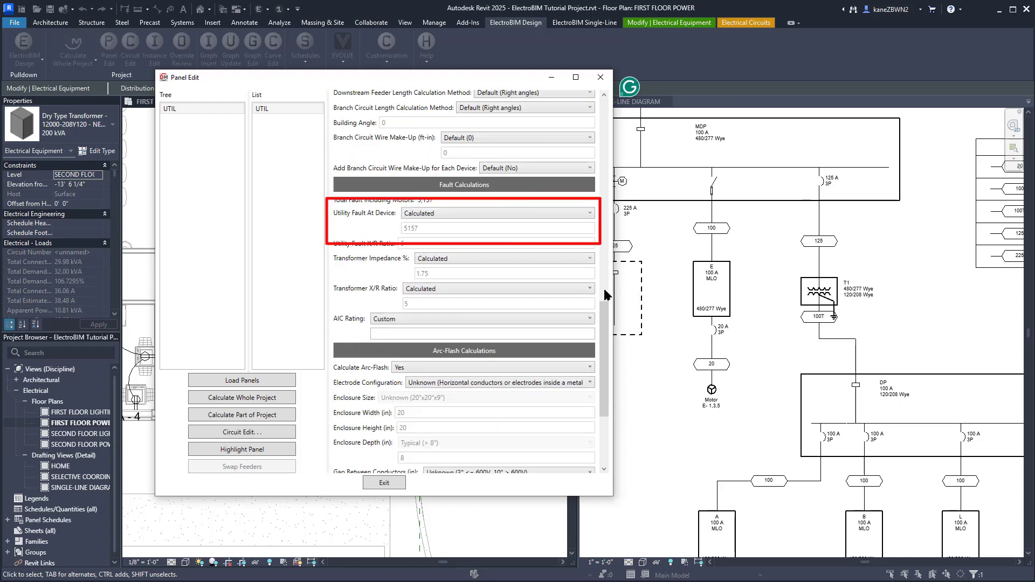
left_click(587, 213)
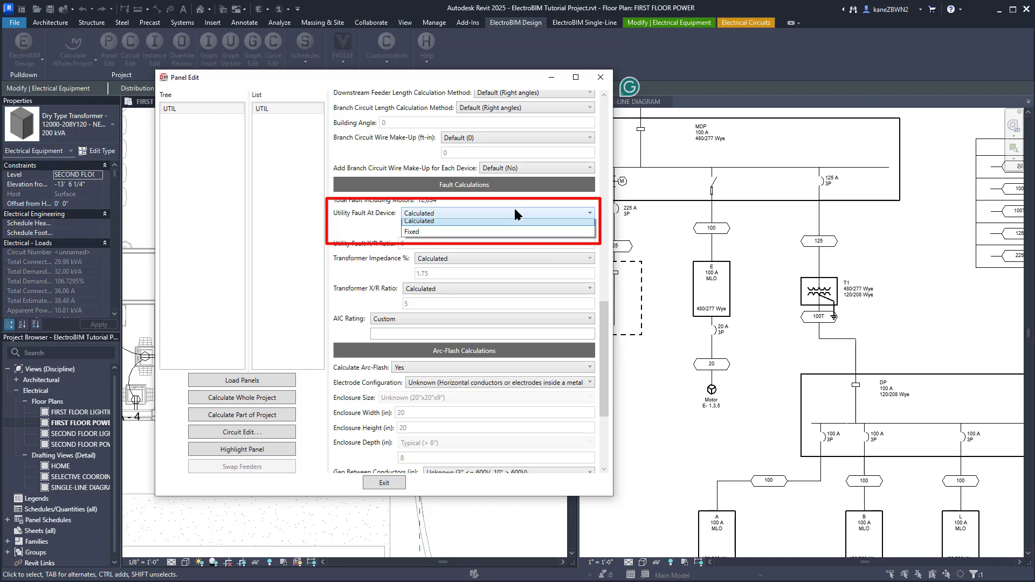
left_click(411, 232)
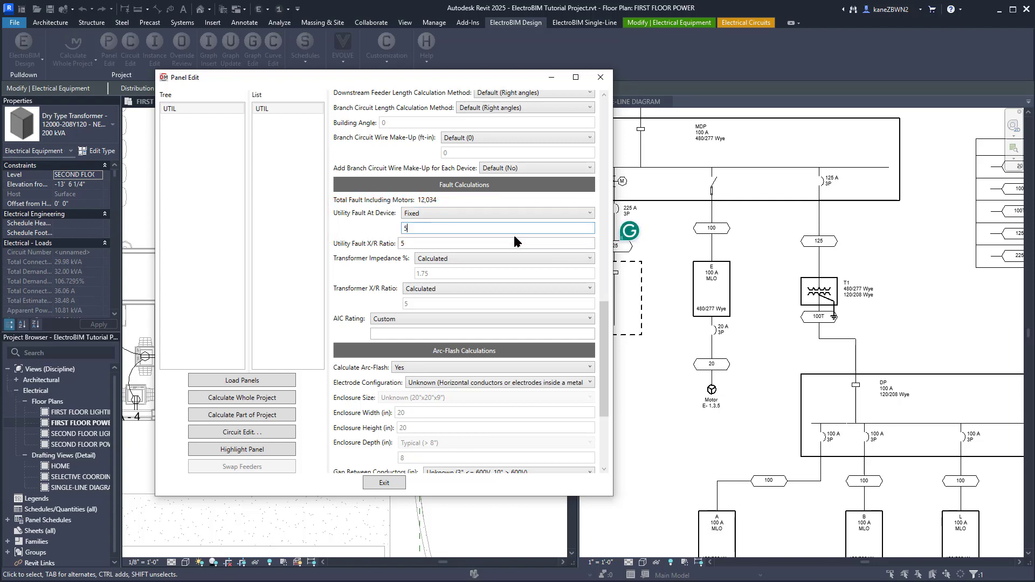
type("55000")
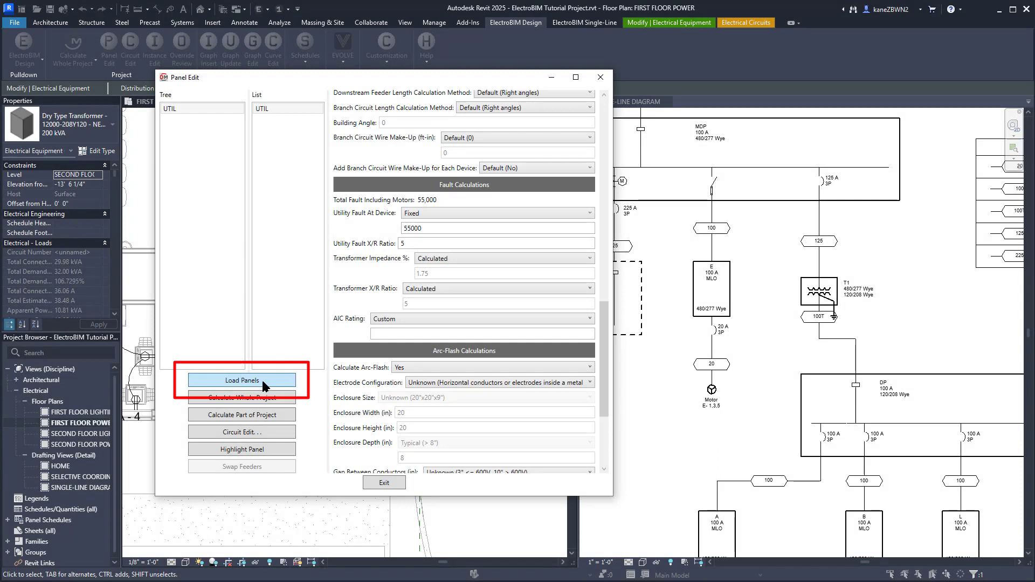
Step: Load all panels and set the MDP bus size to 400
left_click(241, 381)
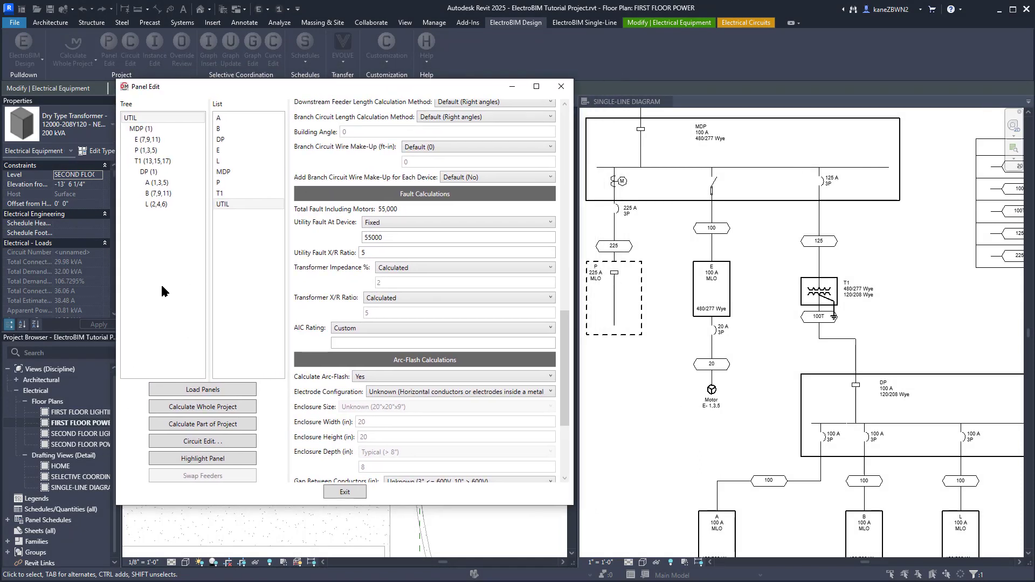
left_click(147, 149)
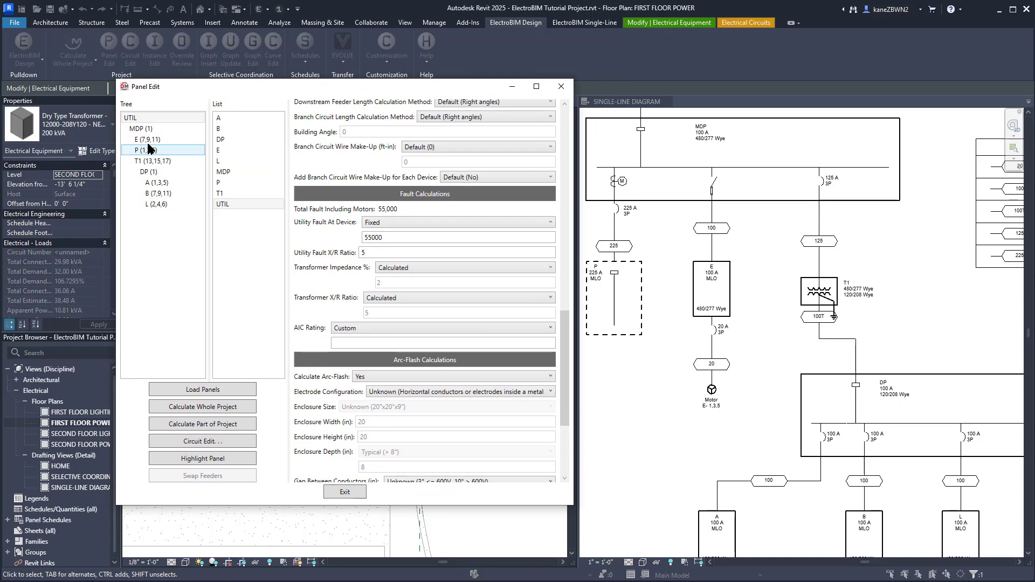
left_click(140, 128)
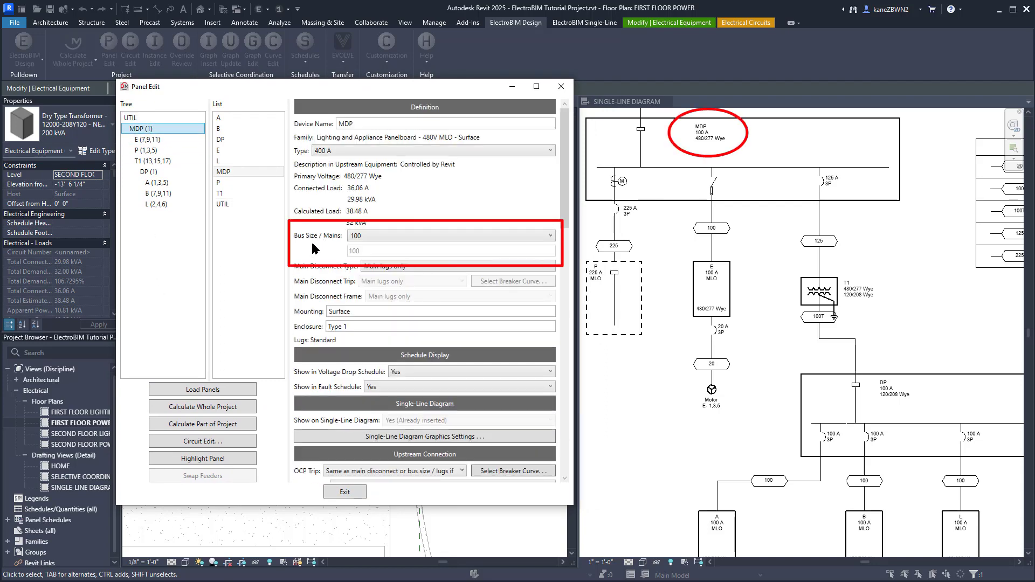
left_click(549, 235)
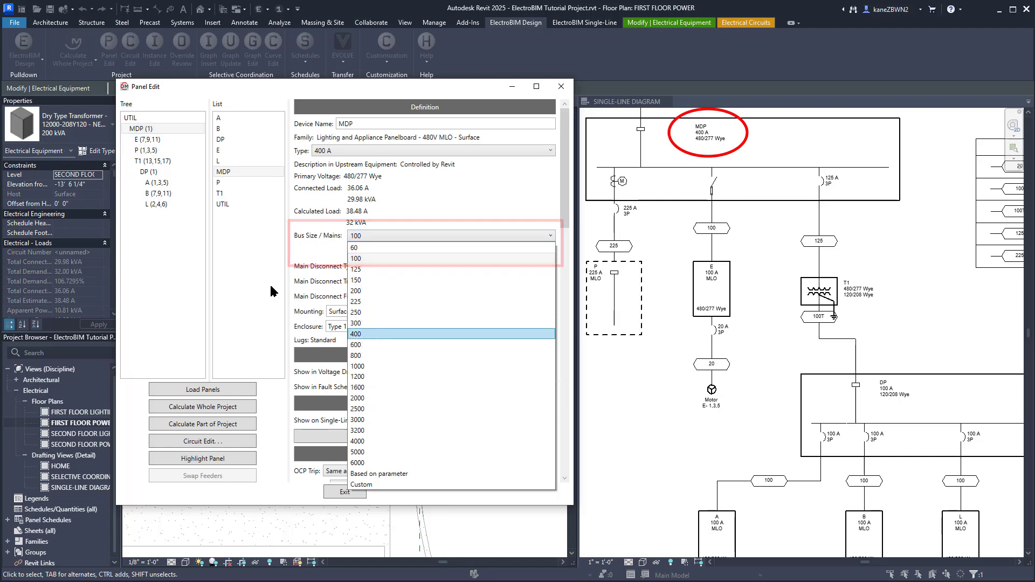
left_click(355, 333)
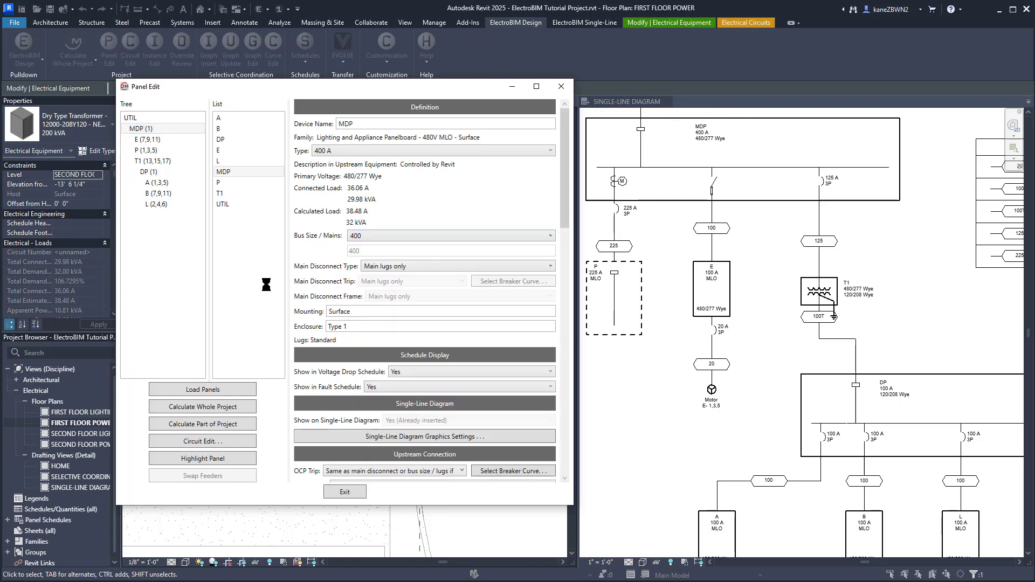
Step: Set the DP bus size to 300
left_click(149, 172)
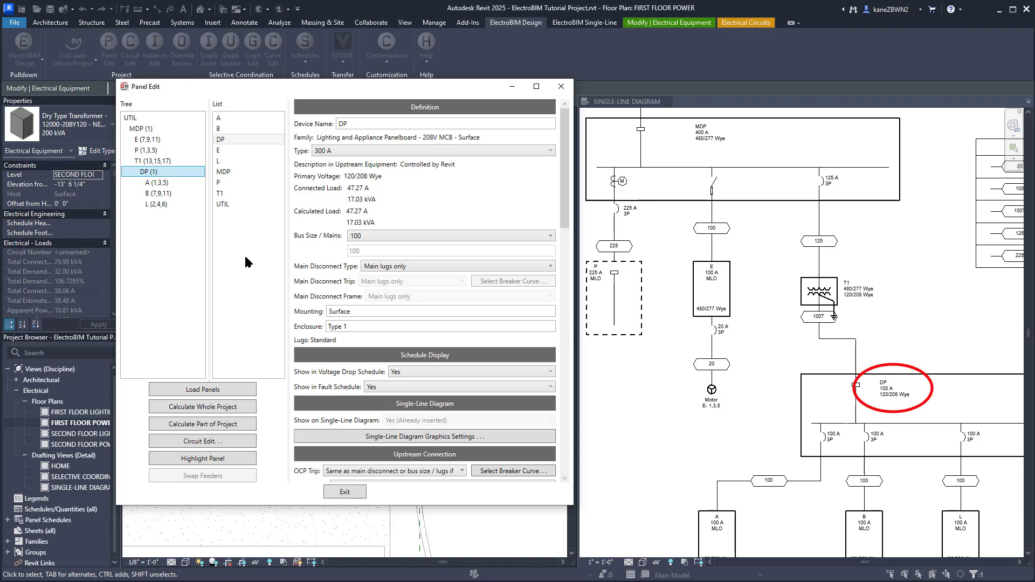
left_click(548, 236)
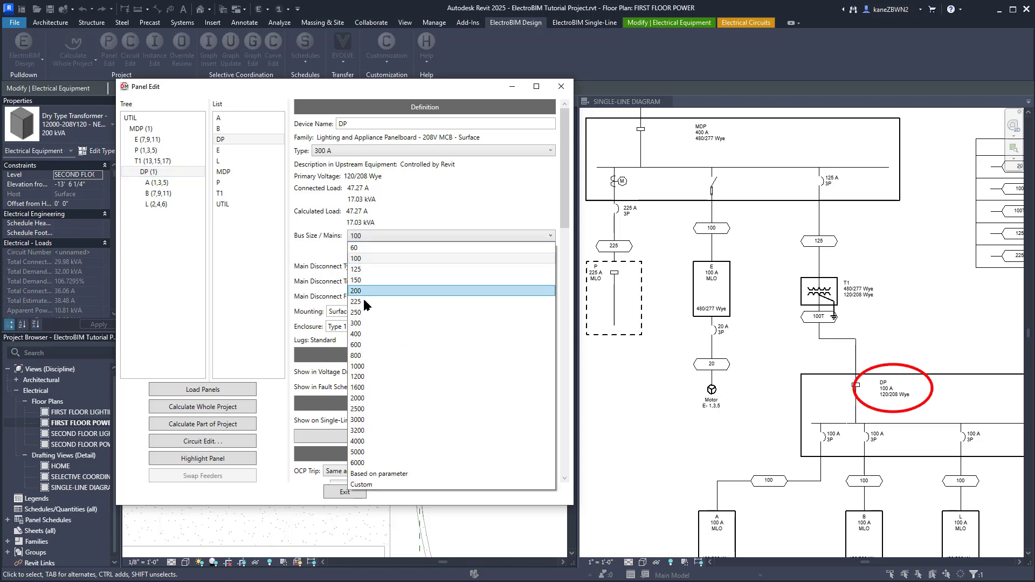
left_click(357, 323)
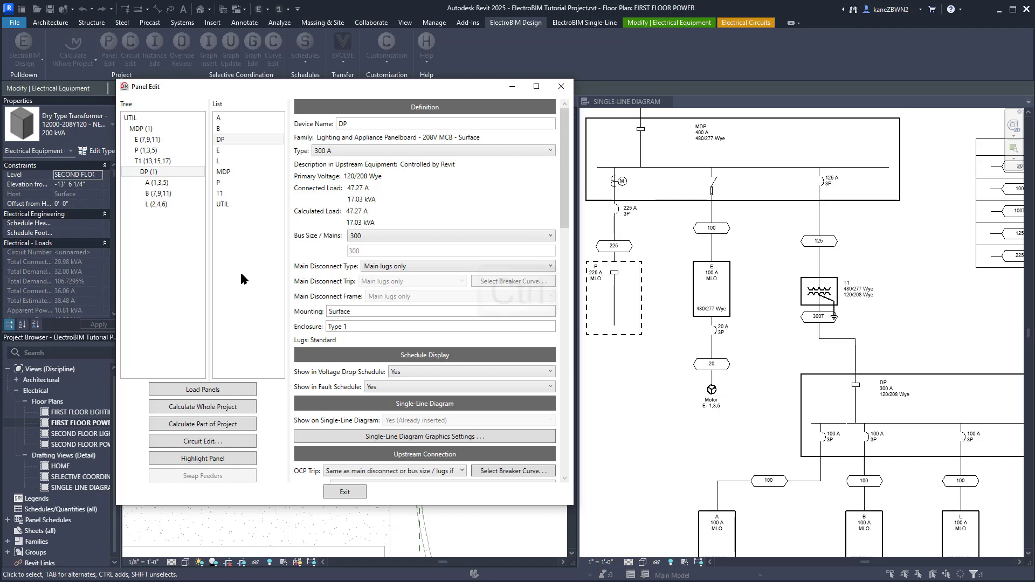
Step: Set Main Disconnect Type to Breaker for MDP and DP together, then exit Panel Edit
key("ctrl")
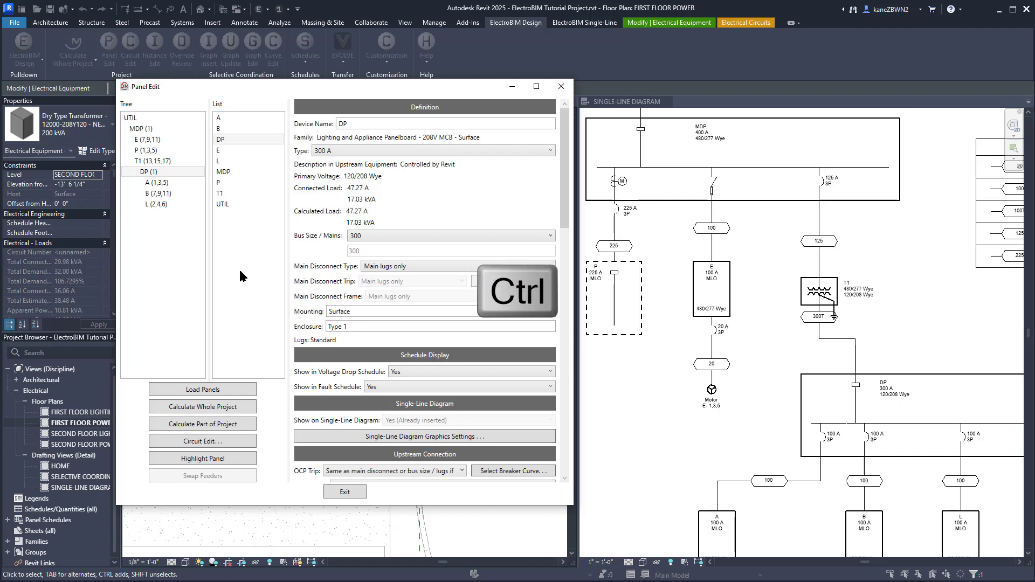
left_click(155, 128)
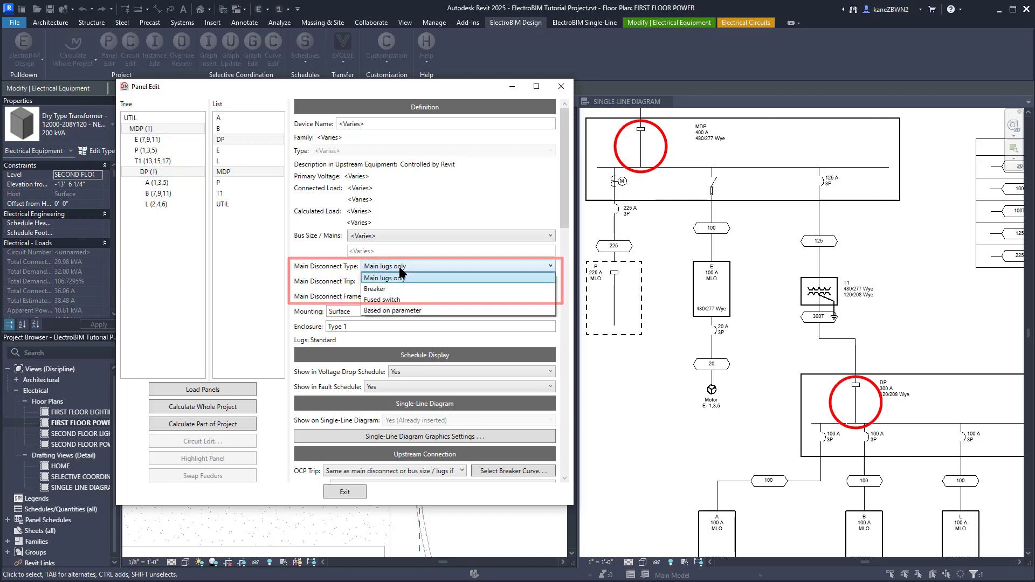
left_click(374, 289)
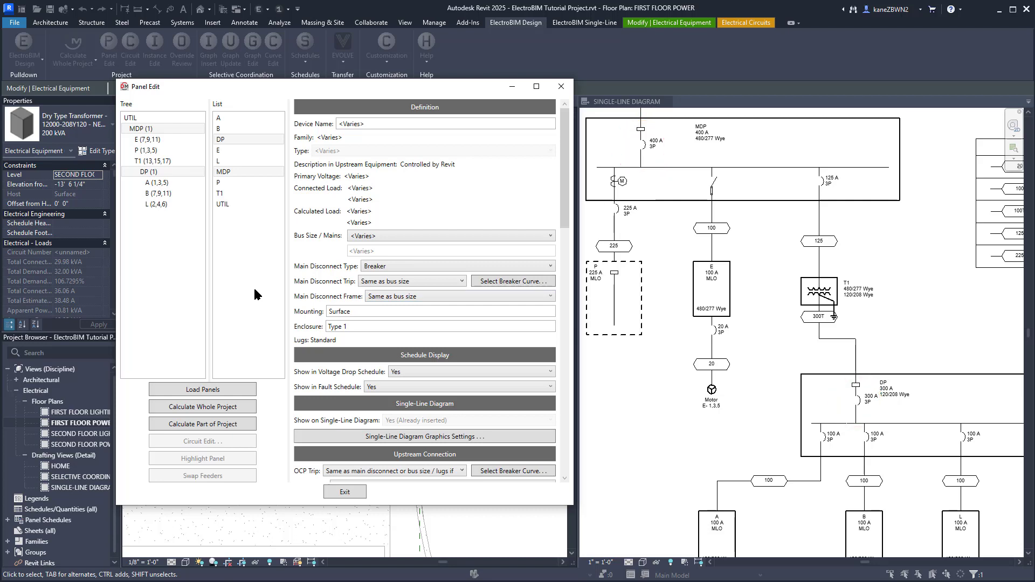
left_click(140, 128)
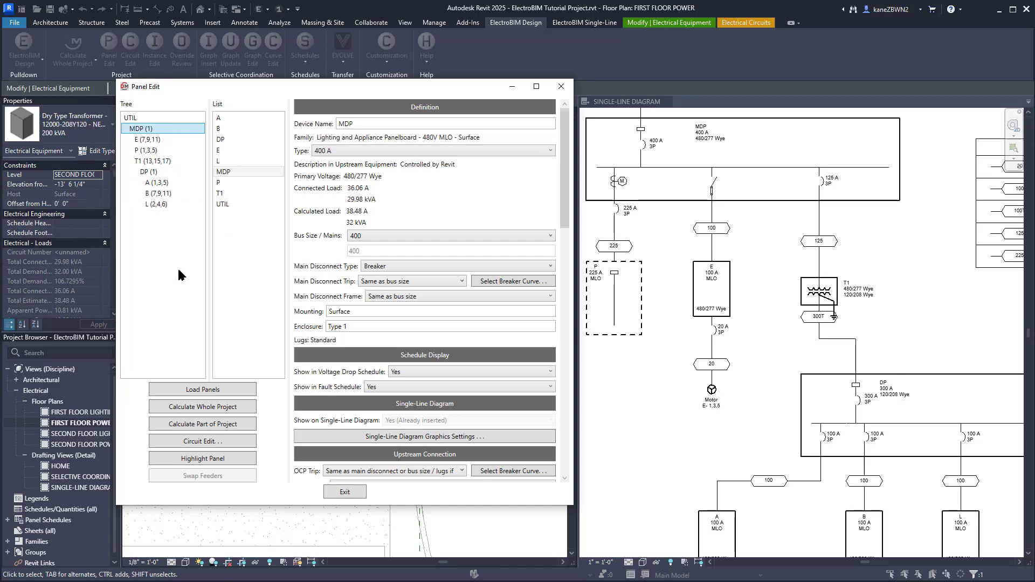
left_click(344, 492)
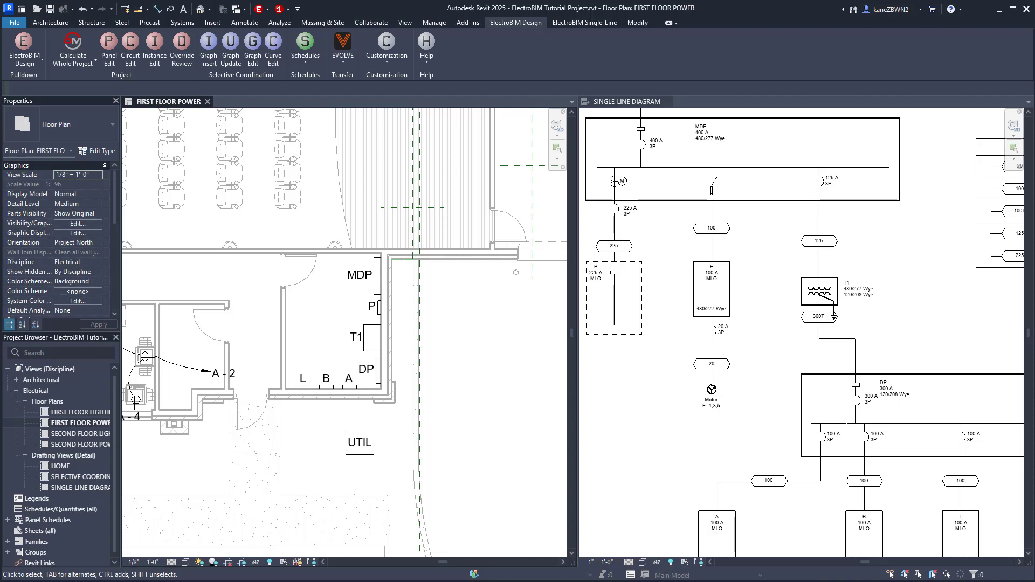
Step: Open the UTIL transformer's family in the Family Editor
left_click(359, 442)
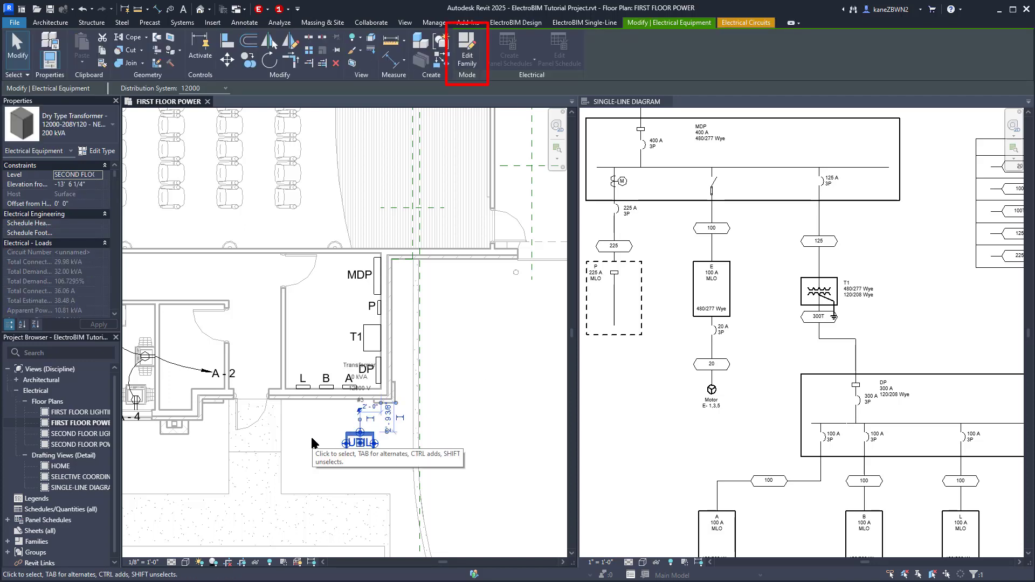
mouse_move(453, 160)
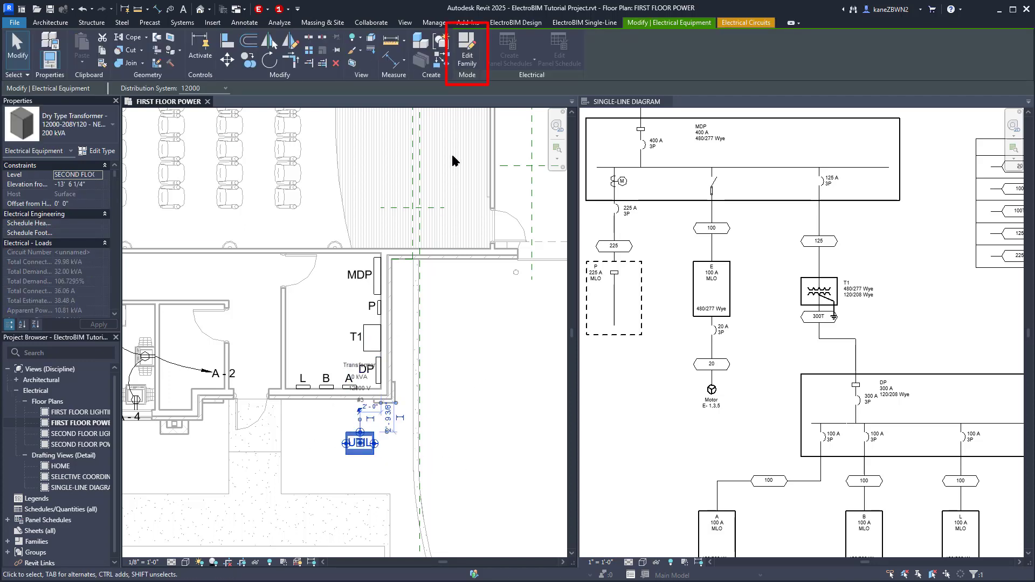
left_click(466, 53)
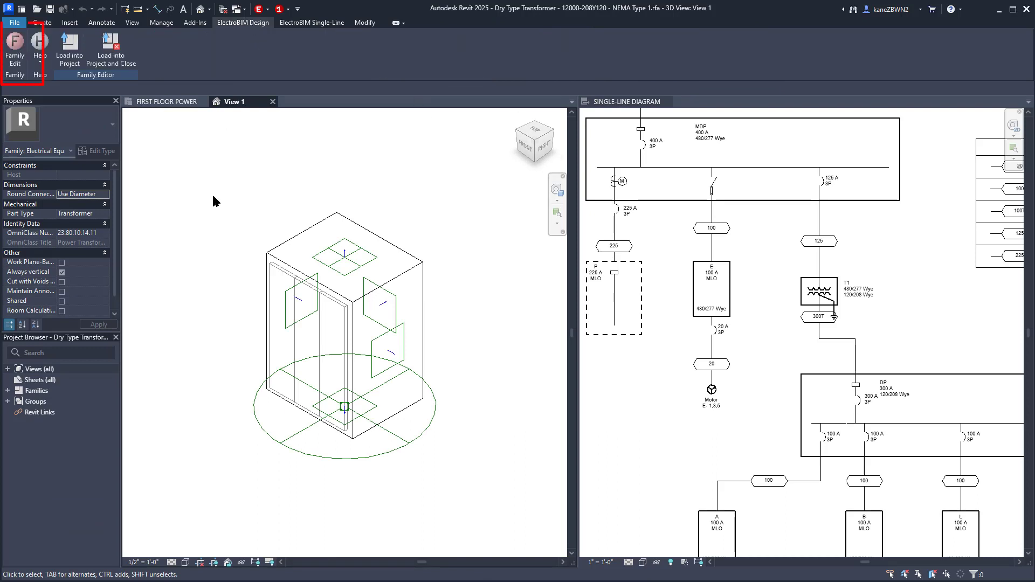
mouse_move(139, 178)
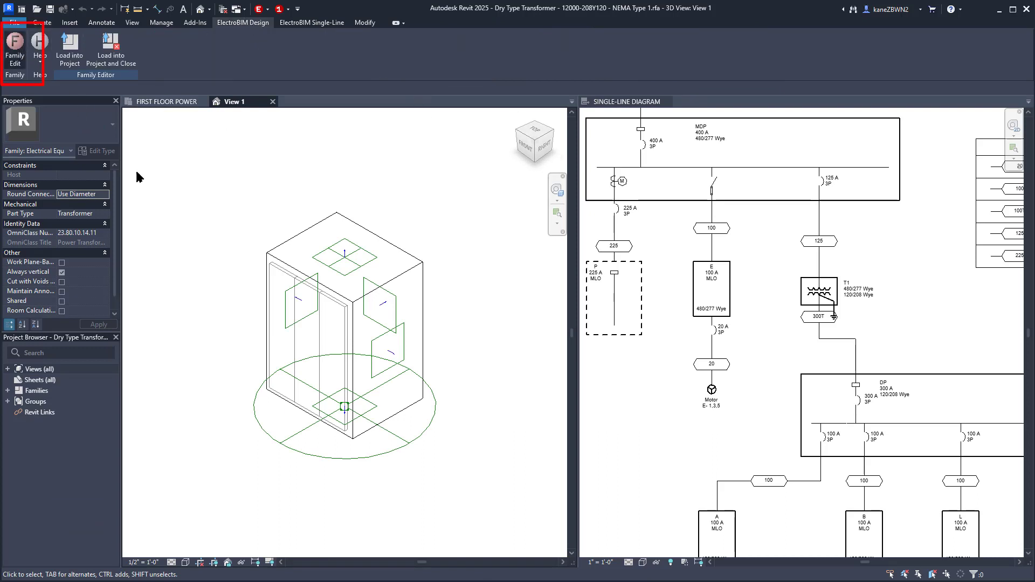
Step: Class the family as transformer distribution equipment, enable type overrides, and set size to 1000 kVA
left_click(14, 50)
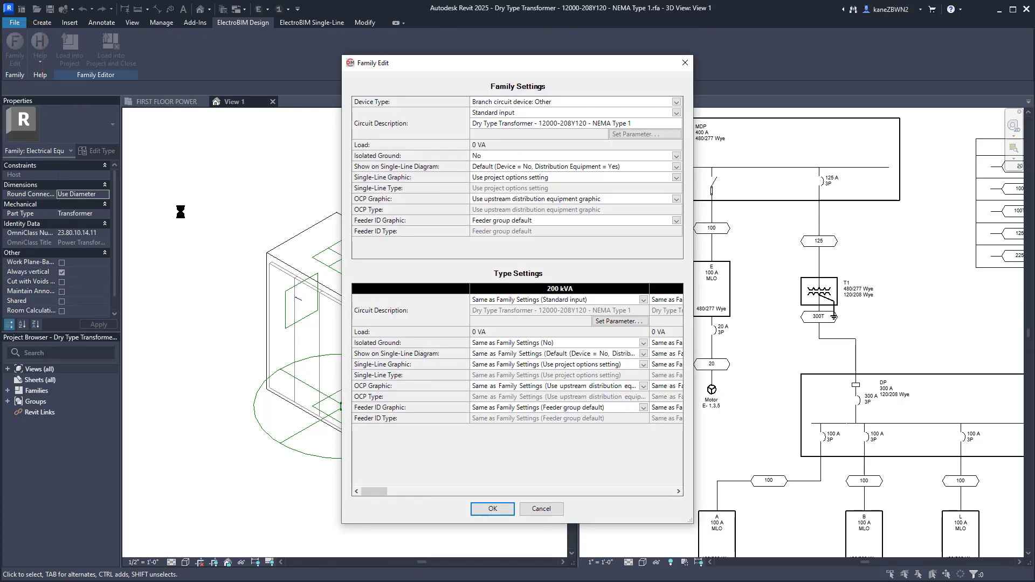
left_click(574, 101)
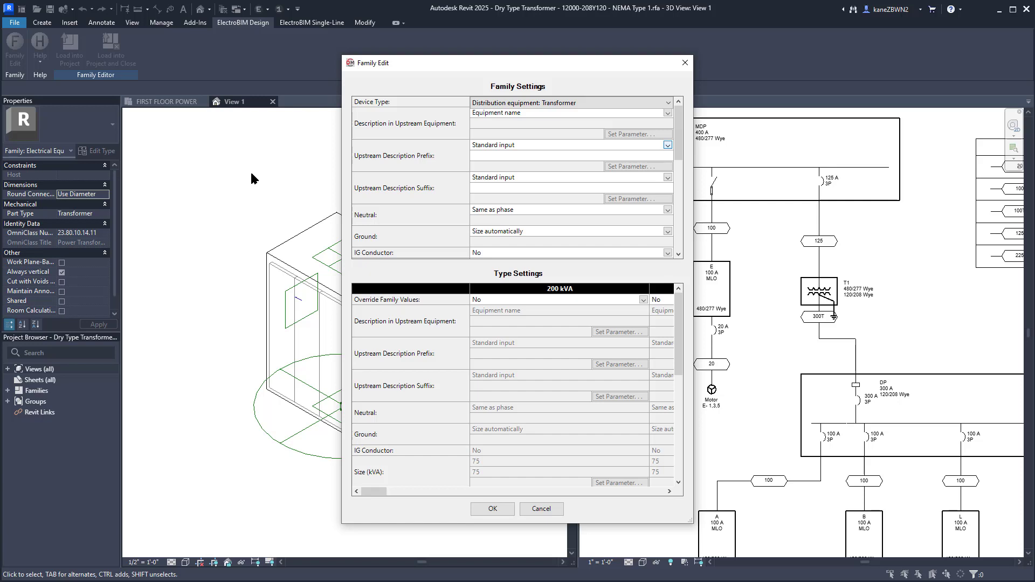
mouse_move(563, 306)
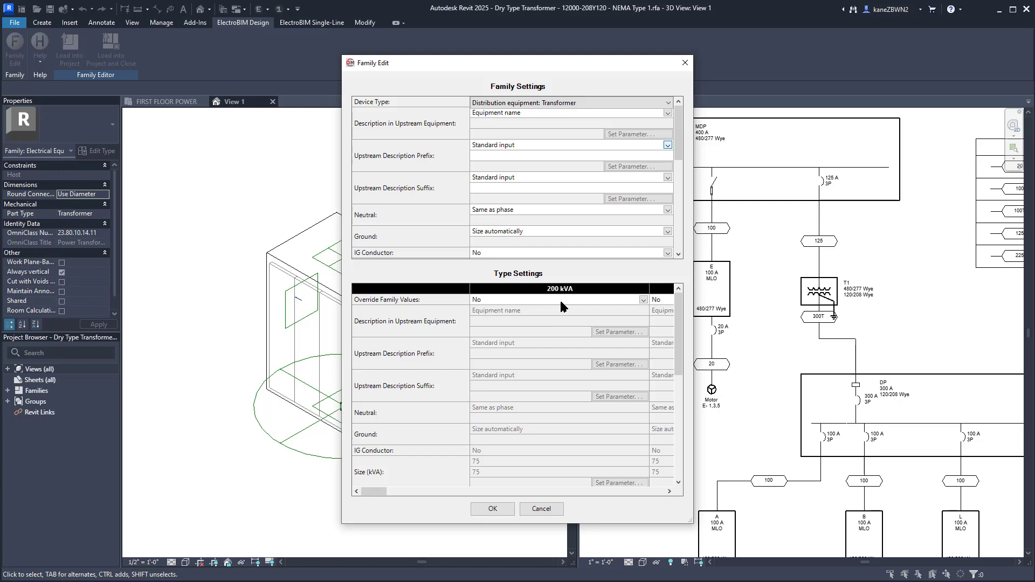
left_click(641, 299)
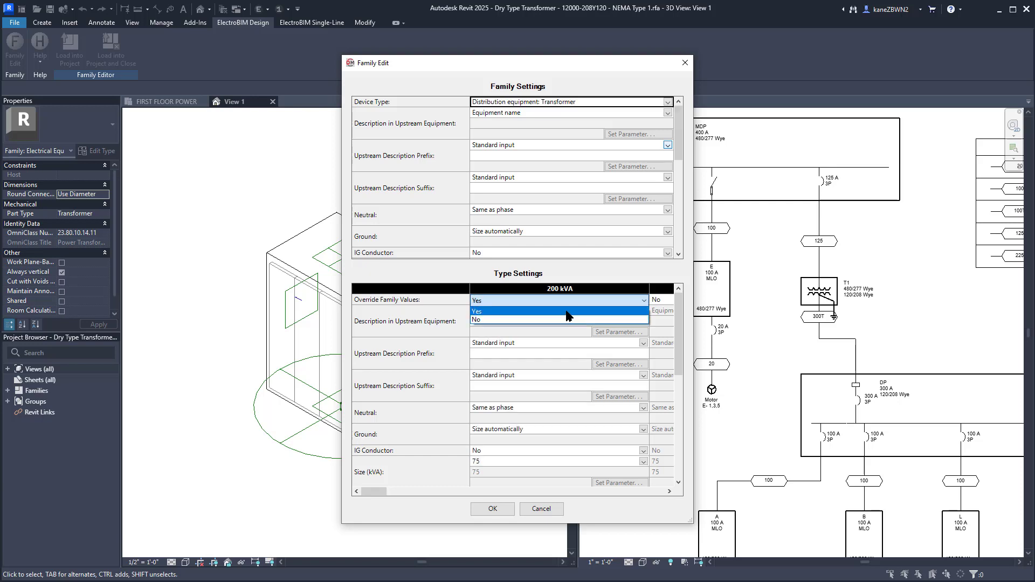
left_click(475, 310)
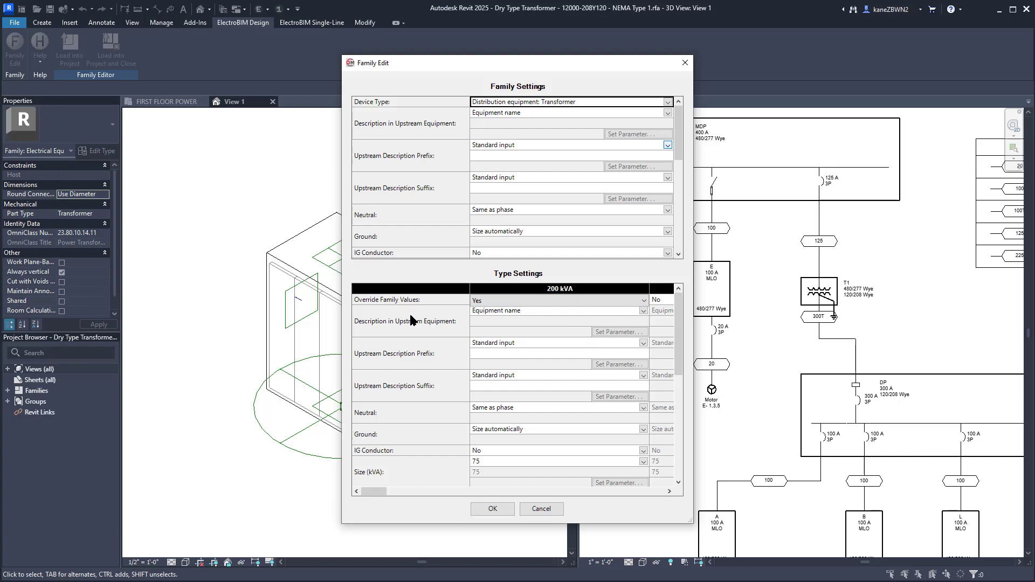
mouse_move(419, 351)
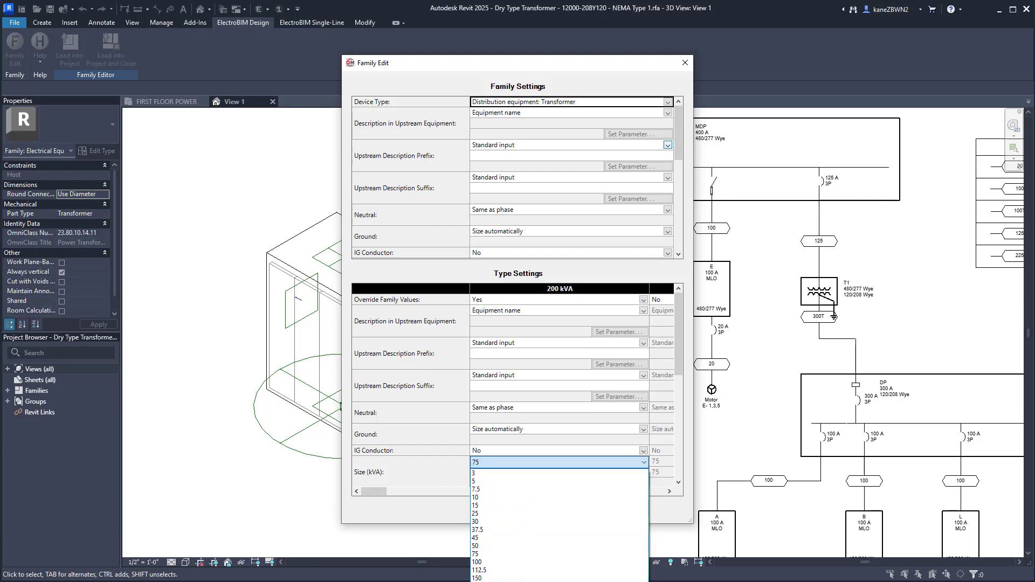
left_click(483, 463)
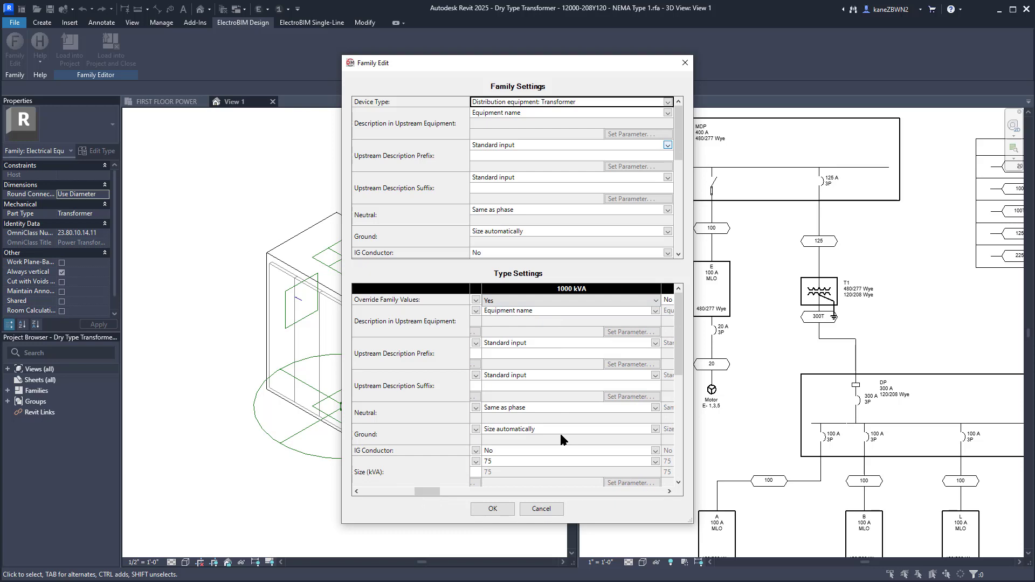
mouse_move(563, 466)
type("1000")
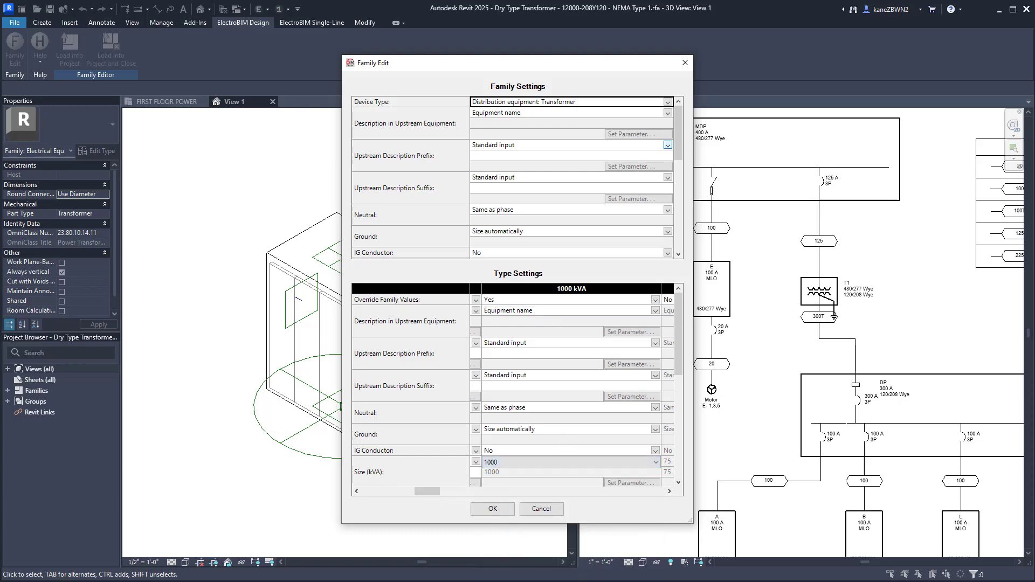
Step: Confirm the family settings and load it into the project, overwriting the existing version
left_click(491, 509)
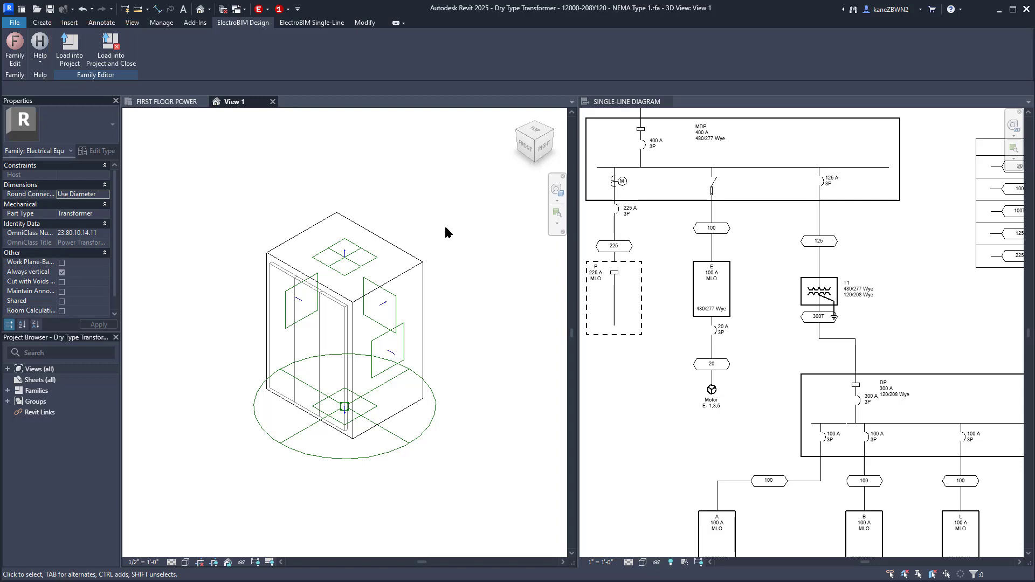
mouse_move(92, 111)
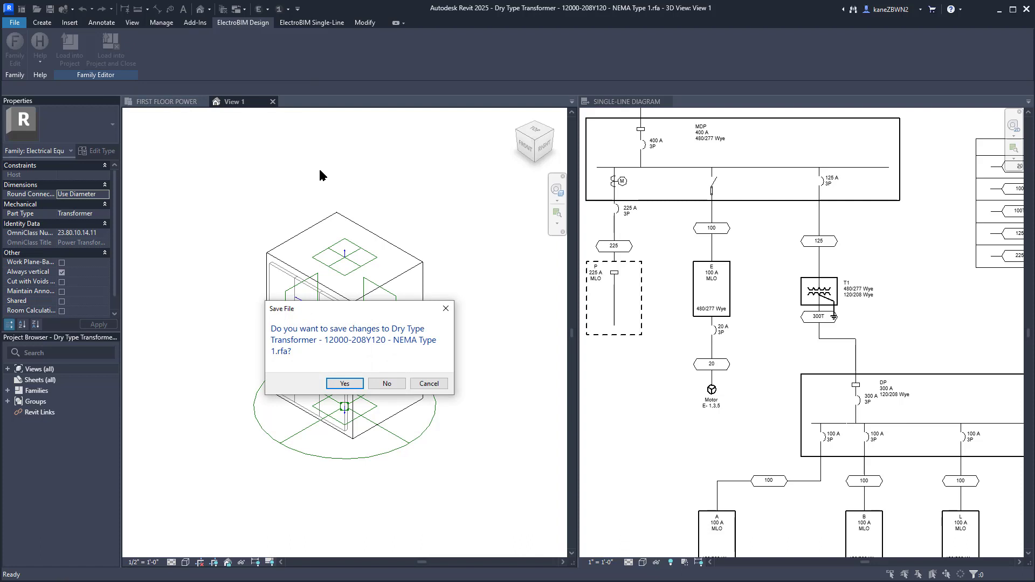
left_click(343, 384)
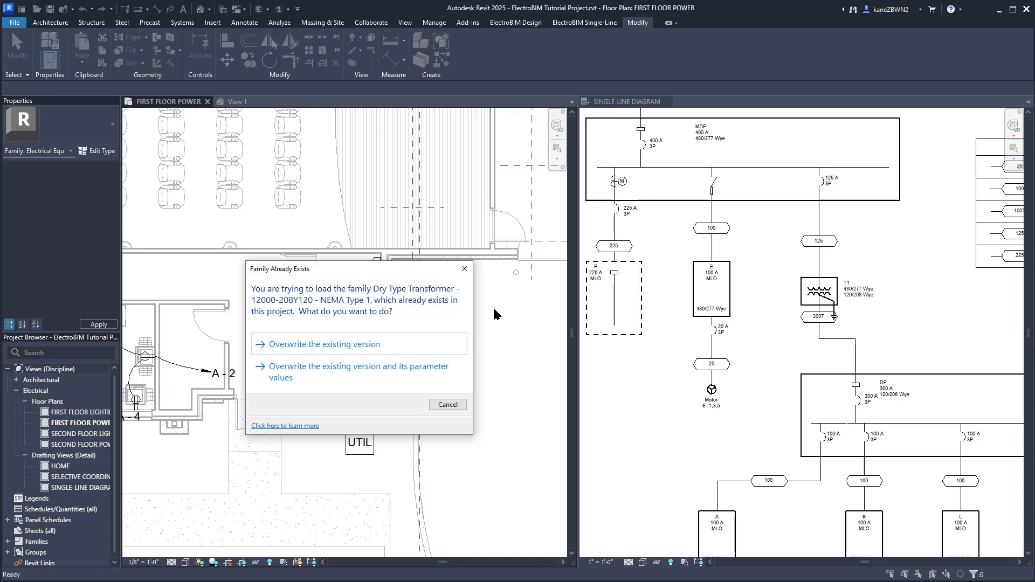
left_click(343, 344)
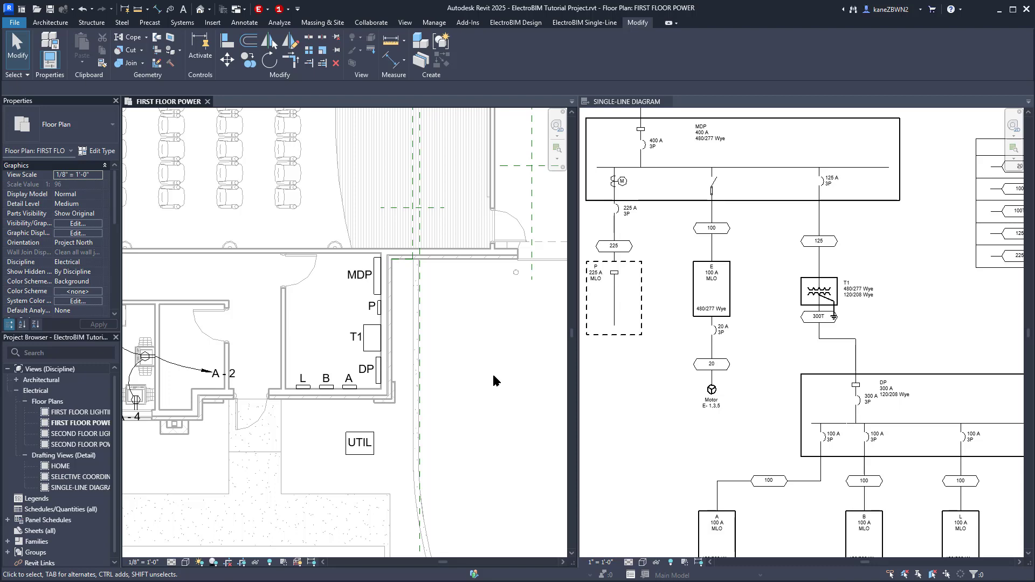
Step: Review the UTIL transformer's settings in Panel Edit and exit
left_click(359, 443)
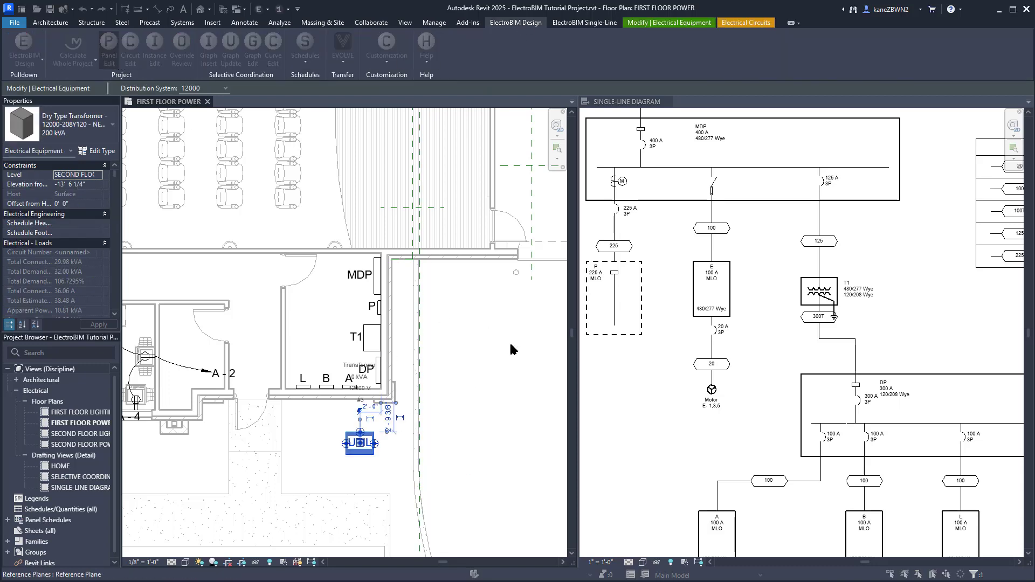
left_click(107, 50)
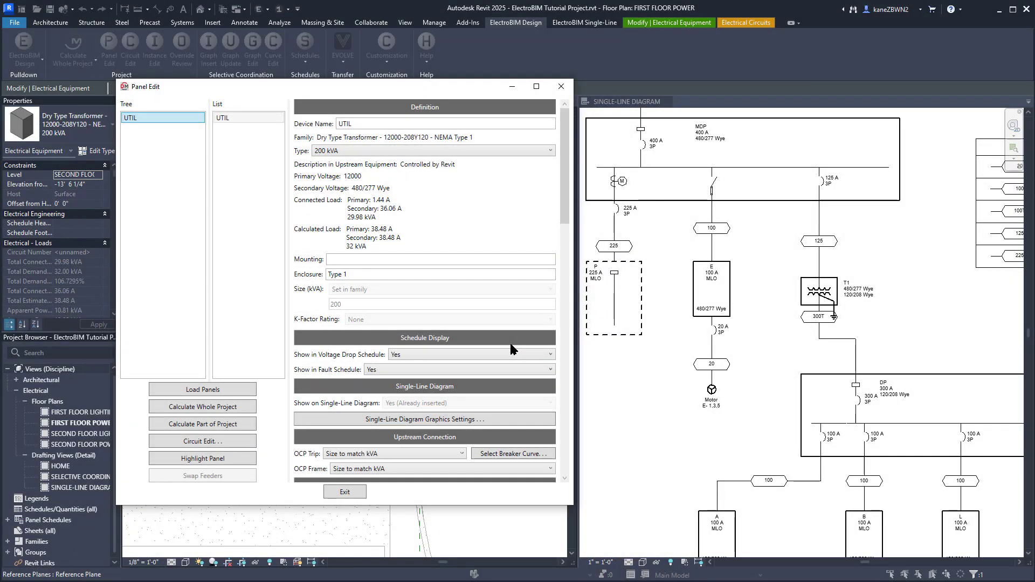
mouse_move(476, 211)
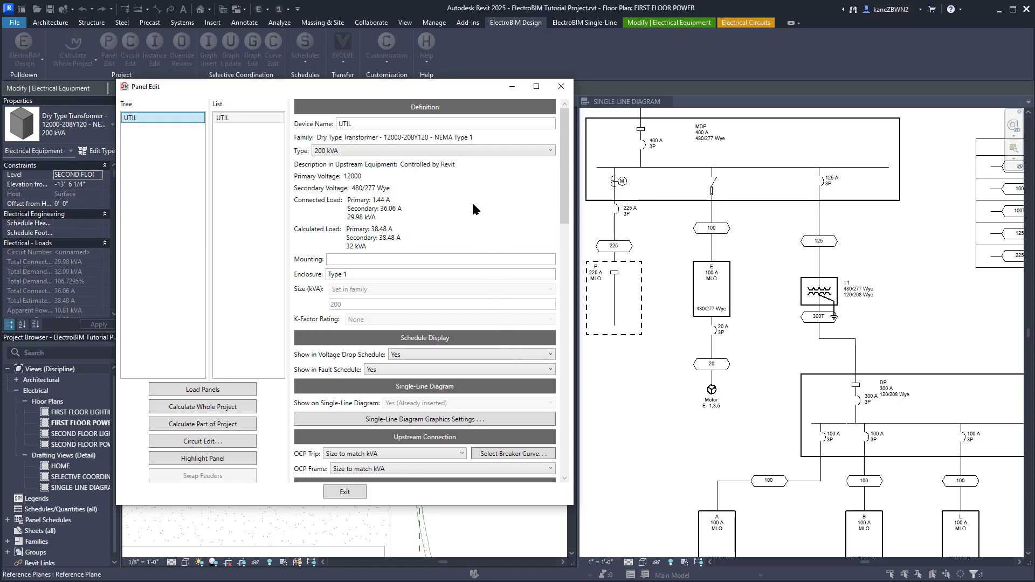
left_click(429, 151)
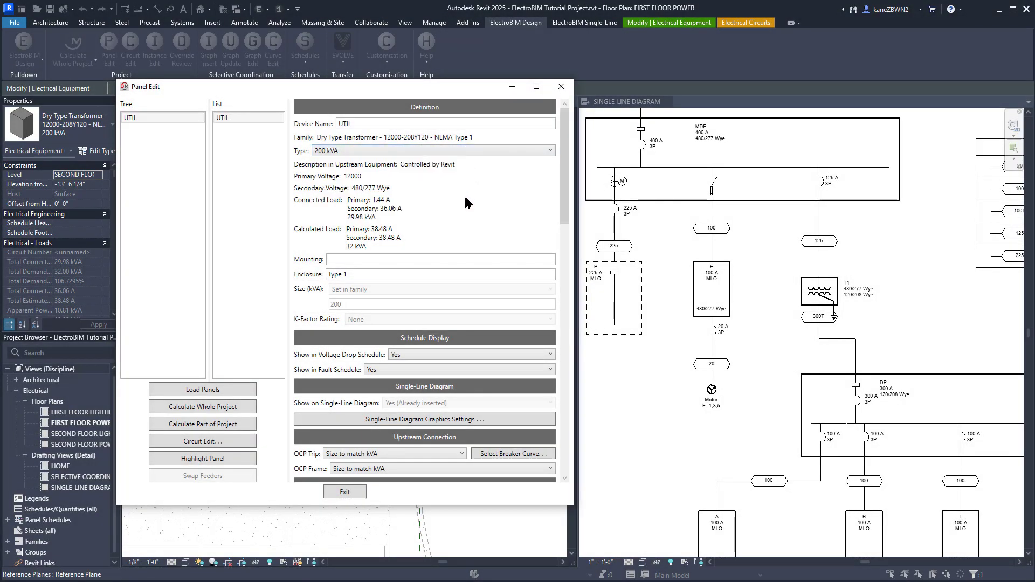
left_click(344, 492)
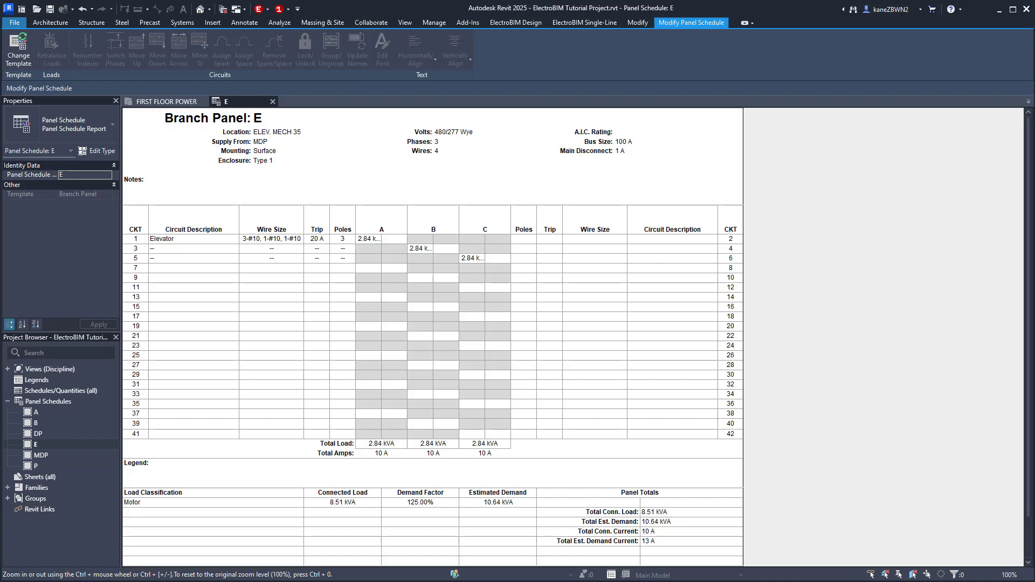
mouse_move(552, 332)
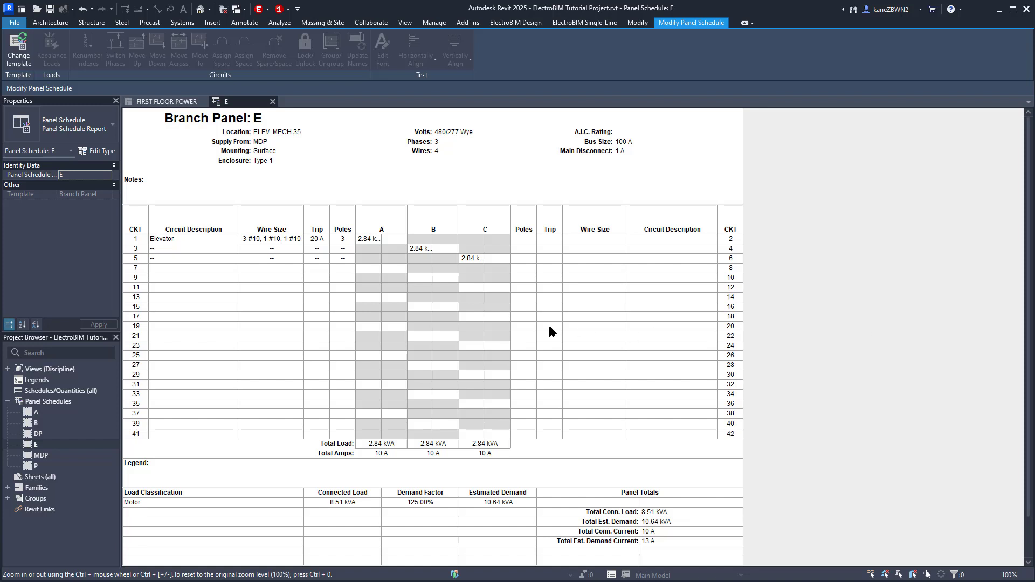
Step: Change circuit 1's description in panel E's schedule from Elevator to ELEV
left_click(161, 238)
type("ELEV")
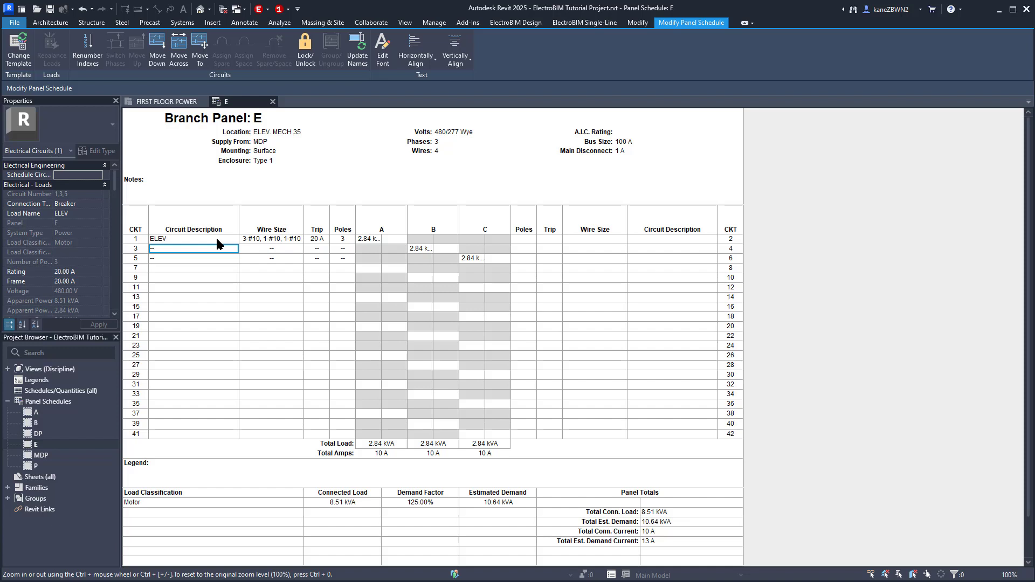
left_click(516, 22)
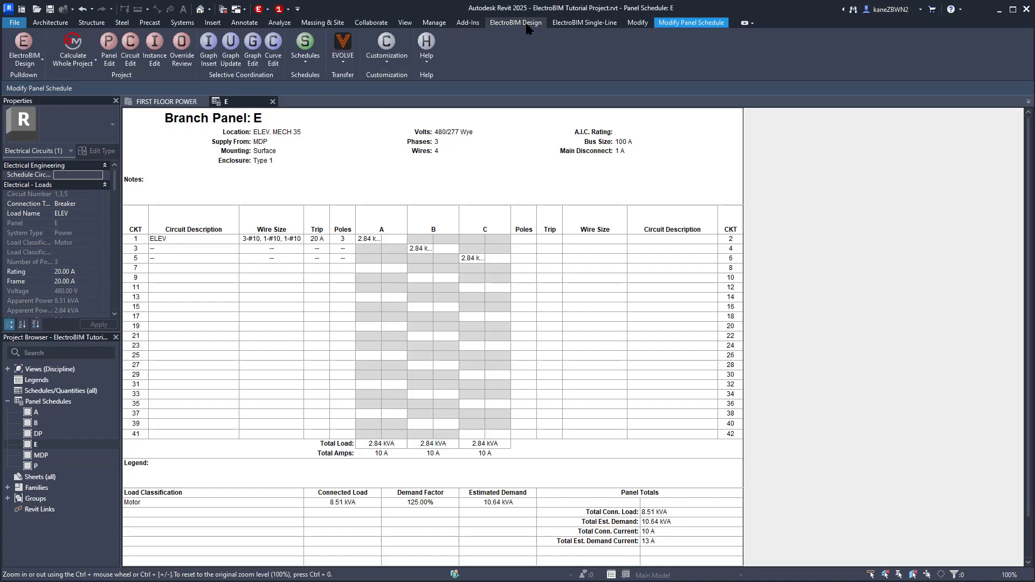
mouse_move(541, 52)
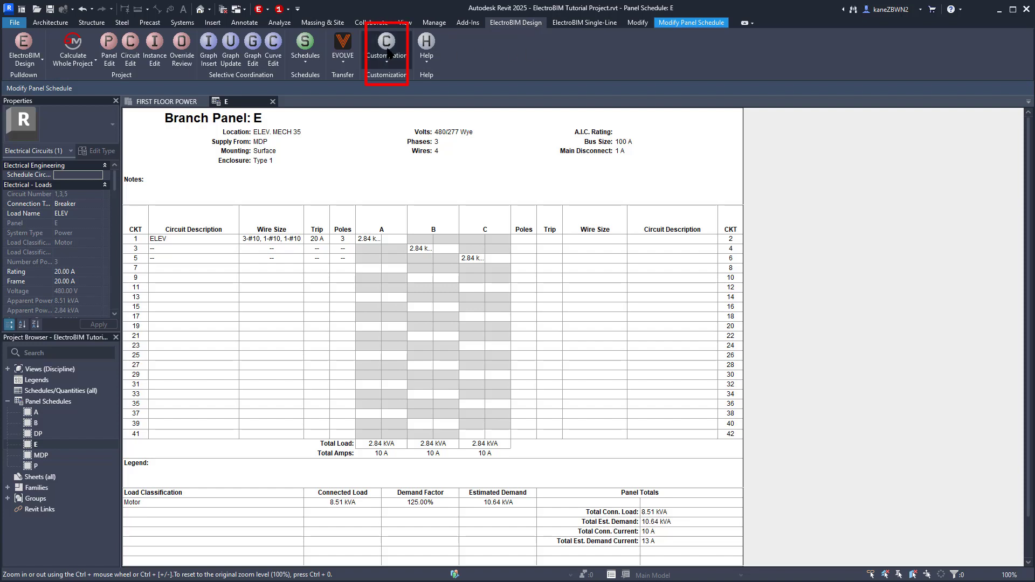
Step: Set Customization's circuit description method to Use ElectroBIM circuit descriptions and confirm
left_click(386, 48)
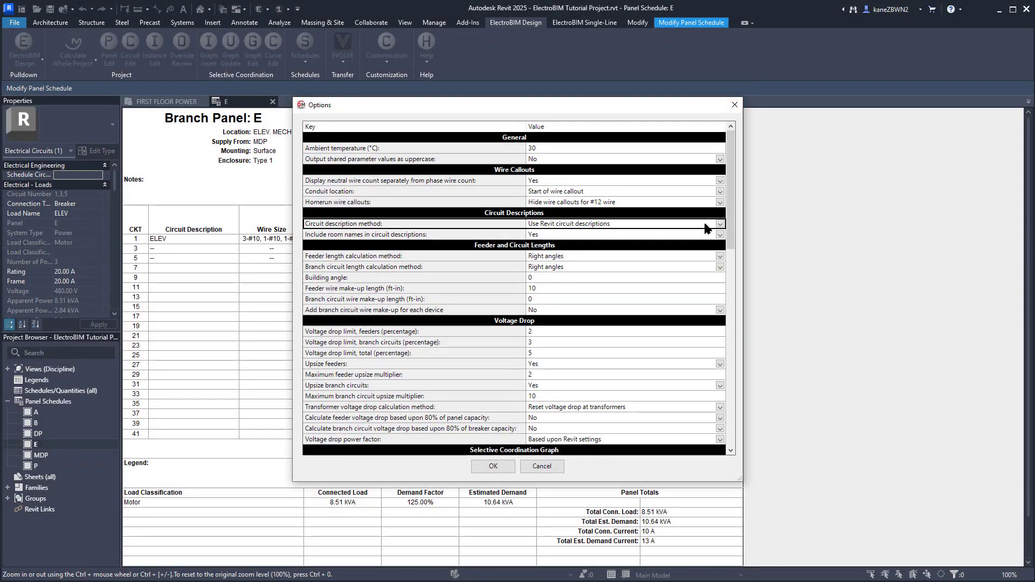
left_click(720, 224)
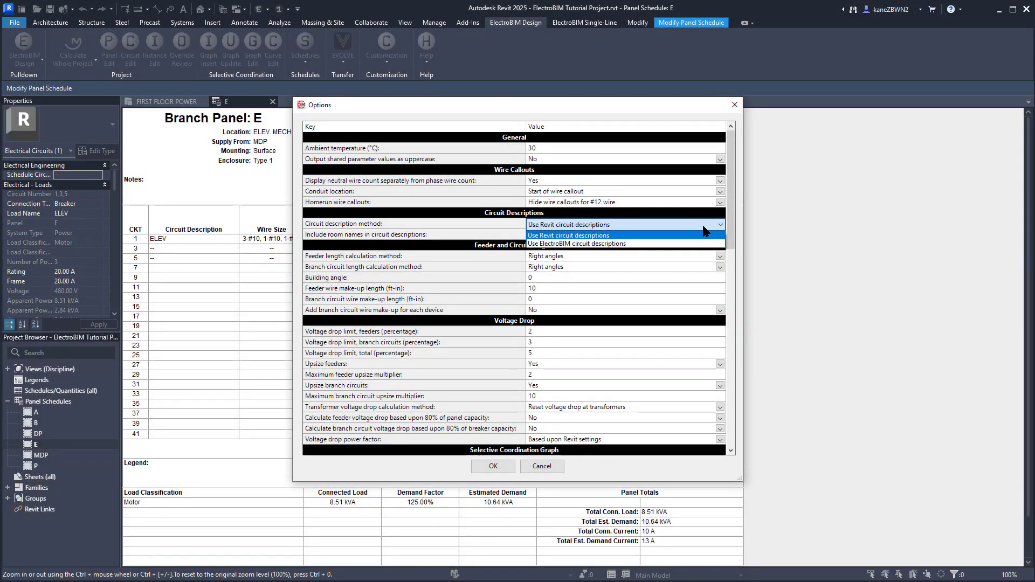
left_click(575, 243)
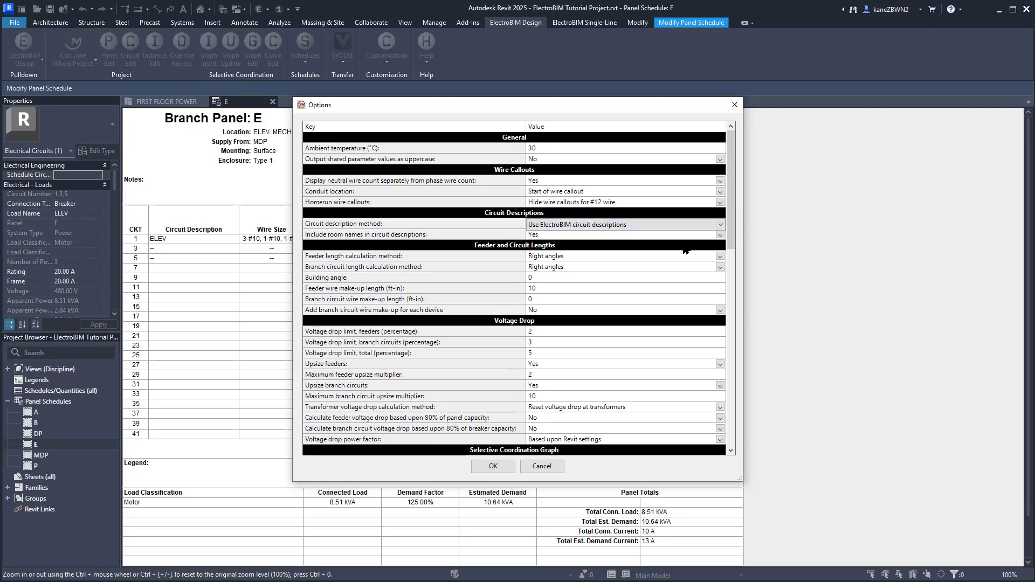
mouse_move(613, 333)
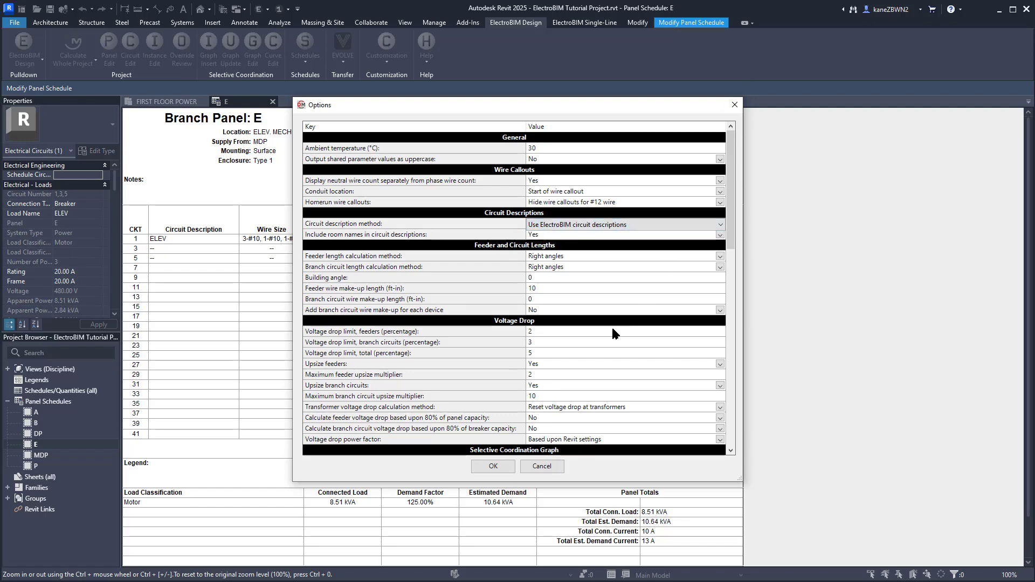
left_click(491, 466)
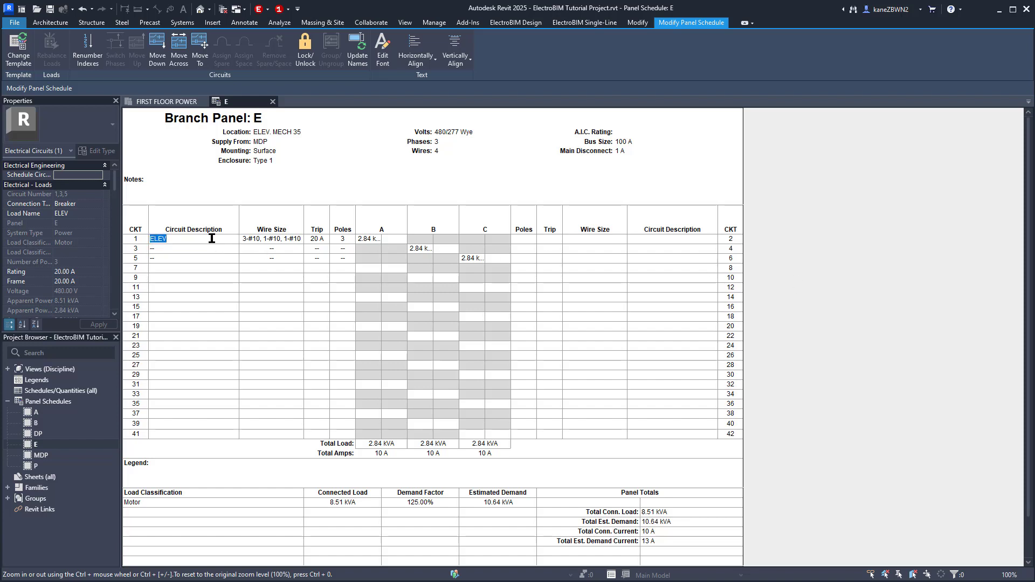
Step: Select the ELEV circuit description and bring up Instance Edit for the Three Phase - 480 motor
left_click(515, 21)
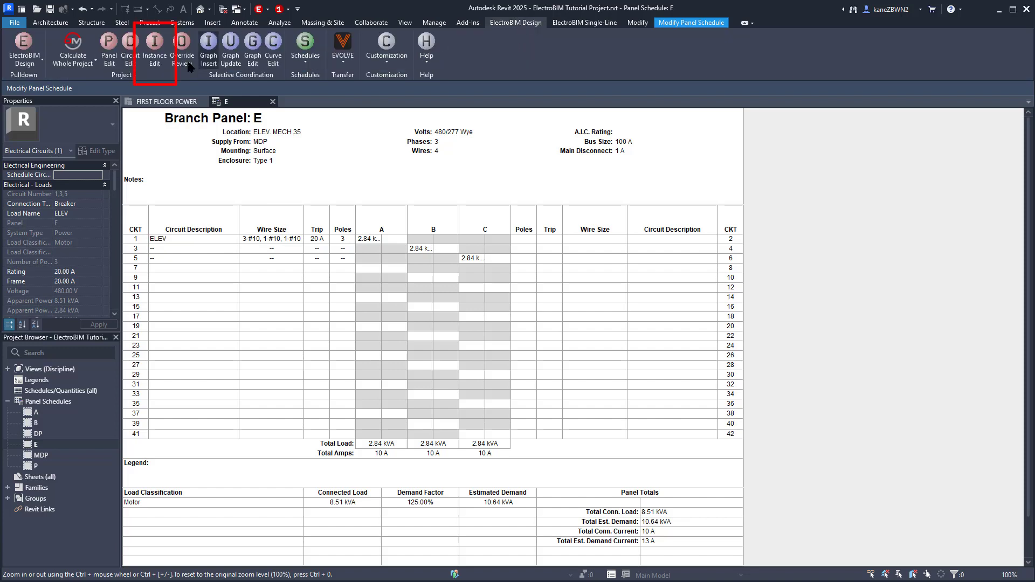
left_click(155, 50)
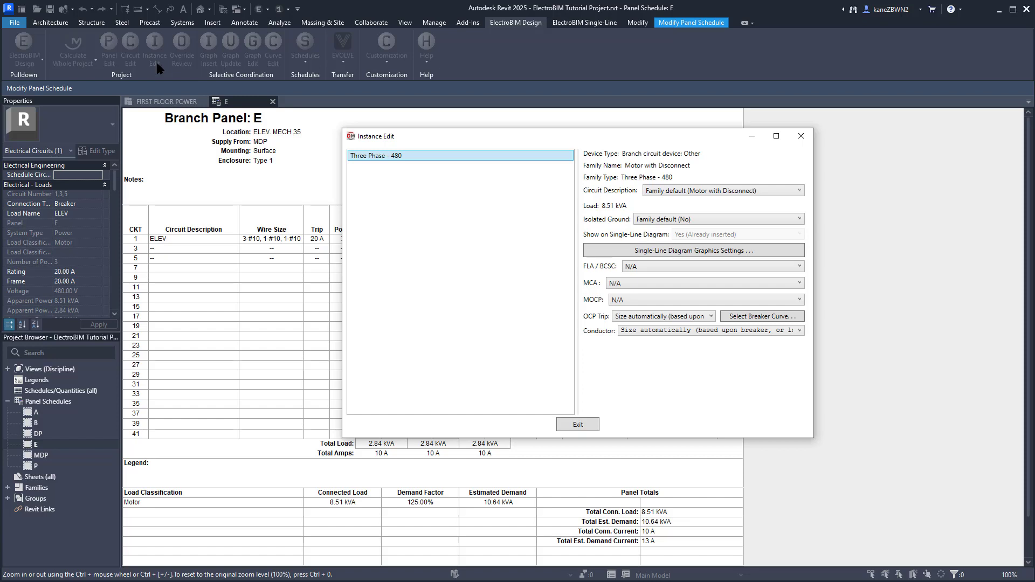
mouse_move(681, 187)
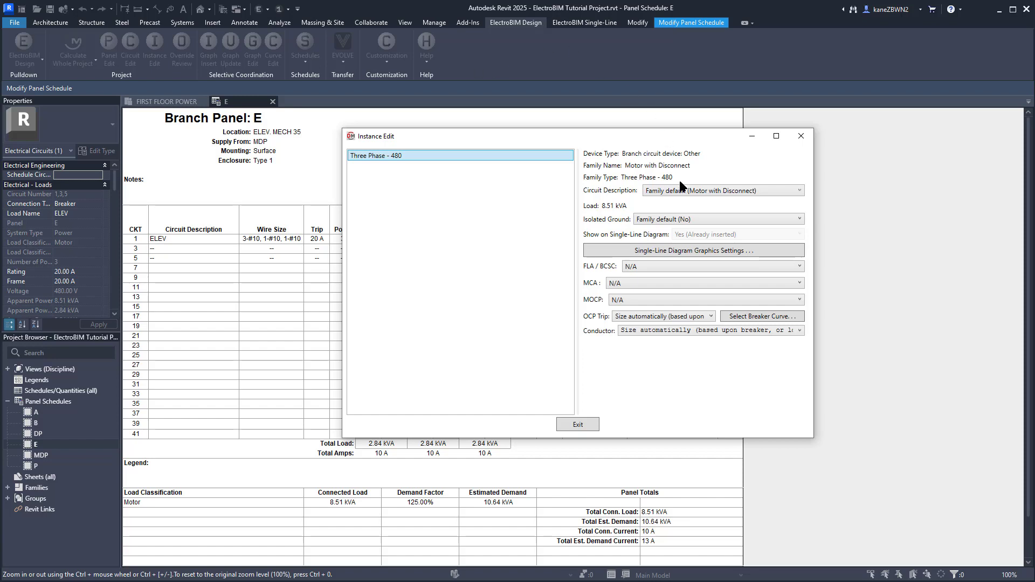
Step: Set an instance circuit description 'Elev Motor' and size conductors from the breaker, then exit
left_click(798, 190)
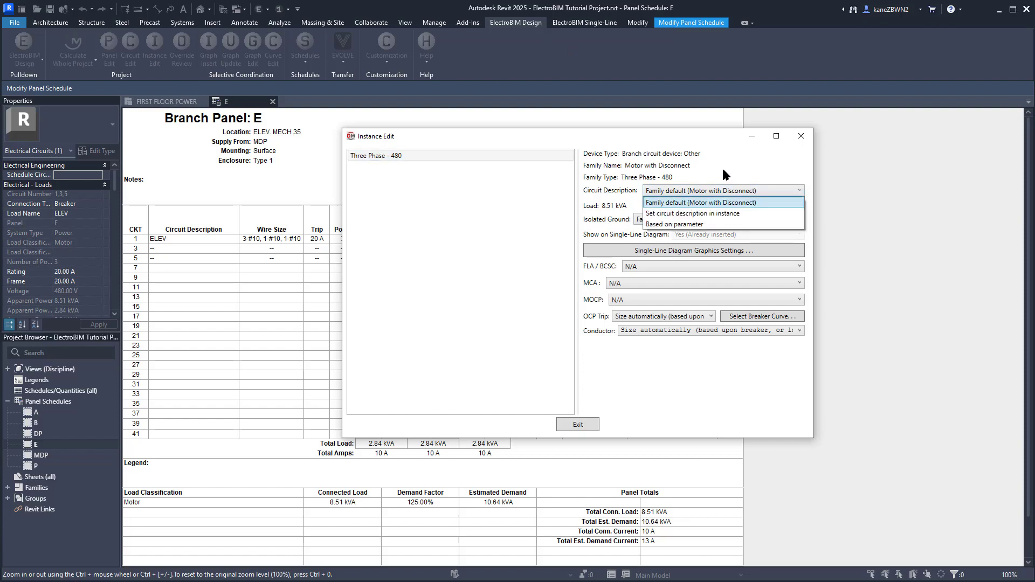
left_click(693, 214)
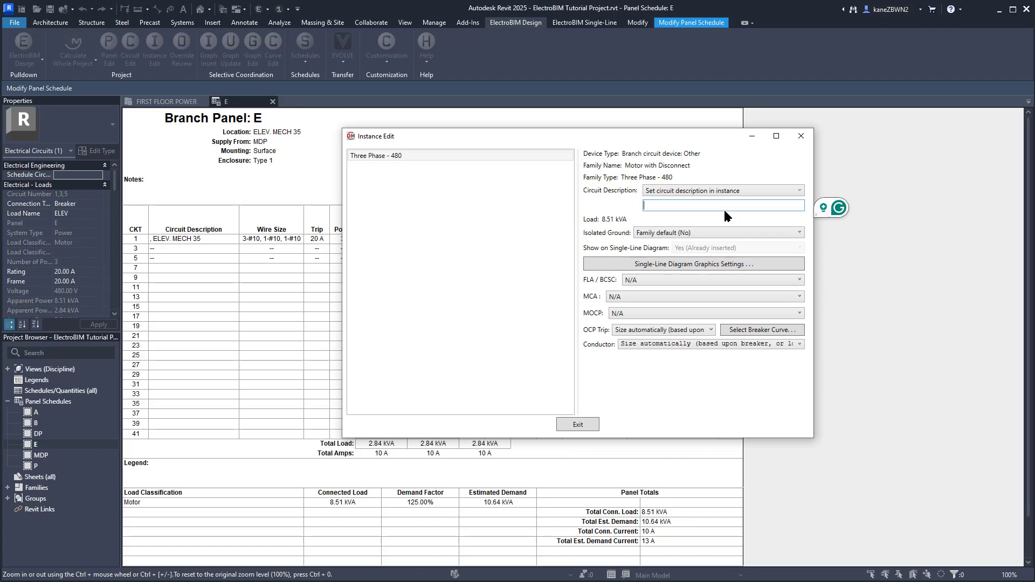
type("Elev Motor")
left_click(664, 329)
type("100")
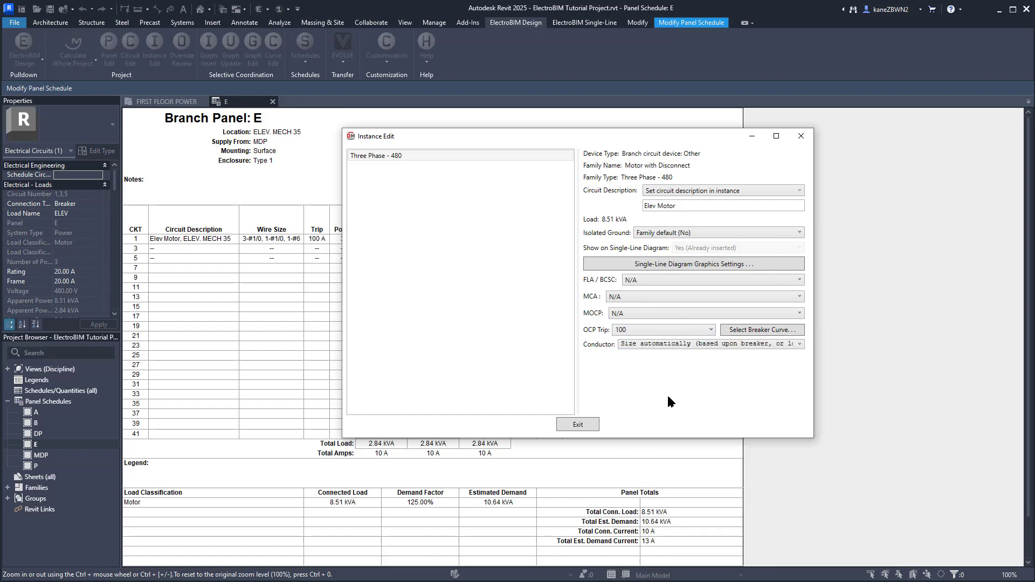
left_click(799, 343)
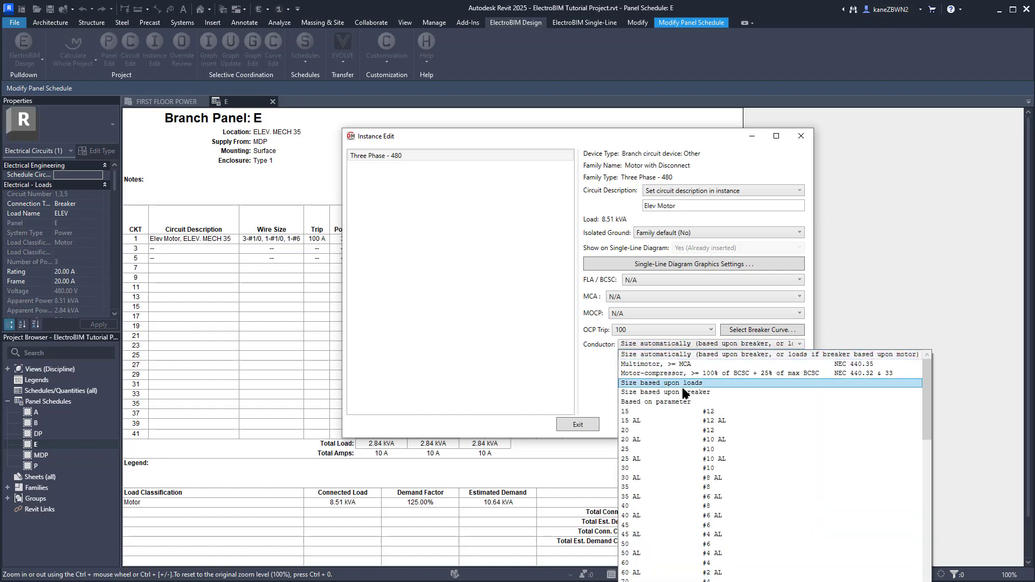
left_click(665, 392)
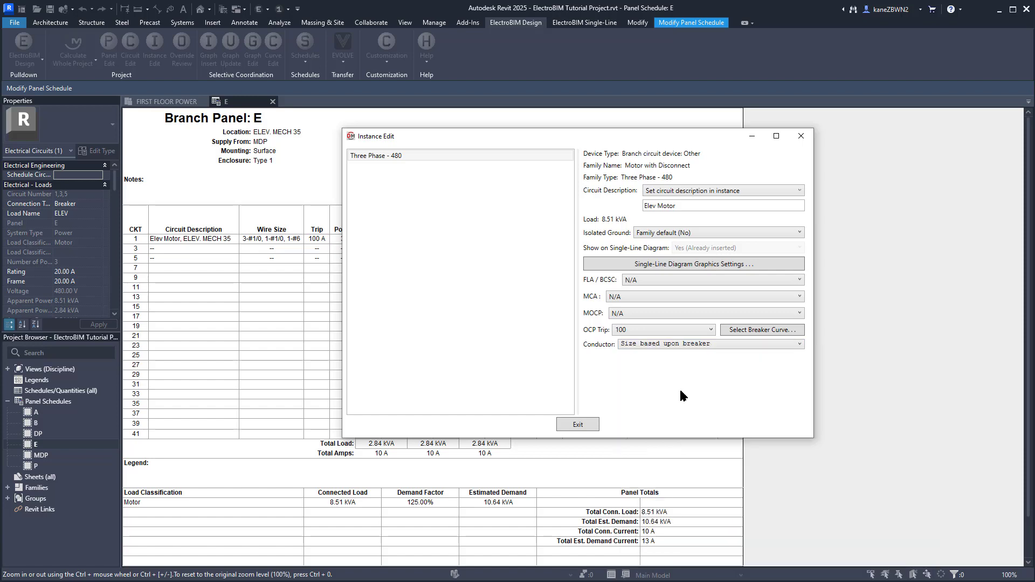
left_click(576, 424)
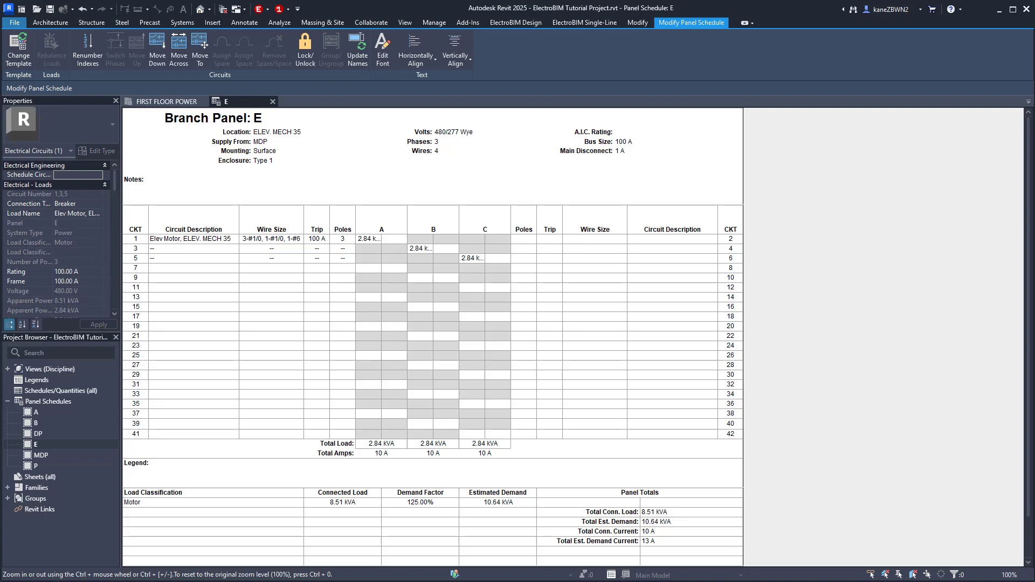
mouse_move(162, 125)
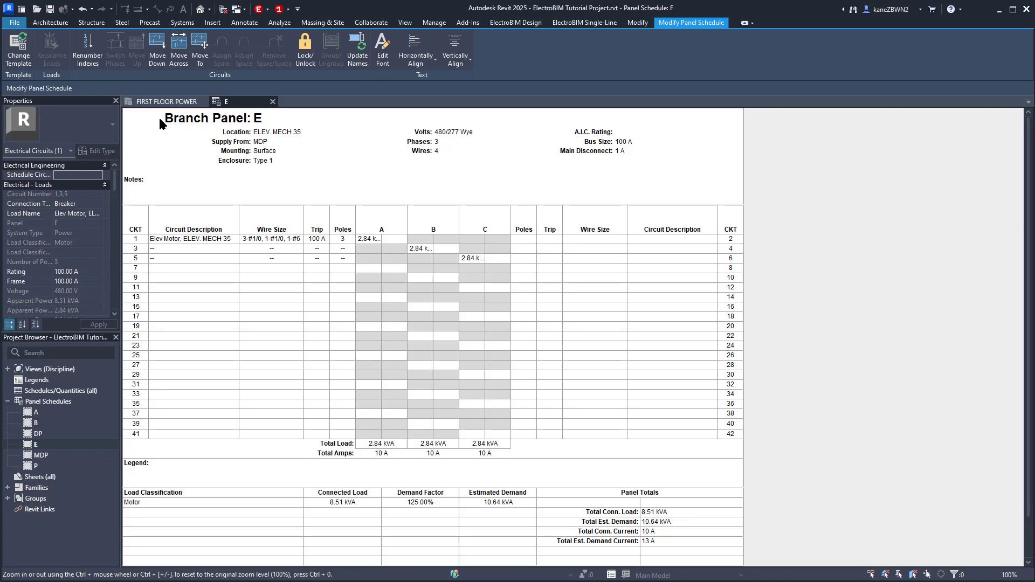
Step: Open the elevator motor fixture's Motor with Disconnect family in the Family Editor
left_click(165, 101)
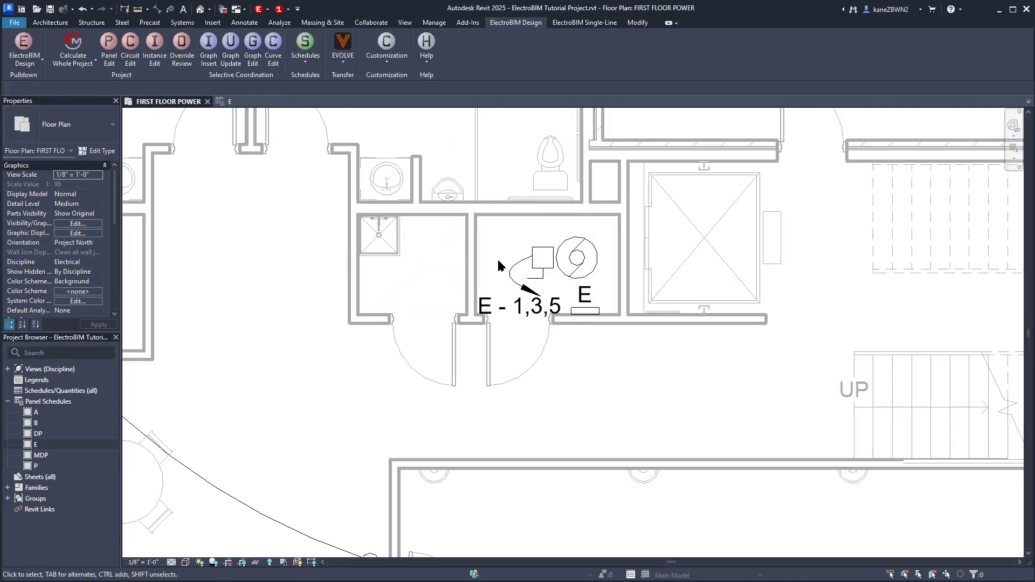
left_click(541, 259)
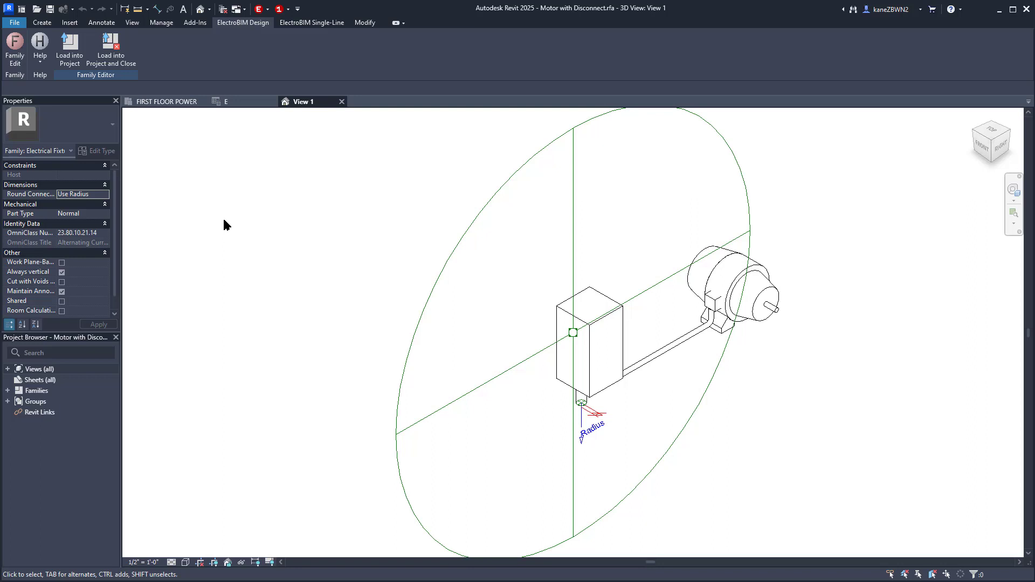
mouse_move(10, 75)
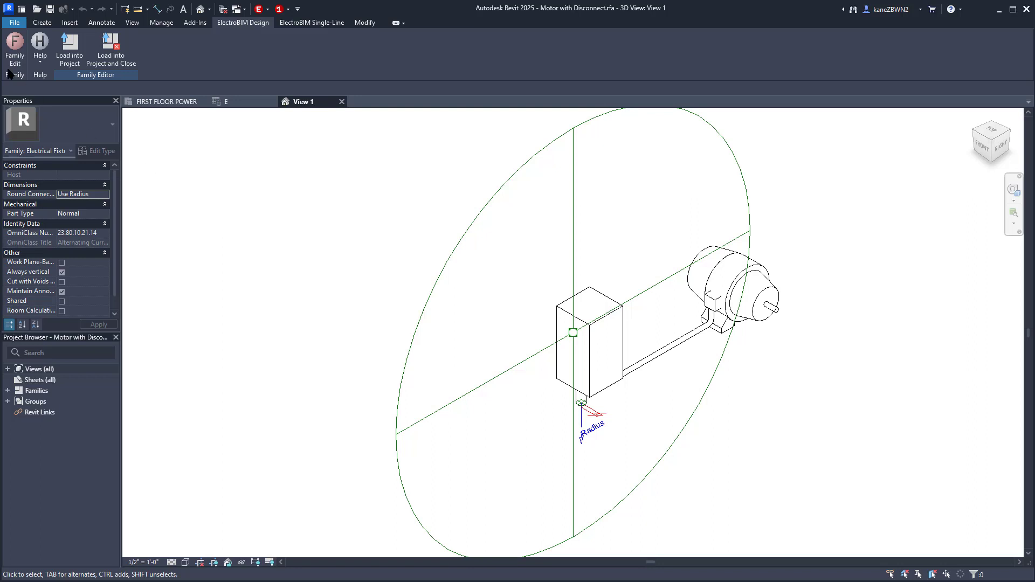
Step: In Family Edit set OCP trip to Motor-compressor <= MOCP and conductors sized by loads, then confirm
left_click(14, 49)
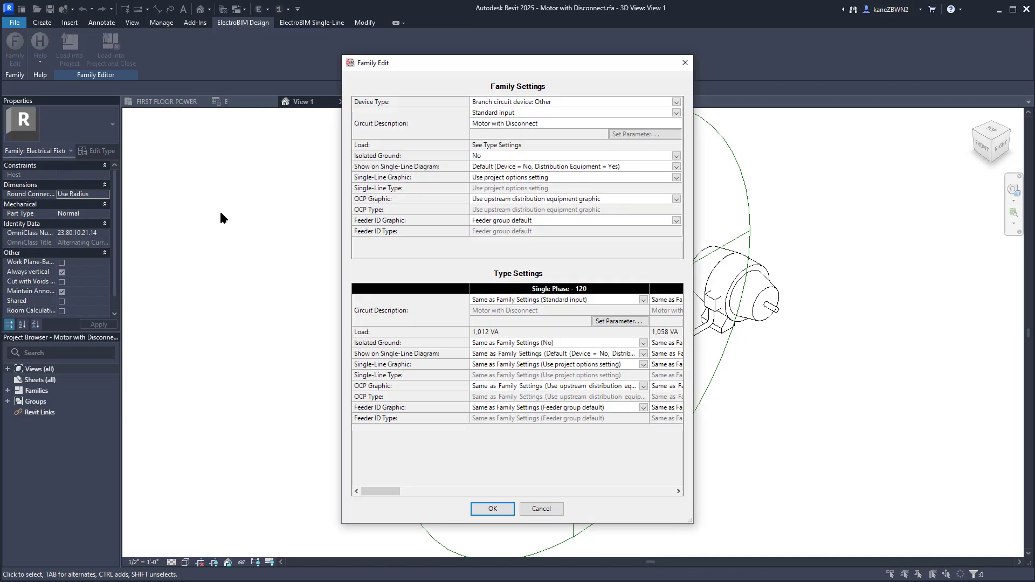
mouse_move(422, 106)
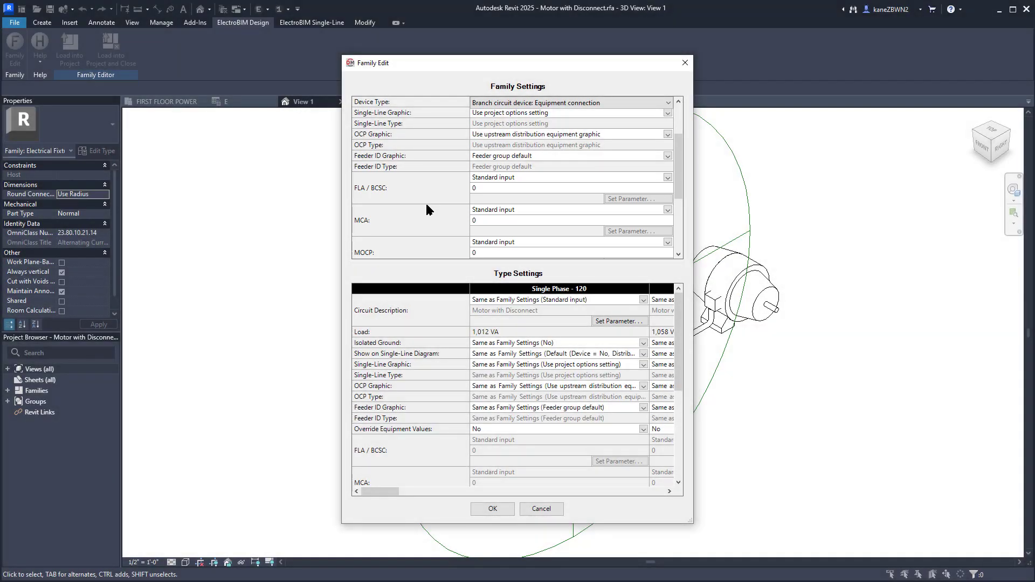
scroll("down", 3)
type("40")
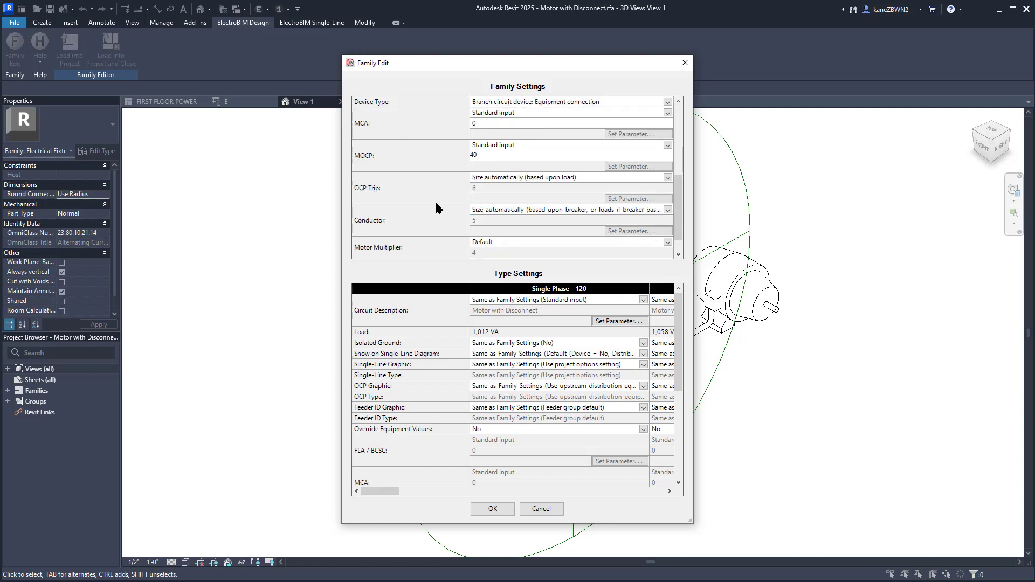
left_click(667, 178)
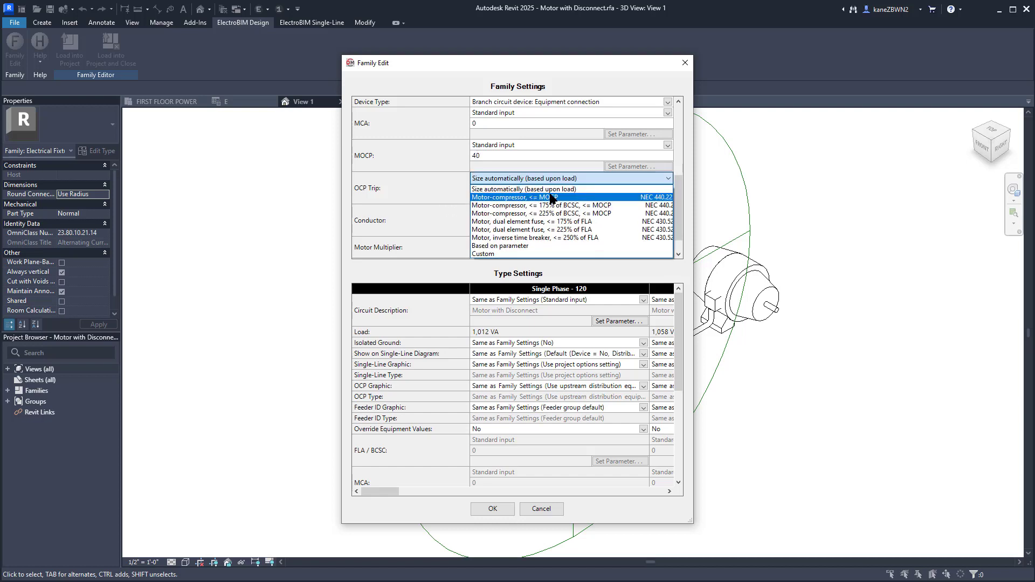
left_click(522, 196)
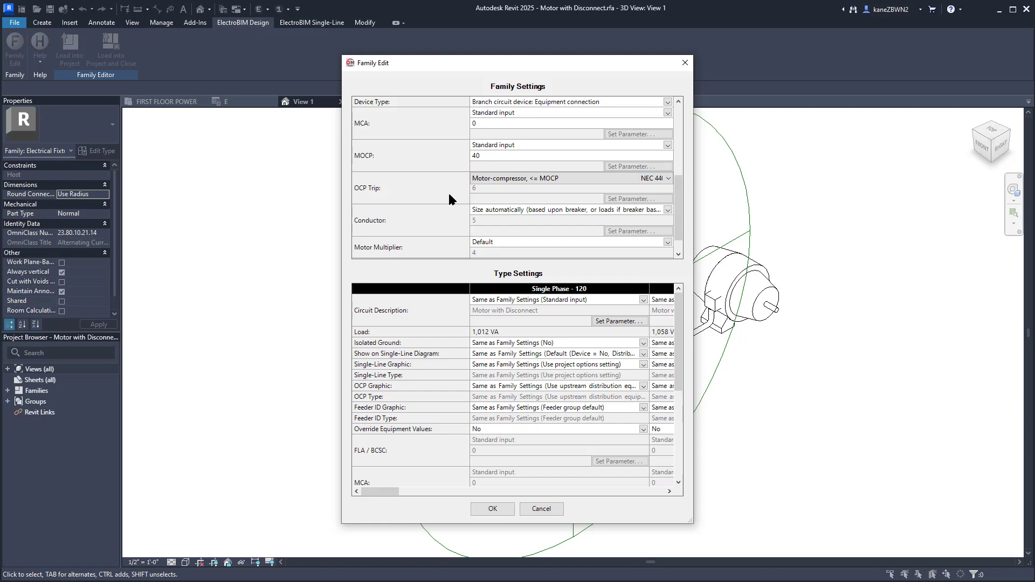
left_click(570, 210)
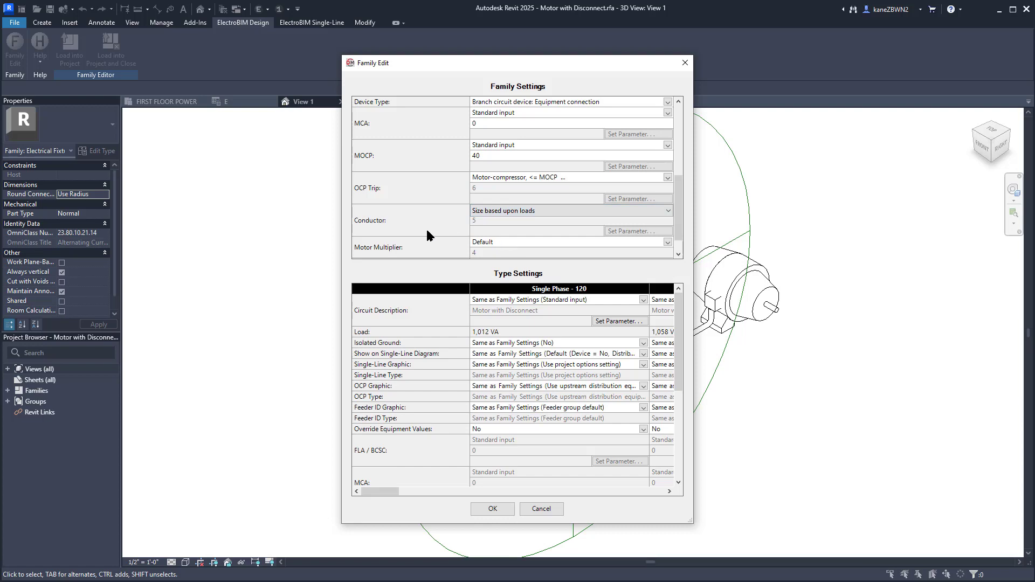
mouse_move(497, 471)
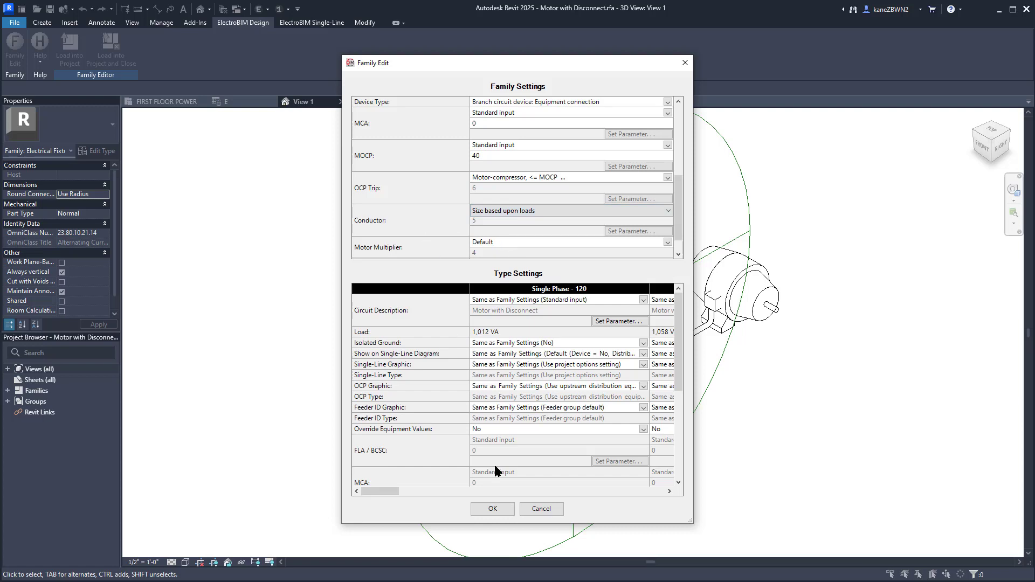
left_click(491, 508)
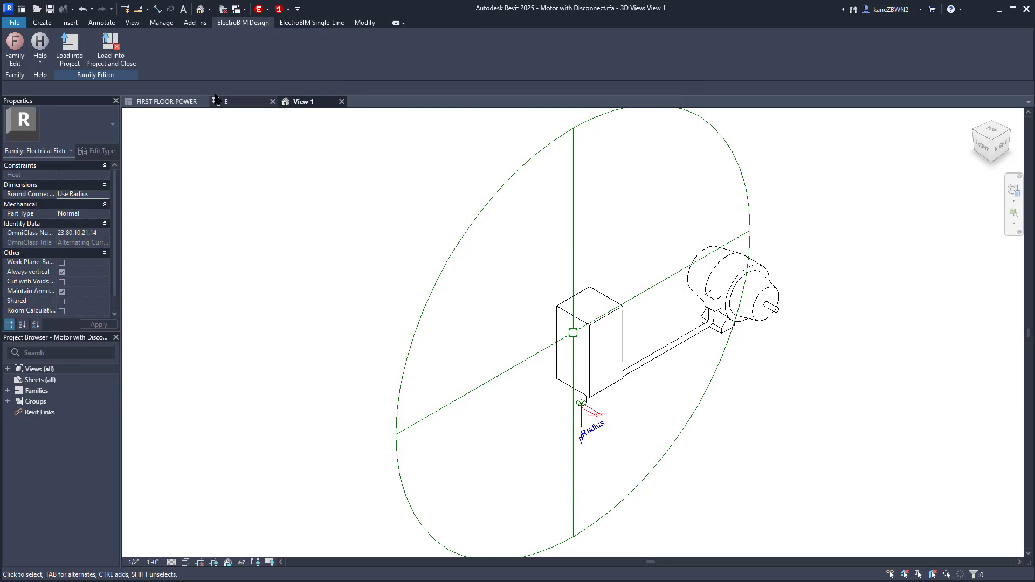
Step: Load the edited family into the project, overwriting the existing version, and open panel schedule E
left_click(69, 53)
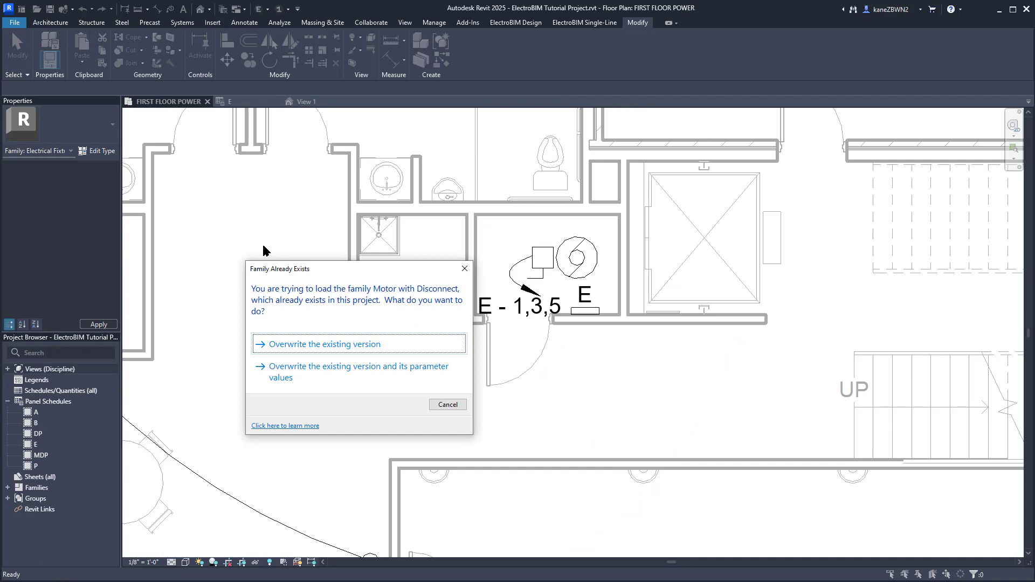
mouse_move(304, 373)
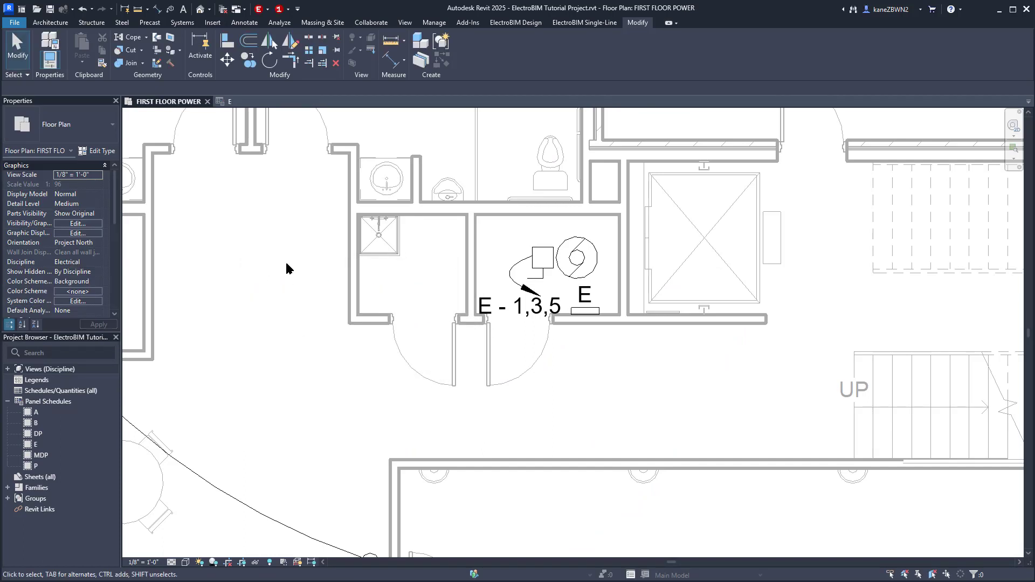
left_click(228, 101)
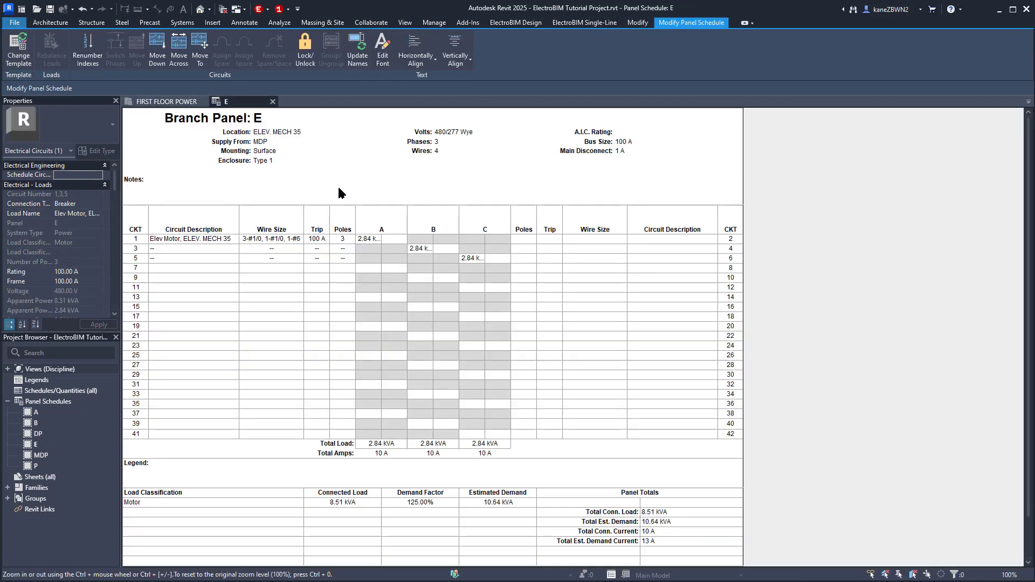
mouse_move(349, 187)
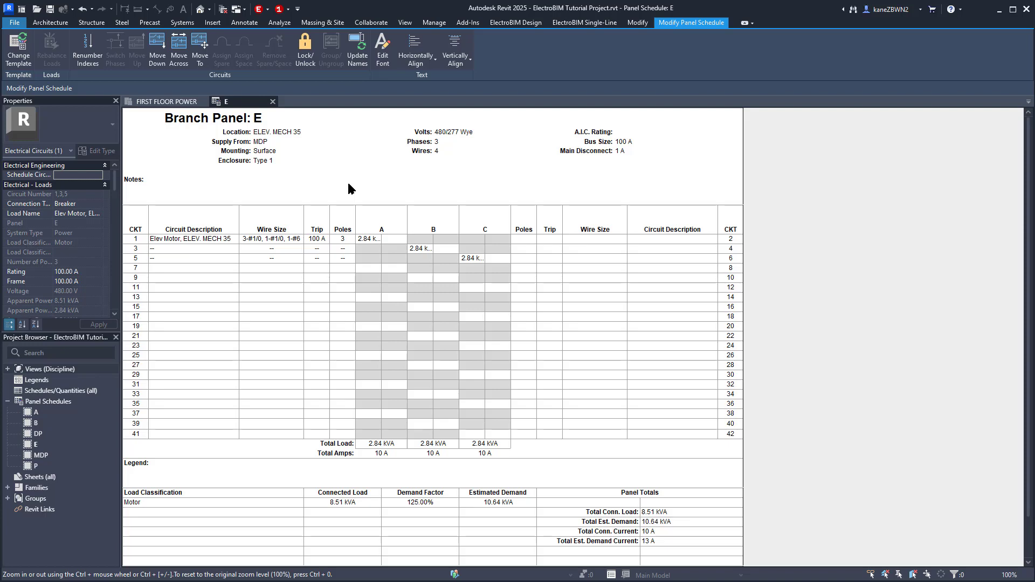
Step: Set the motor instance's conductor sizing to family default and its OCP trip to 70 A, then exit
left_click(515, 21)
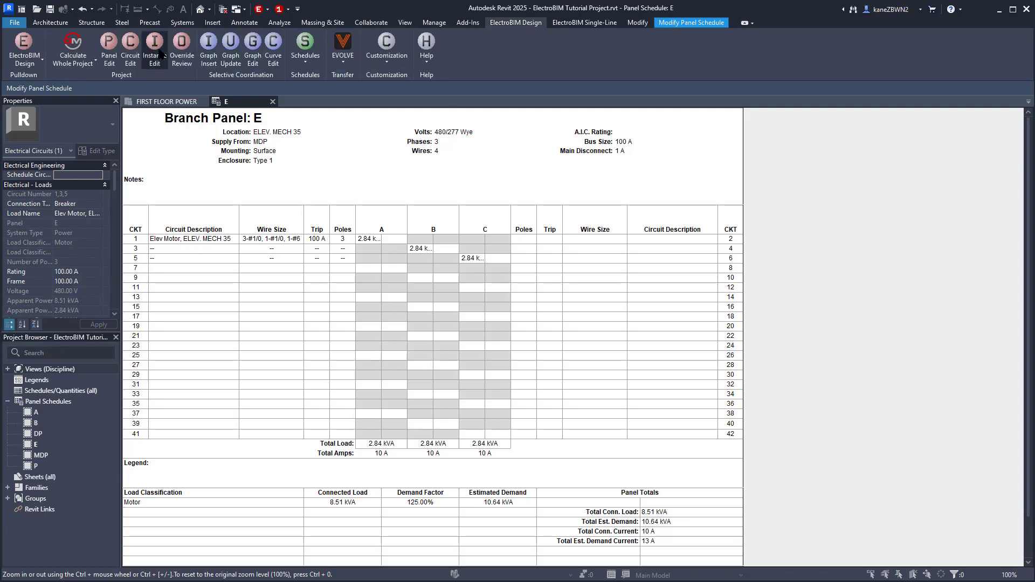
left_click(155, 48)
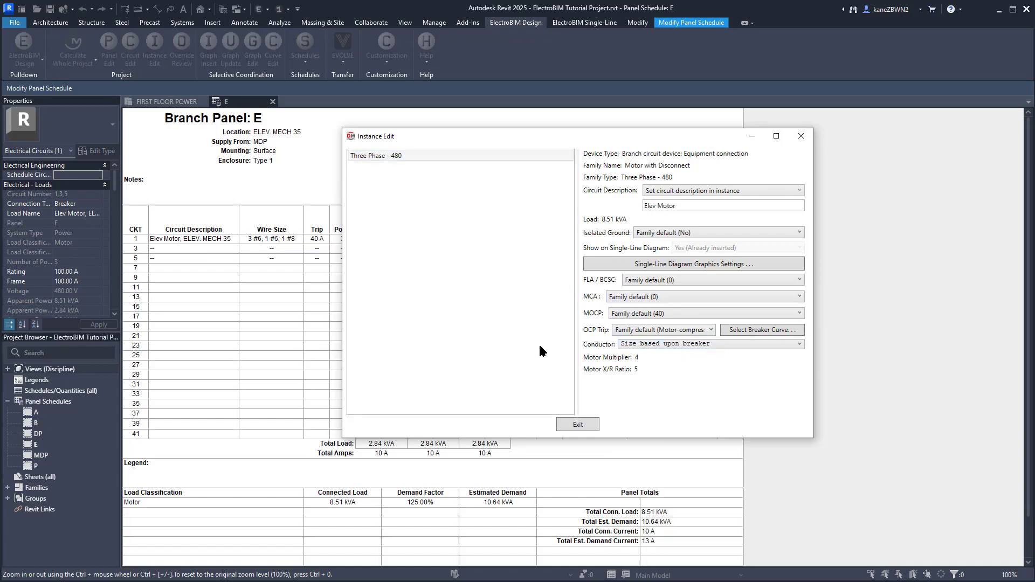
left_click(798, 343)
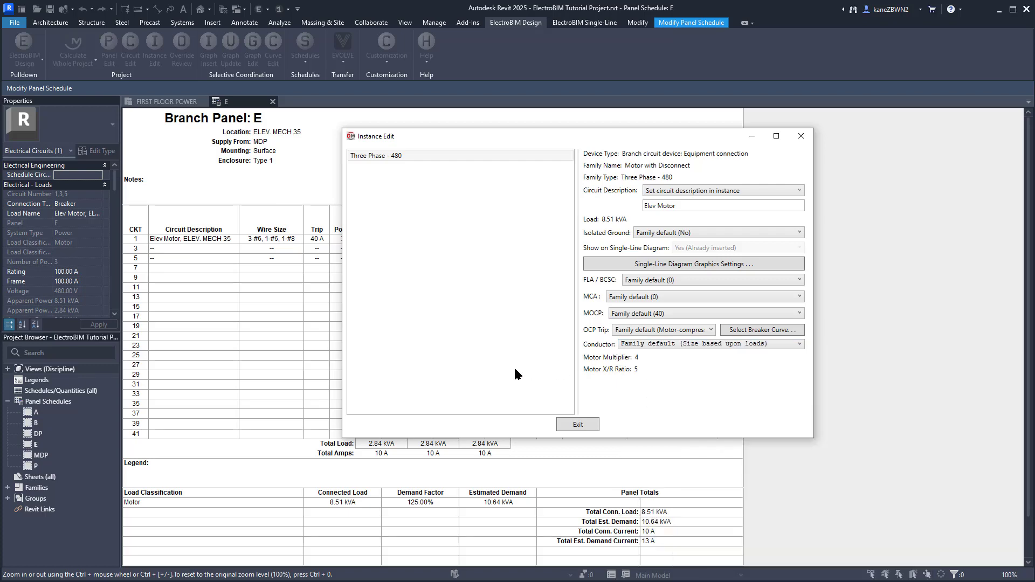
left_click(703, 312)
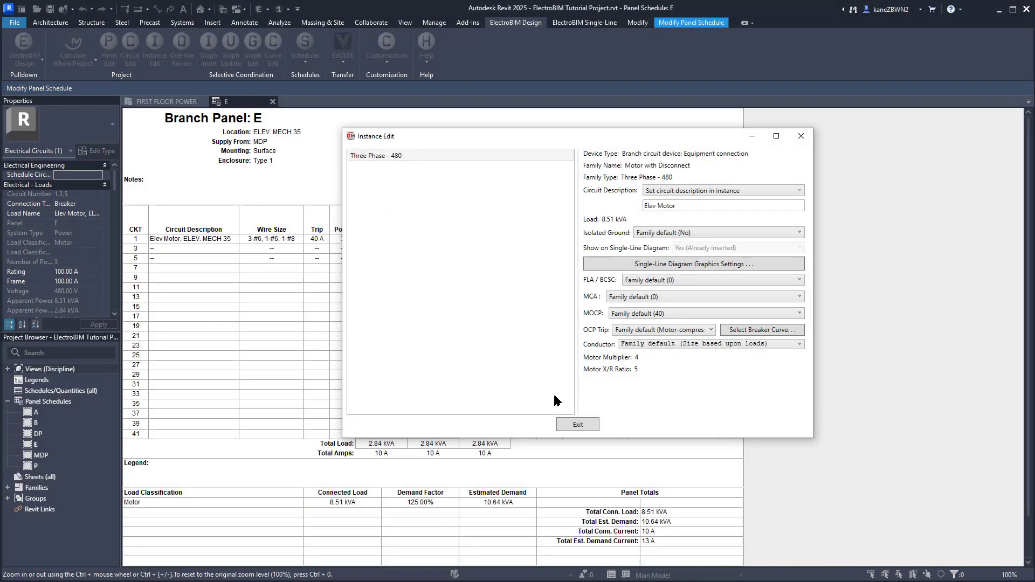
left_click(576, 424)
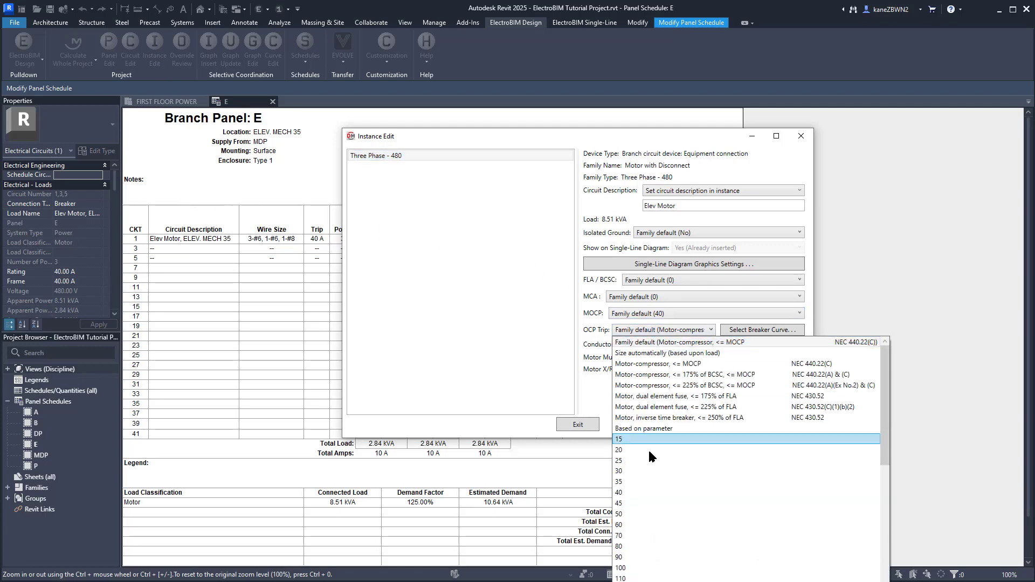
left_click(619, 534)
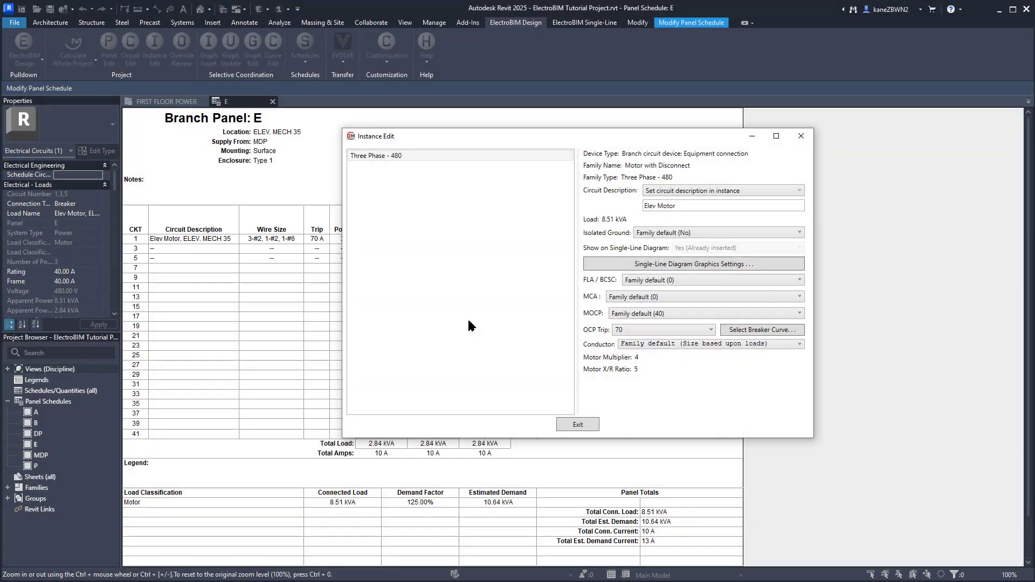
left_click(575, 423)
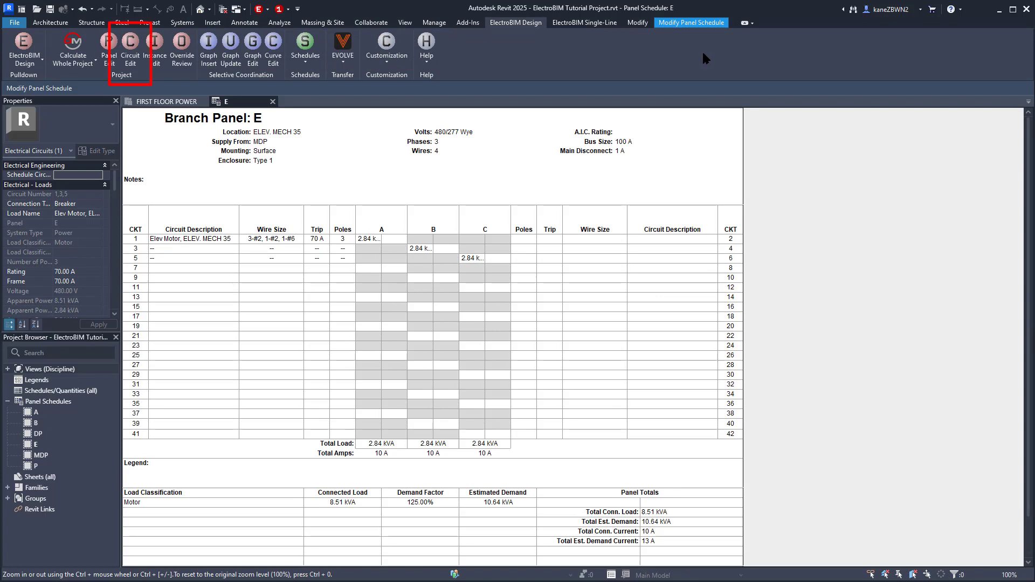
Step: Bring up ElectroBIM Circuit Edit and load all project panels into the panel tree
left_click(130, 48)
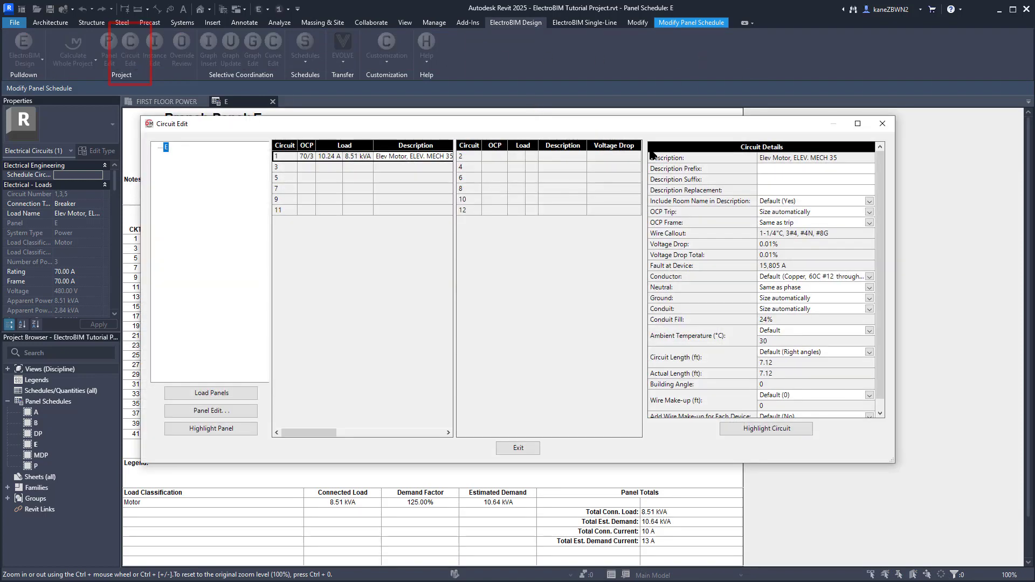
left_click(284, 155)
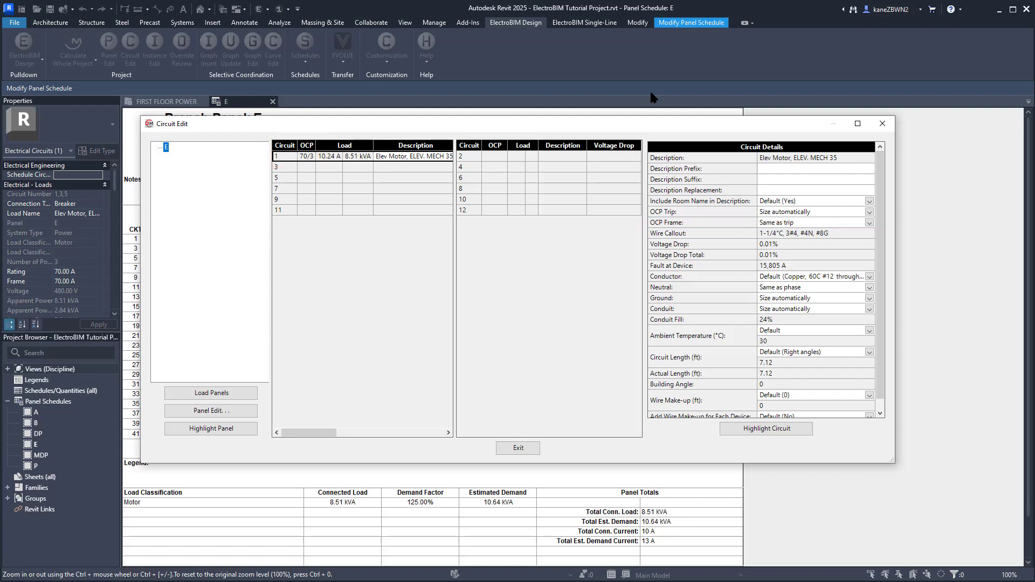
left_click(210, 392)
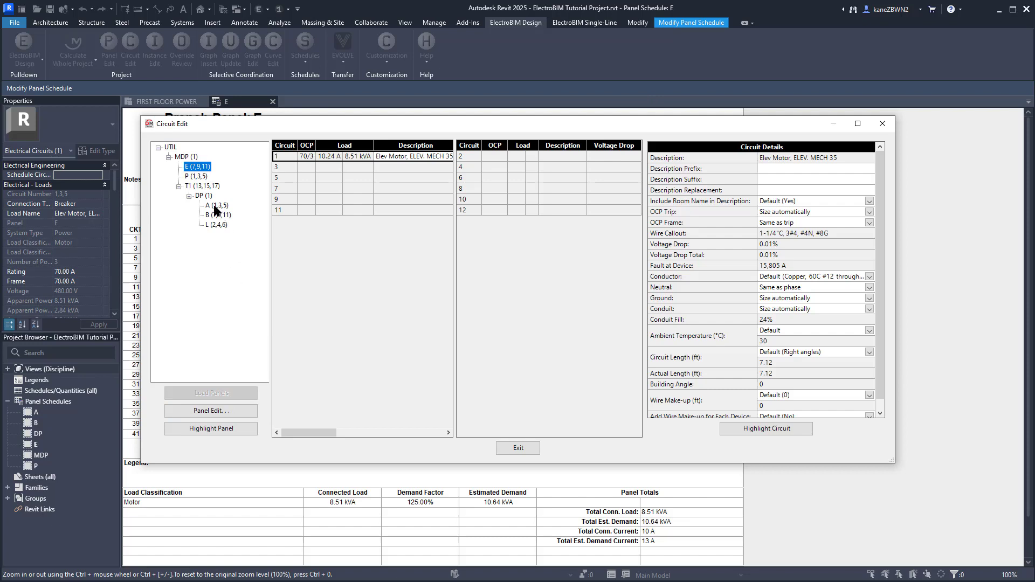
Step: Select panel A's circuit 2, prefix its description with 'Existing' and set a 30 A trip
left_click(215, 205)
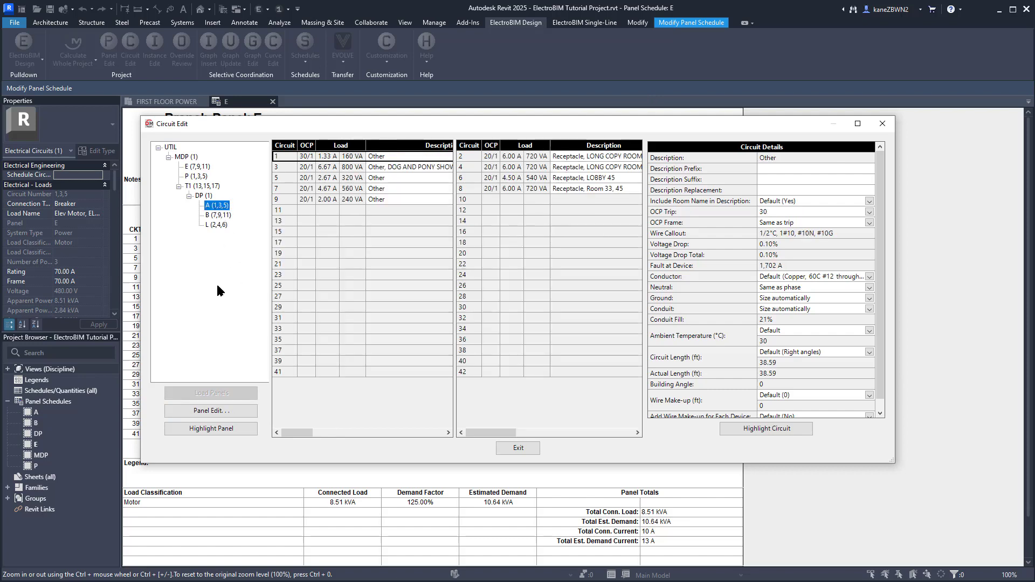
left_click(535, 155)
type("Existing")
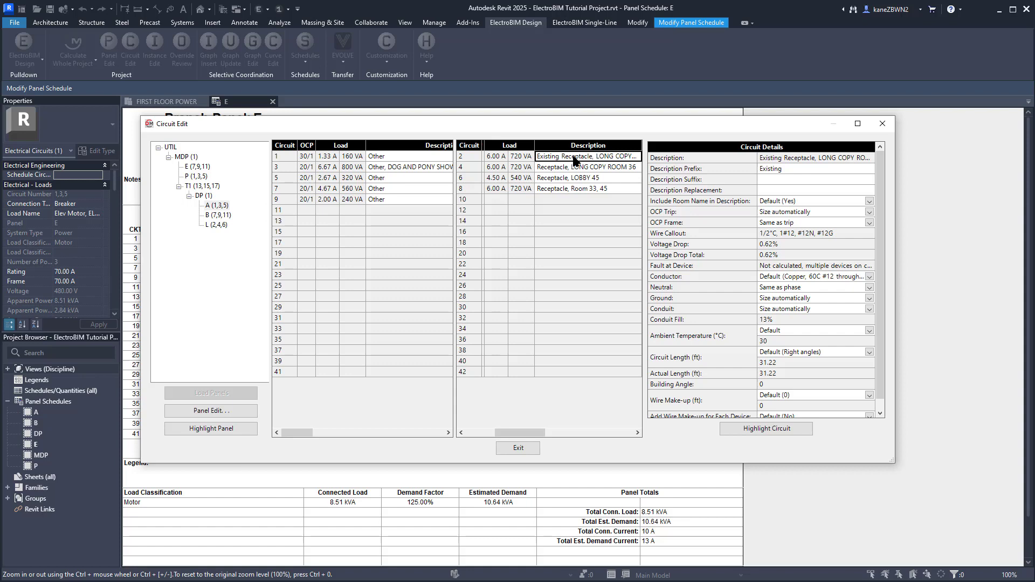
left_click(867, 213)
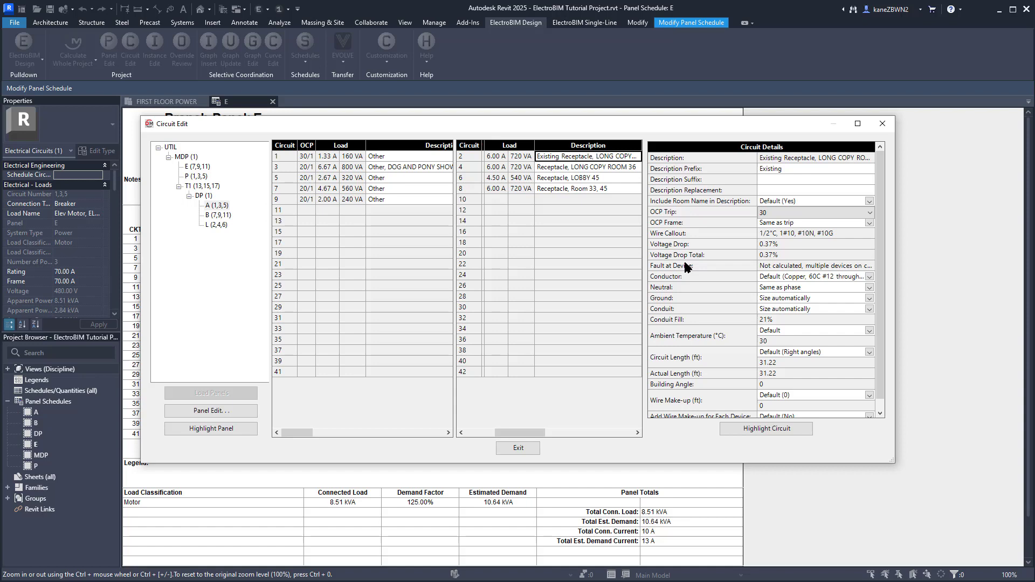
Step: Select circuit 8 and fix its circuit length at 160 ft so conductors upsize to #10
left_click(520, 187)
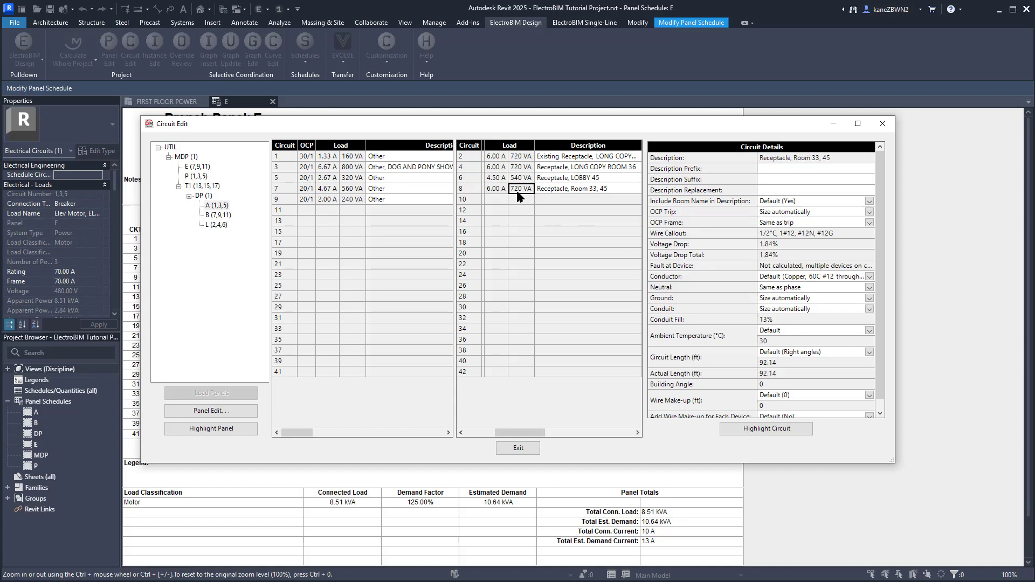
mouse_move(557, 199)
type("REC")
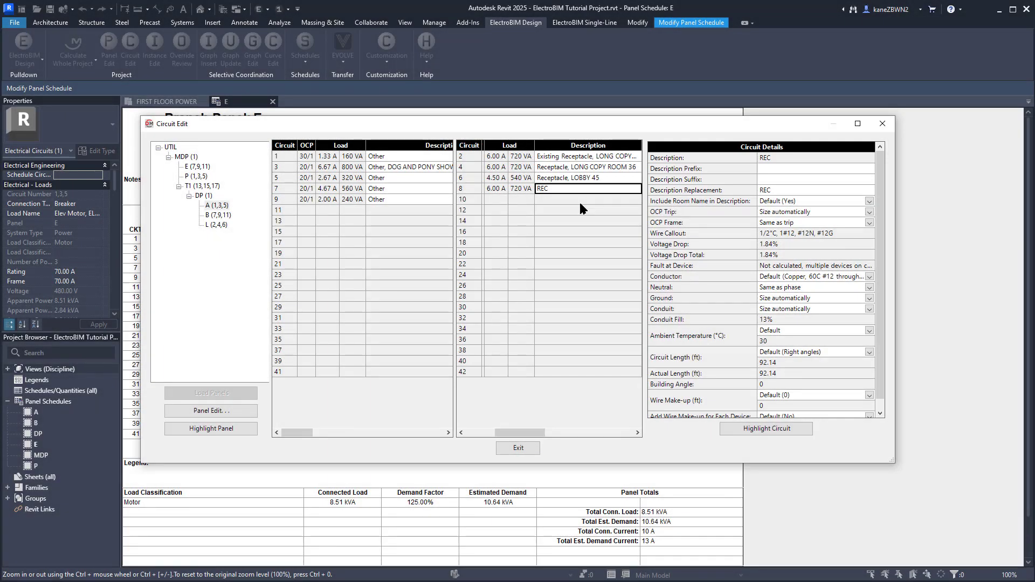
left_click(869, 352)
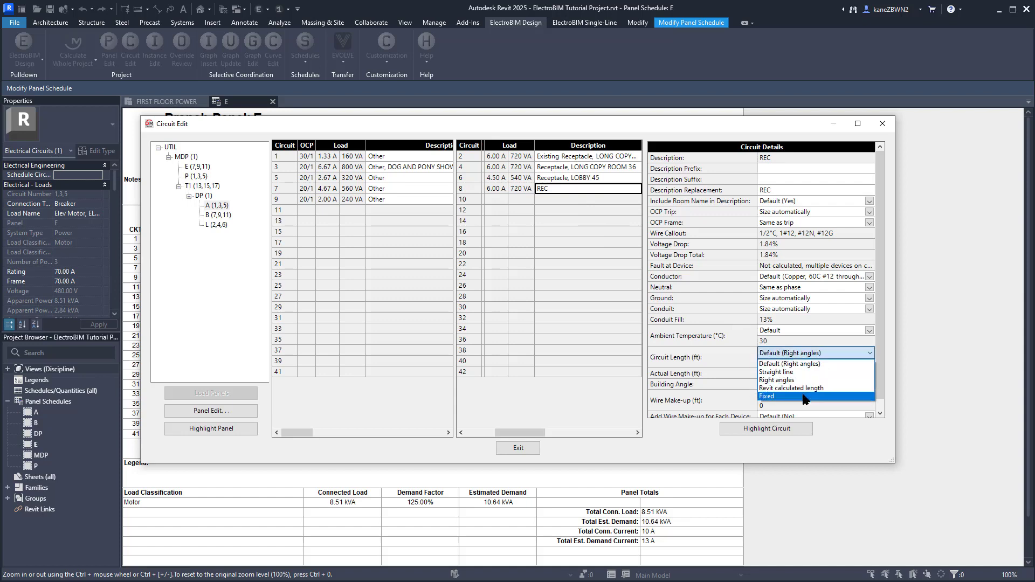
left_click(766, 396)
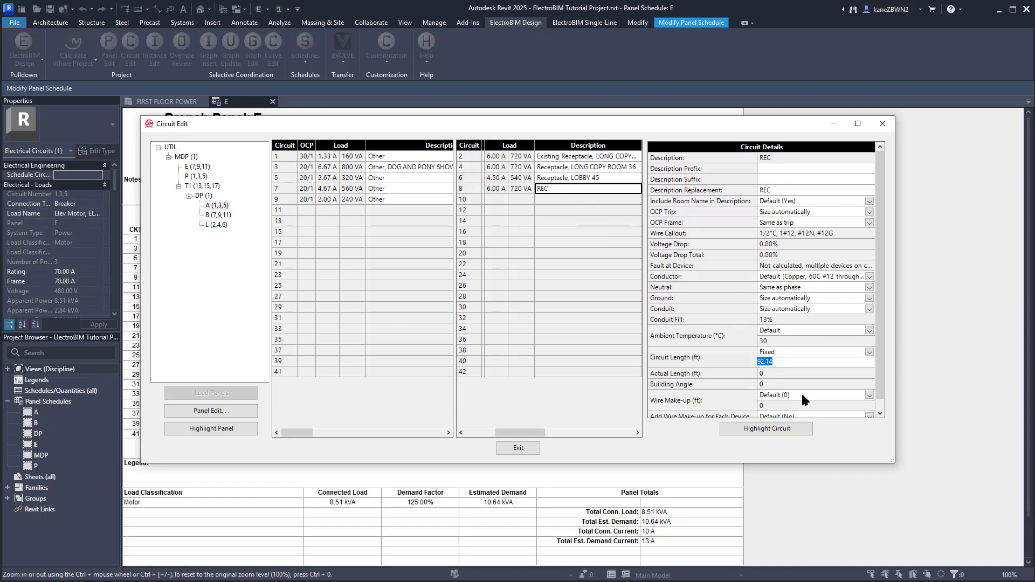
type("1")
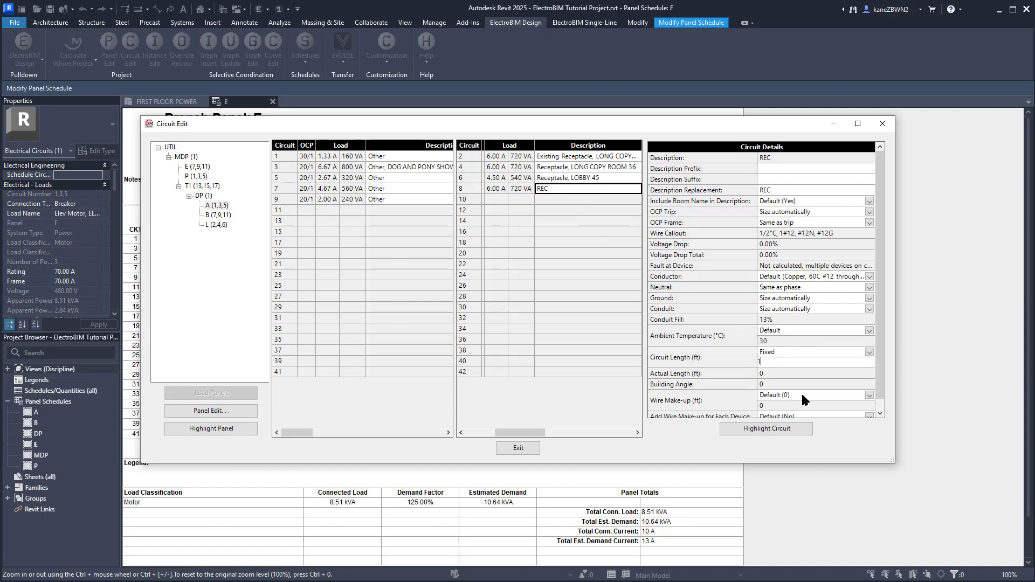
type("160")
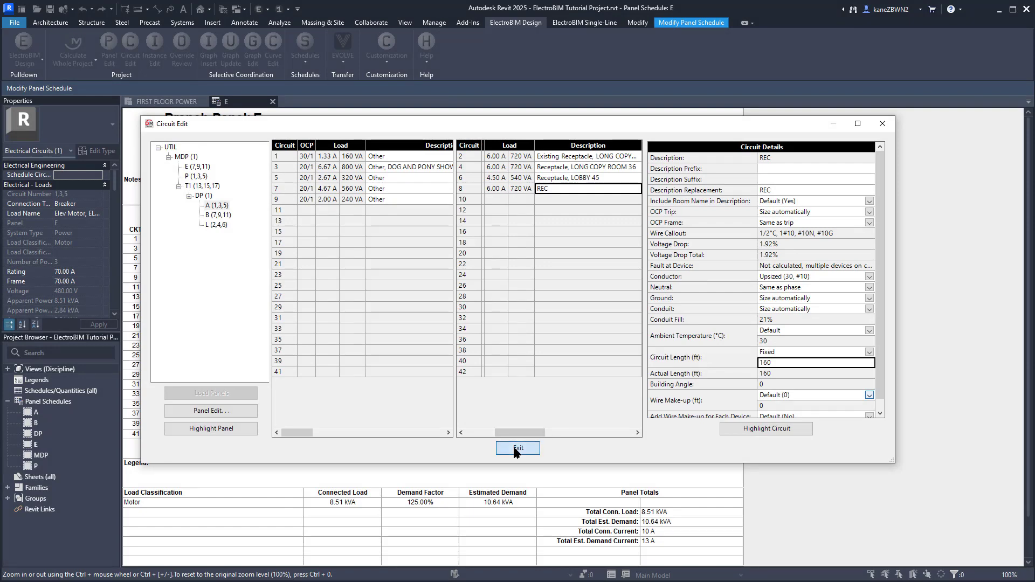
Step: Exit Circuit Edit and open Branch Panel A's schedule from the Project Browser
left_click(517, 448)
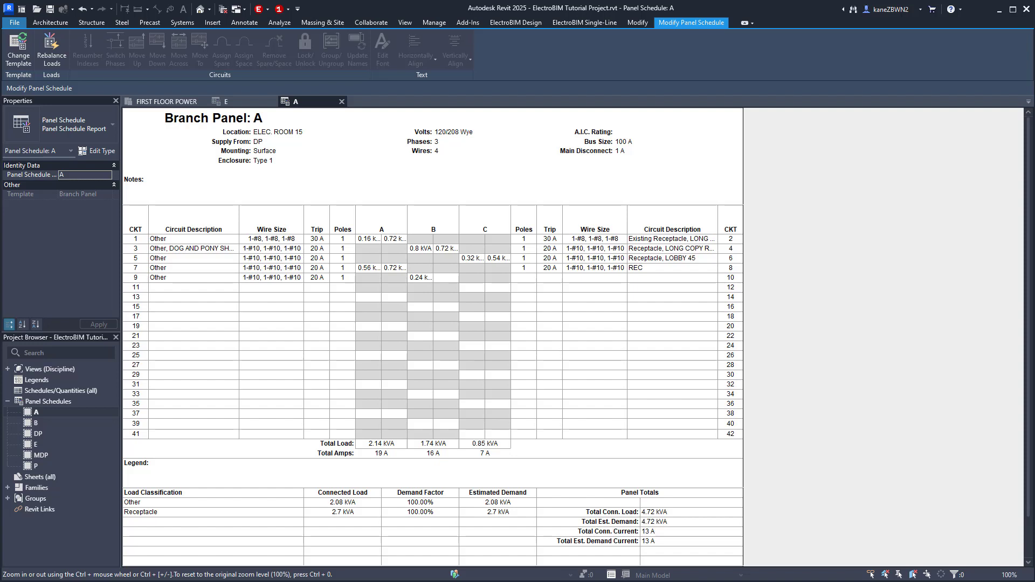
left_click(317, 239)
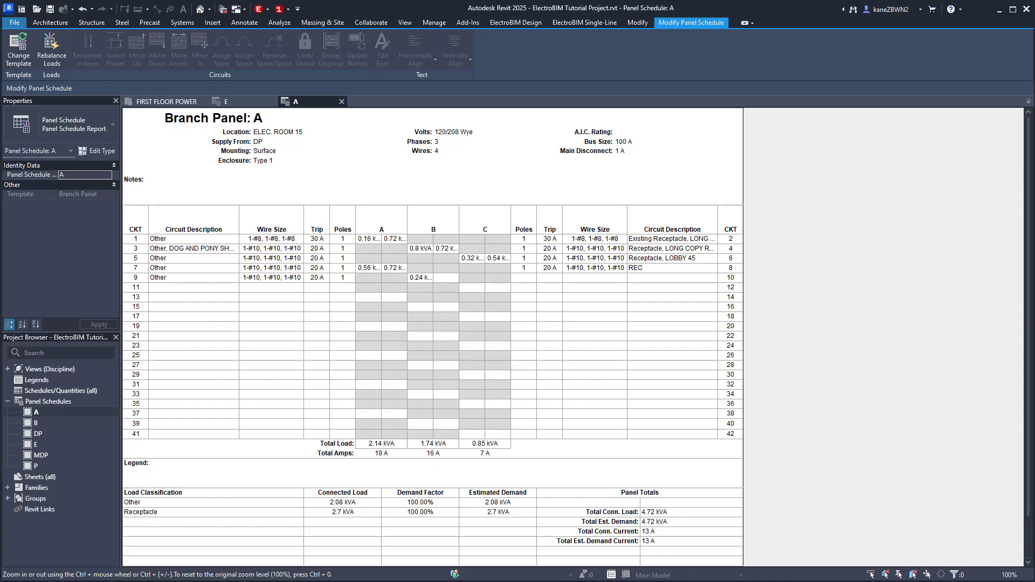
Step: From the Manage tab's Panel Schedule Templates choose Edit a Template
left_click(433, 21)
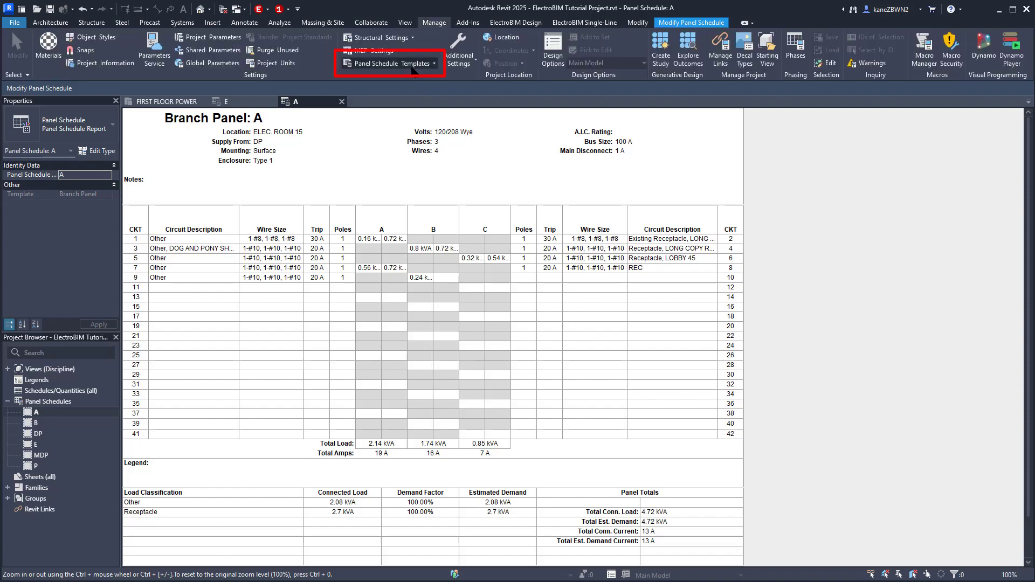
left_click(388, 63)
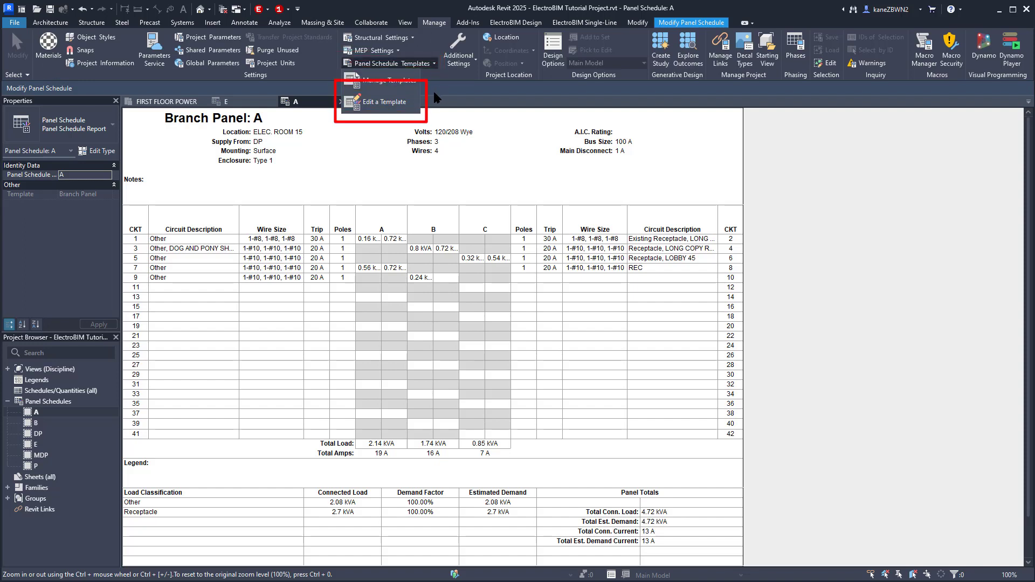
left_click(381, 101)
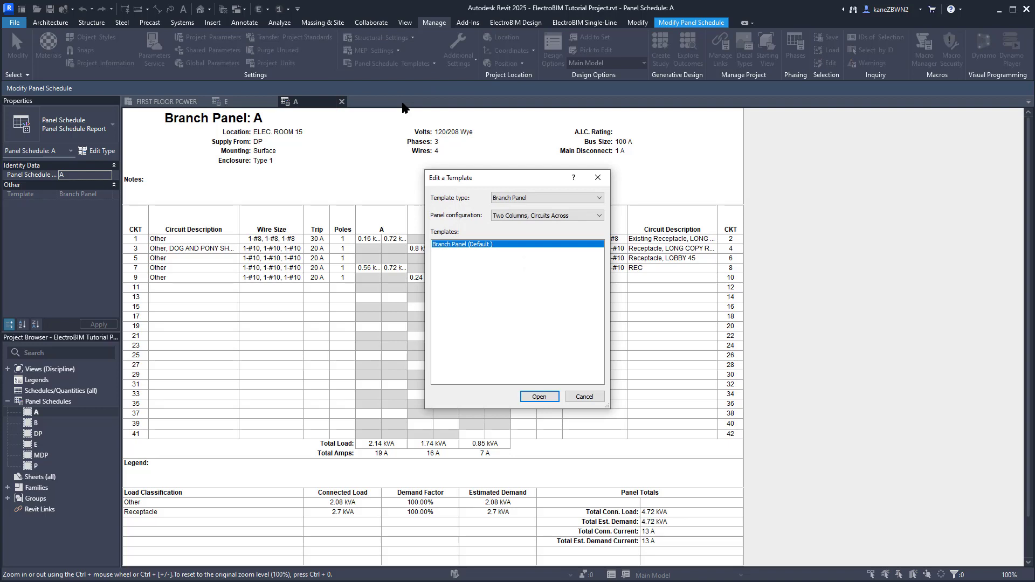
Step: Switch both Wire Size columns to DMET_Circuit_WireCalloutCompact, headed Wire Callout
left_click(539, 396)
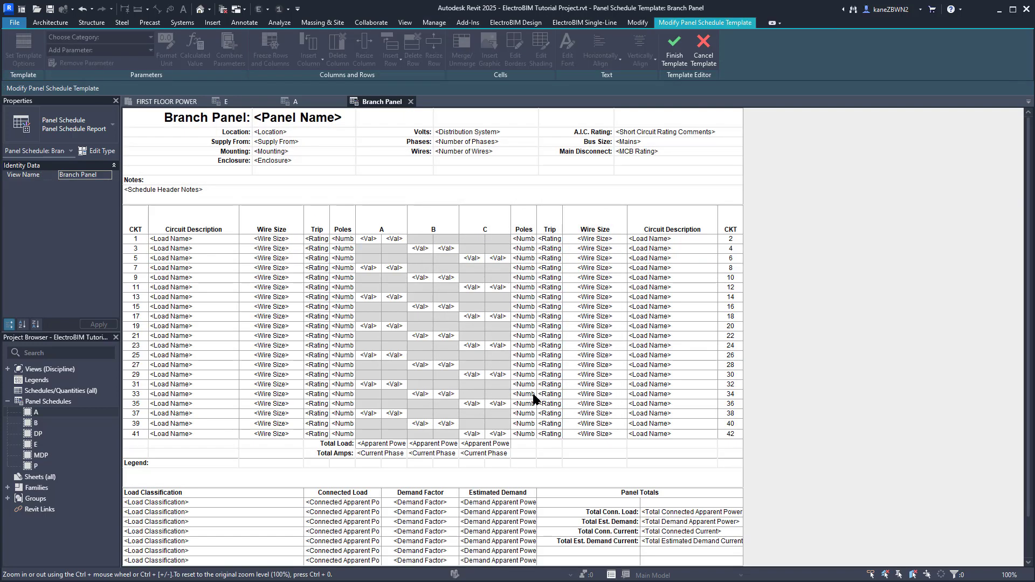
mouse_move(818, 259)
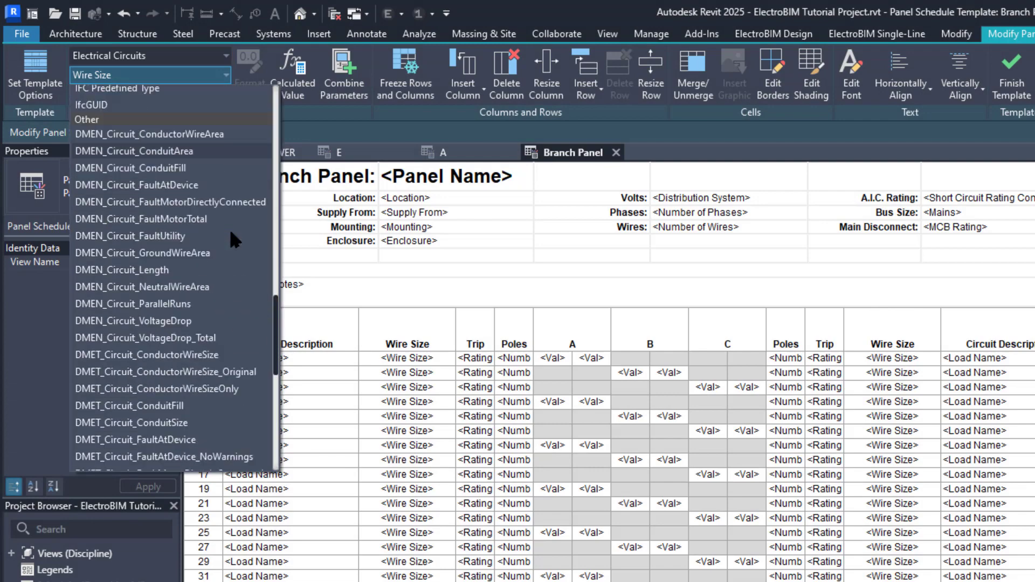
scroll("down", 3)
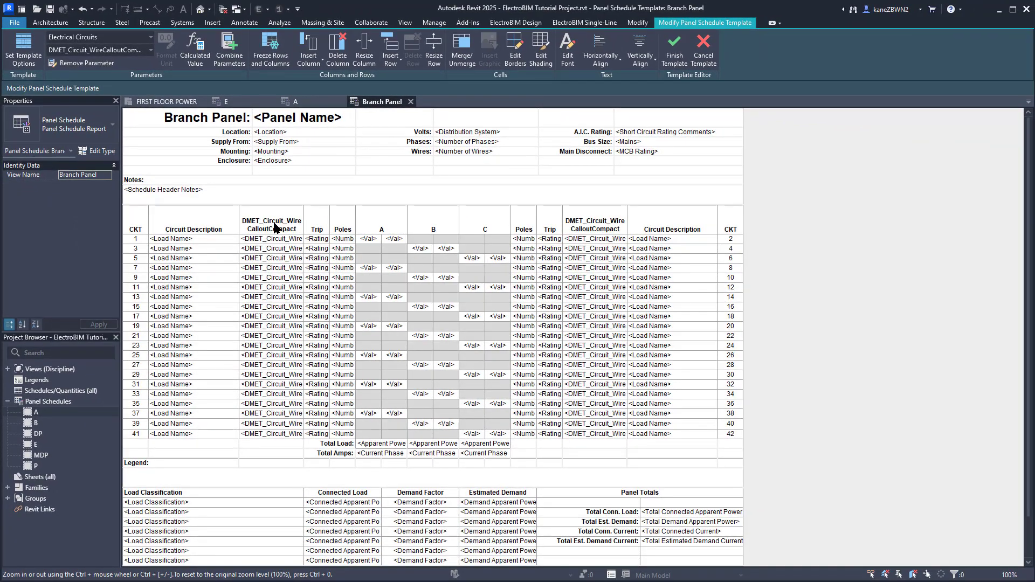
left_click(270, 222)
type("Wire Callout")
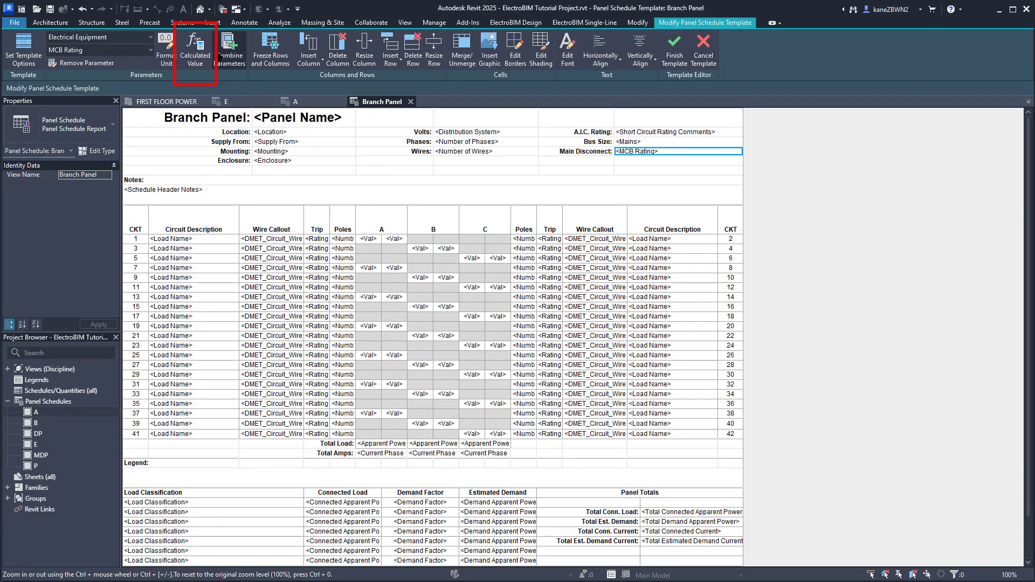
Step: Create a text calculated value named ElectroBIM Main Disconnect Formula for the Main Disconnect cell
left_click(195, 49)
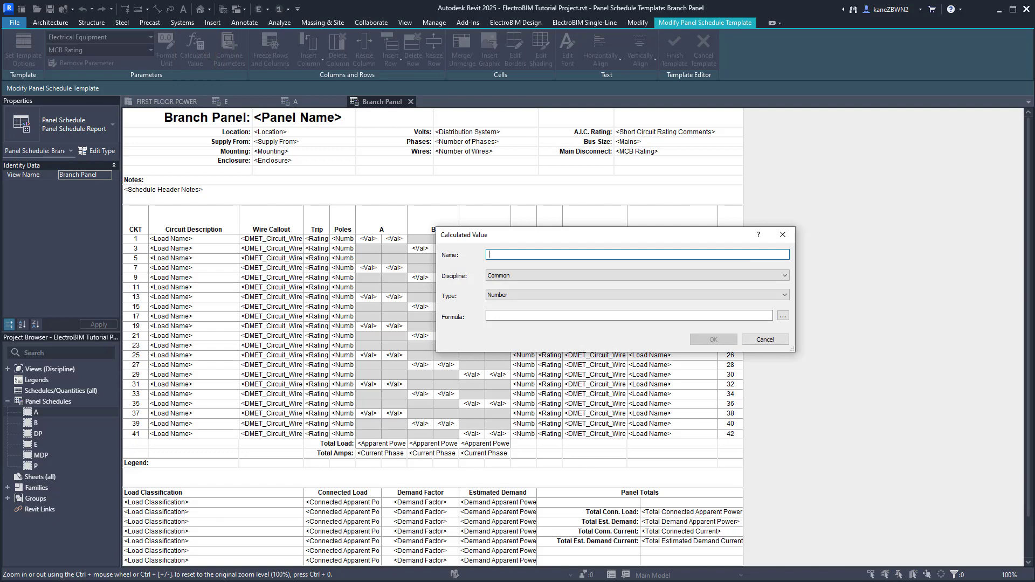
type("ElectroBIM Main Disconnect Formula")
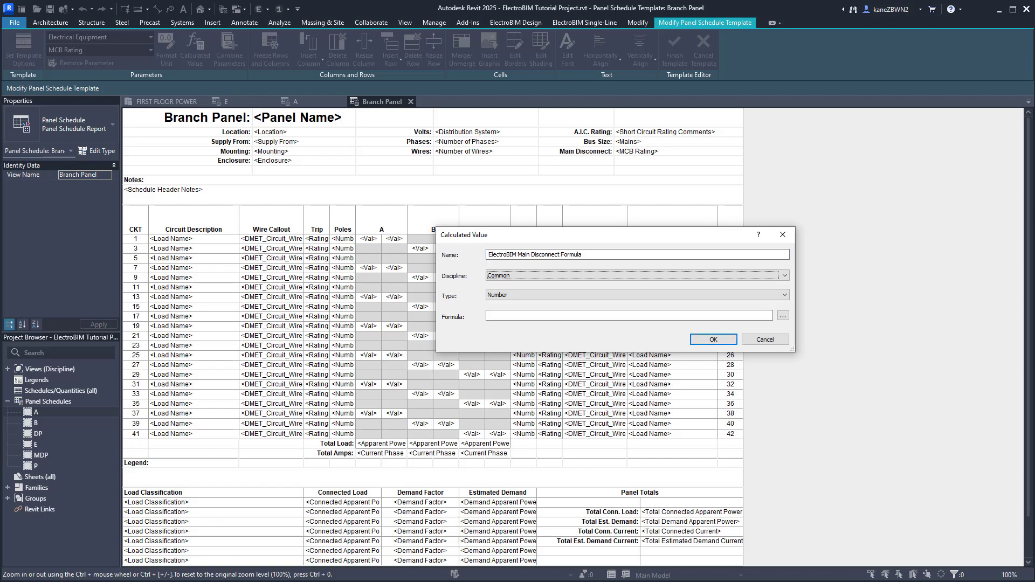
left_click(636, 294)
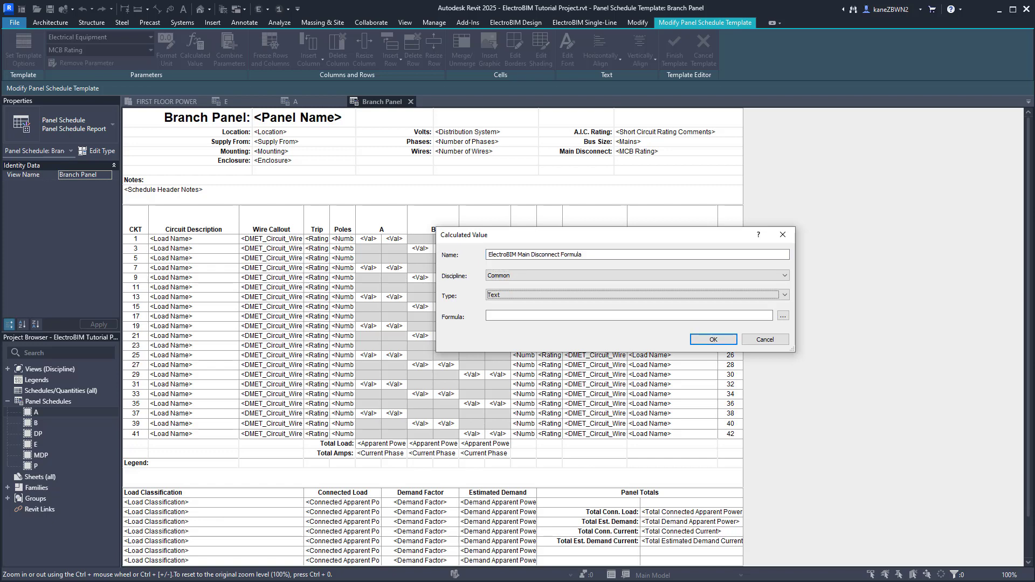
left_click(627, 315)
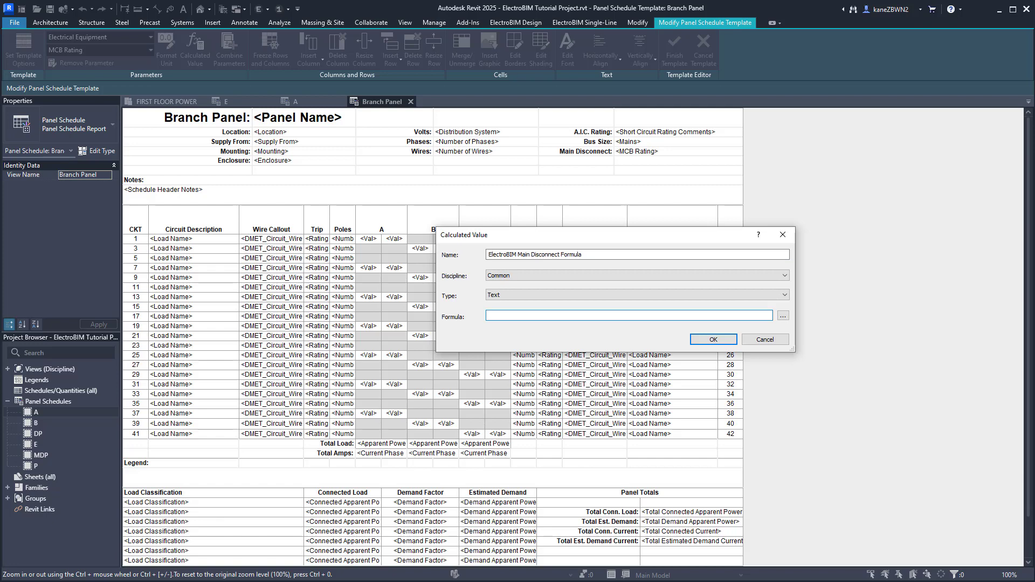
Step: Enter the if(DMEN_Panel_MainDisconnectType = 0, DMET_Panel_BusAmps, DMET_Panel_MainDisconnectTrip) formula and confirm it
left_click(627, 315)
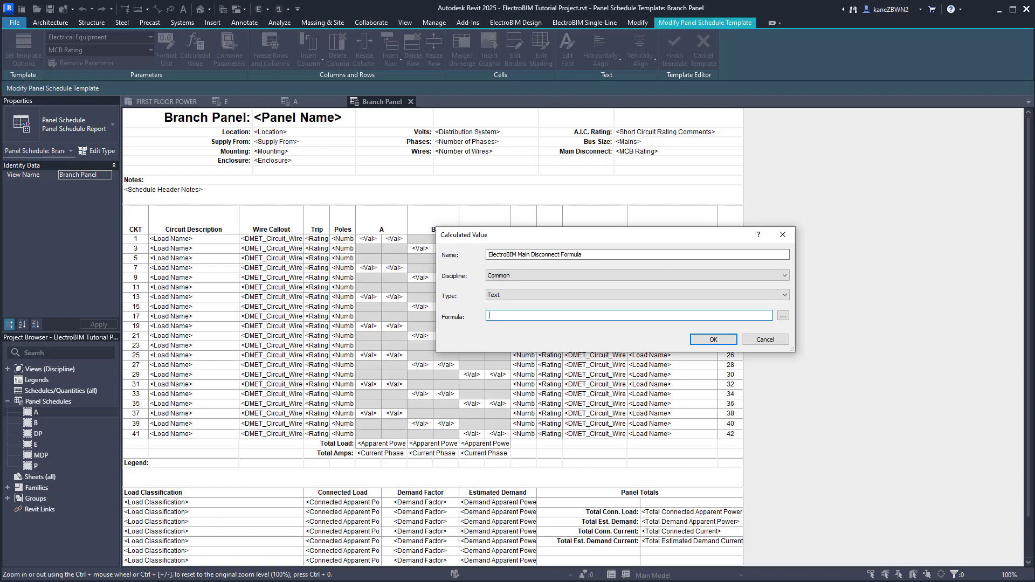
type("if(DMEN_Panel_MainDisconnectType = 0, DMET_Panel_BusAmps, DMET_Panel_MainDisconnectTripSize)")
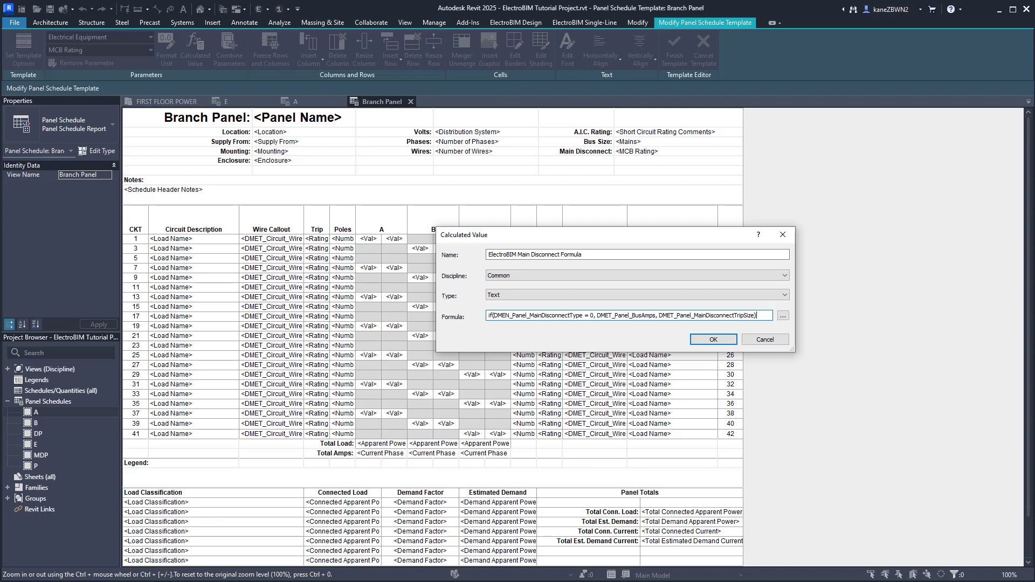
left_click(712, 339)
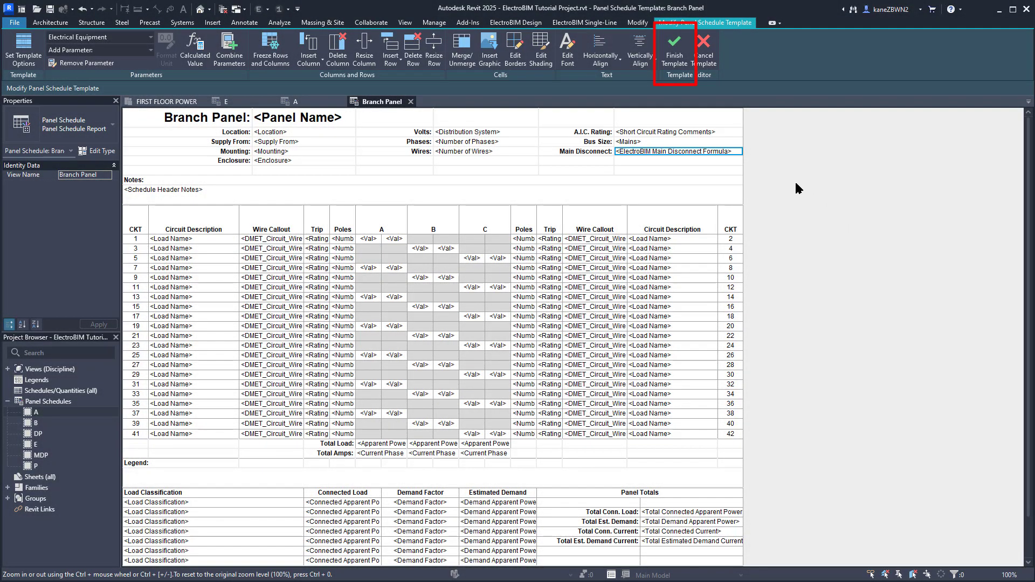
Step: Finish the template and reapply Branch Panel (Default) so panel A shows wire callouts and Main Disconnect 100
left_click(674, 49)
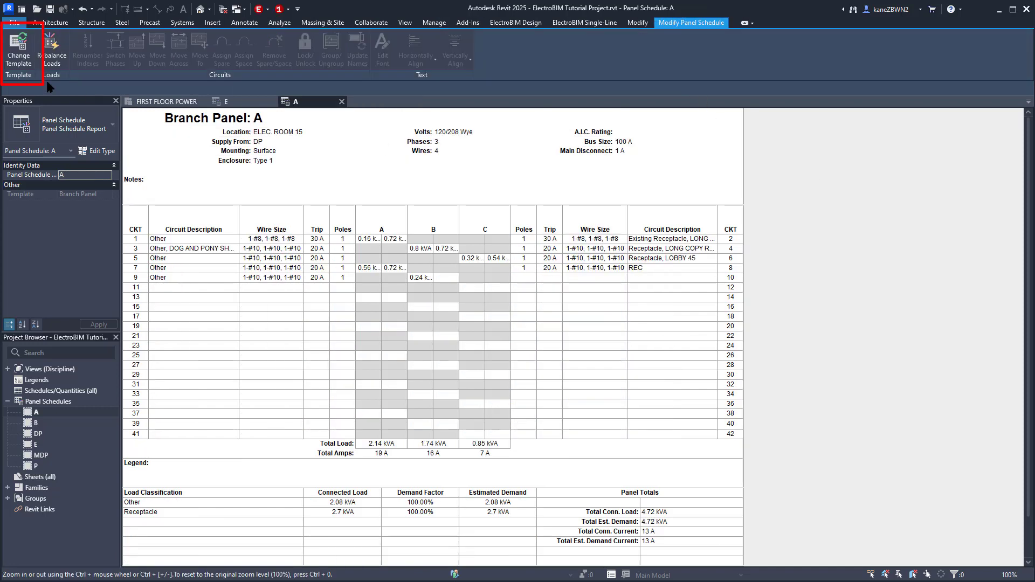
left_click(19, 51)
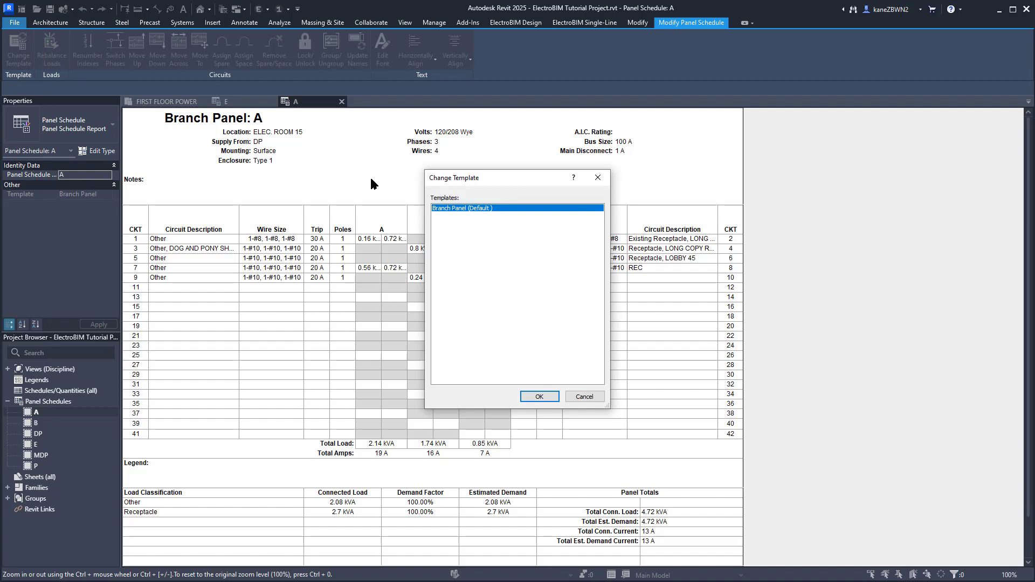
left_click(539, 395)
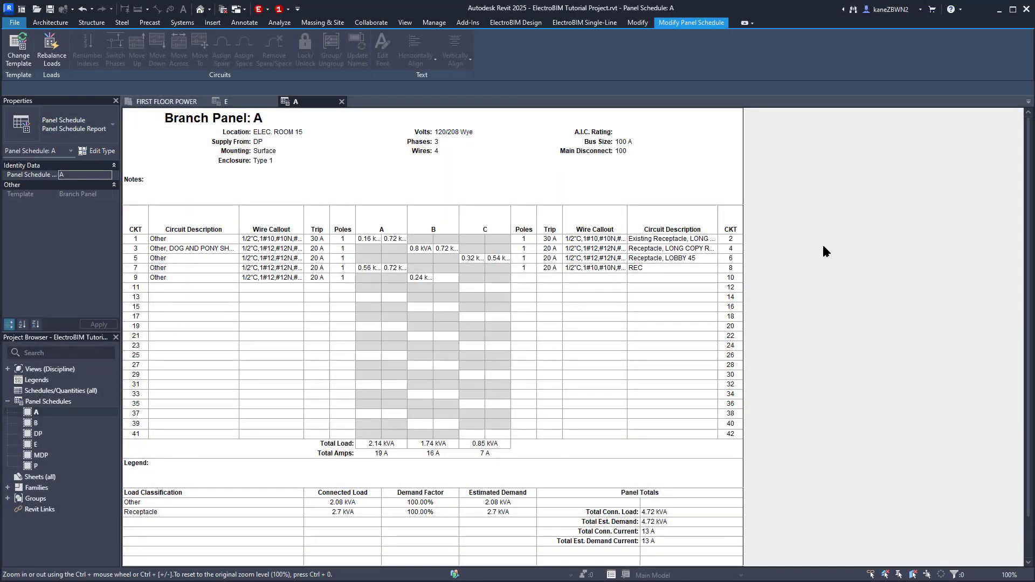
Step: In Panel Edit, set panel A's Main Disconnect Type to Breaker with a 90 A trip
left_click(515, 21)
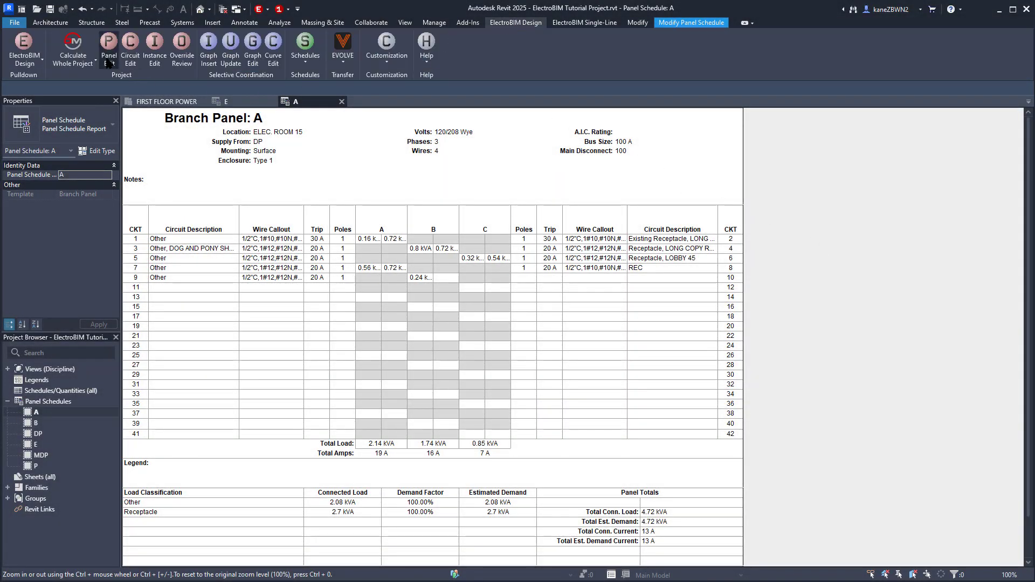
left_click(107, 49)
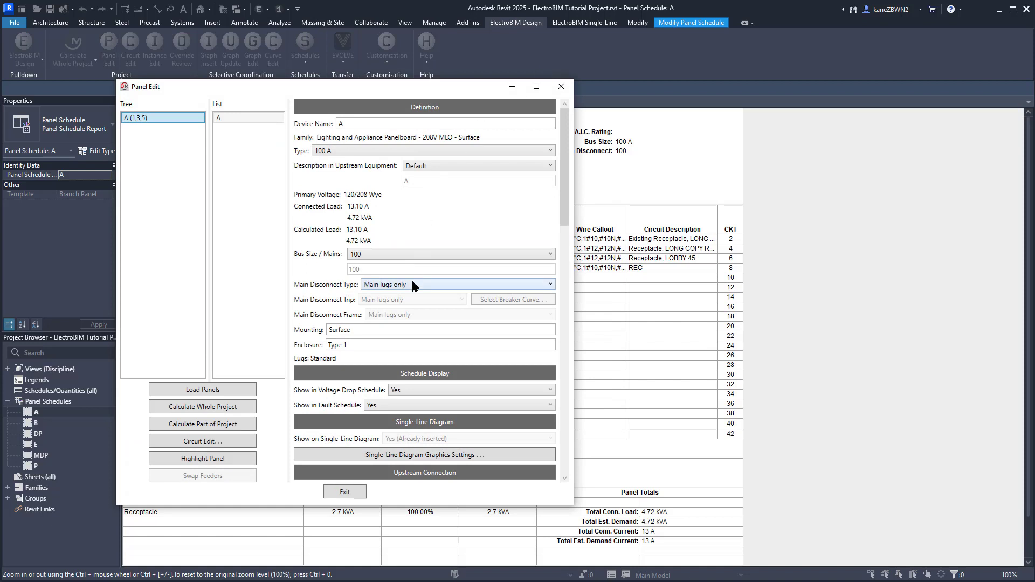
left_click(451, 284)
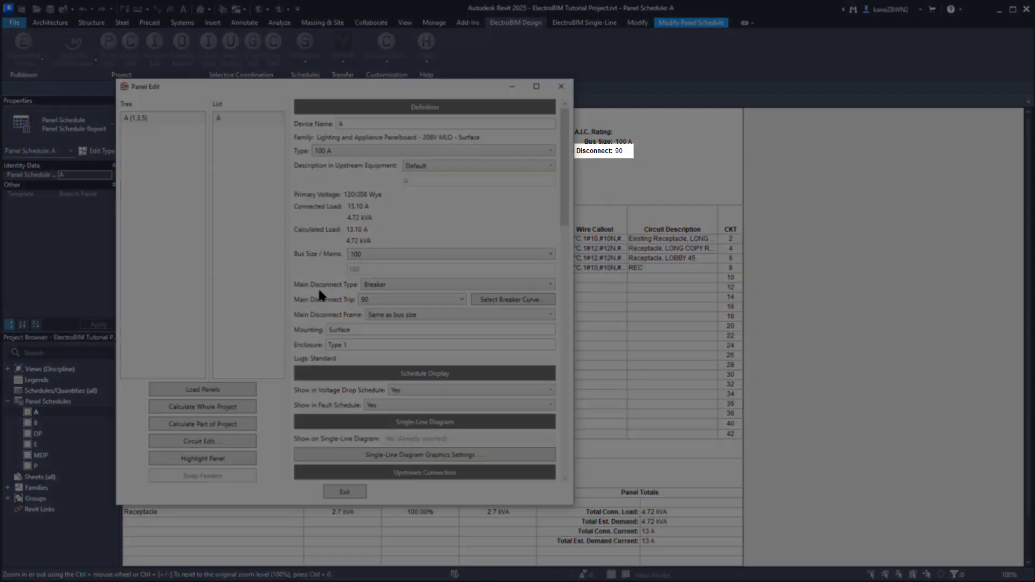
left_click(344, 492)
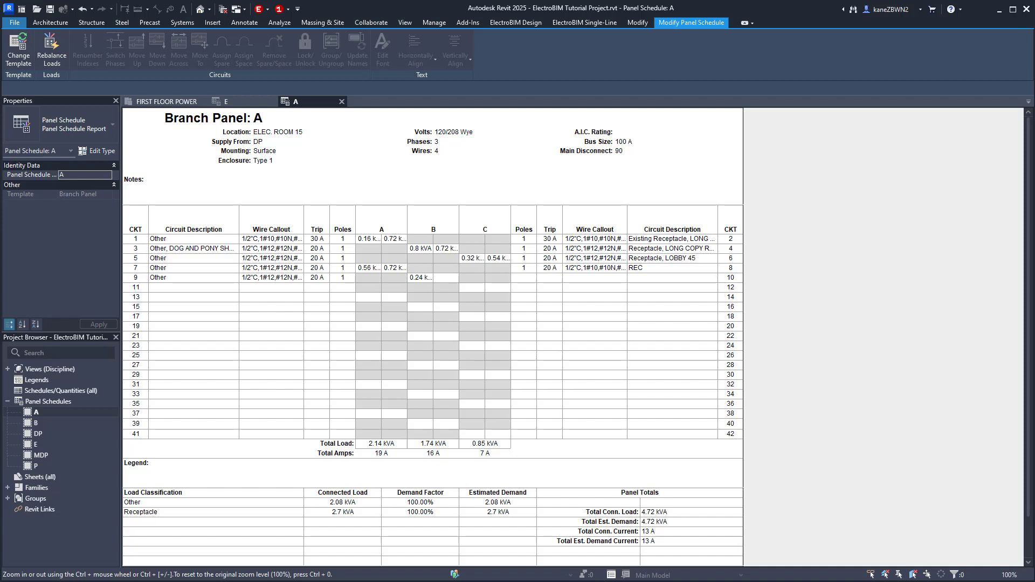
mouse_move(667, 244)
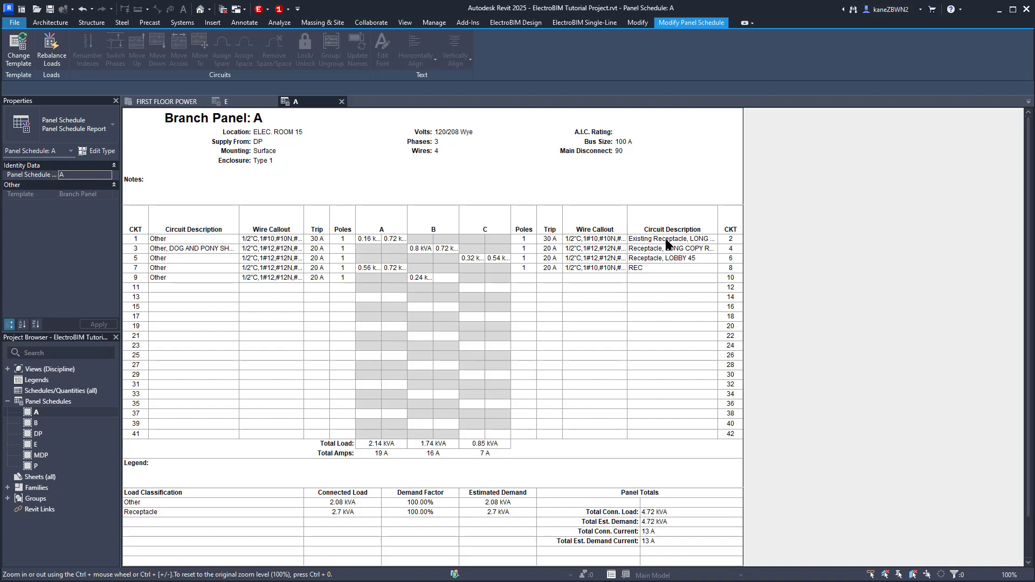
Step: Set circuit 2's description to 46546546 and its trip to 60 A in the schedule
left_click(670, 238)
type("46546546")
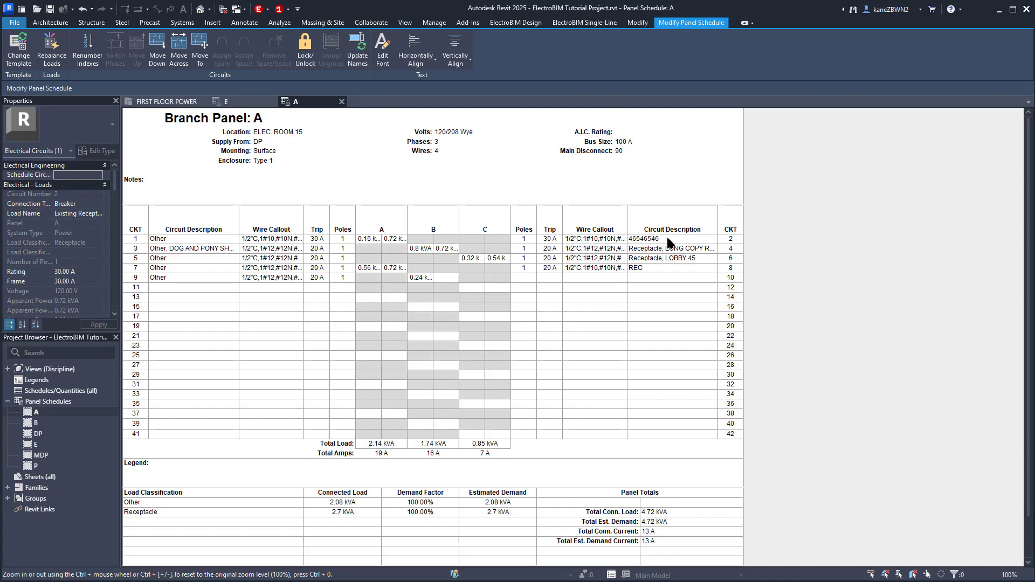
left_click(671, 248)
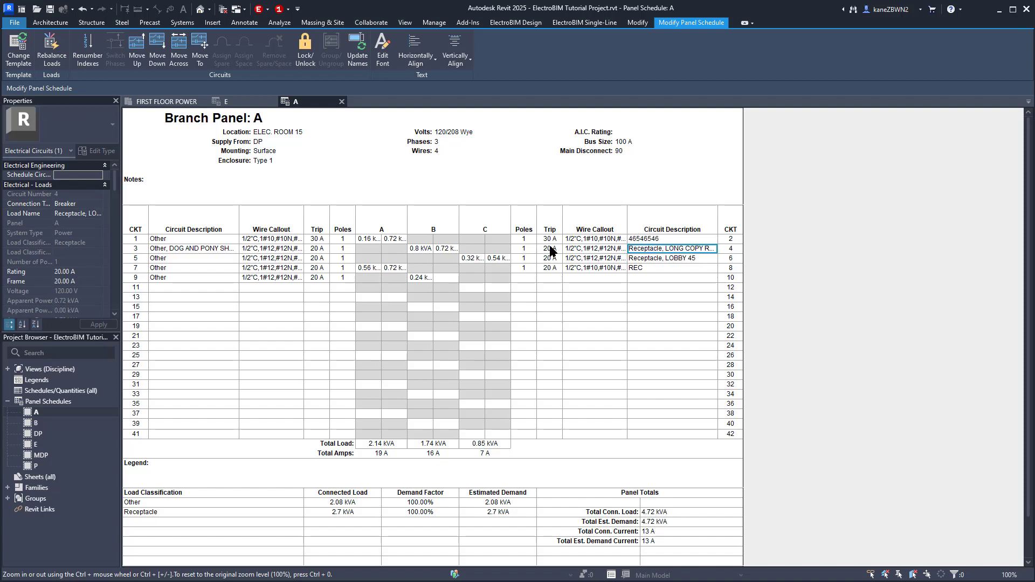
left_click(549, 238)
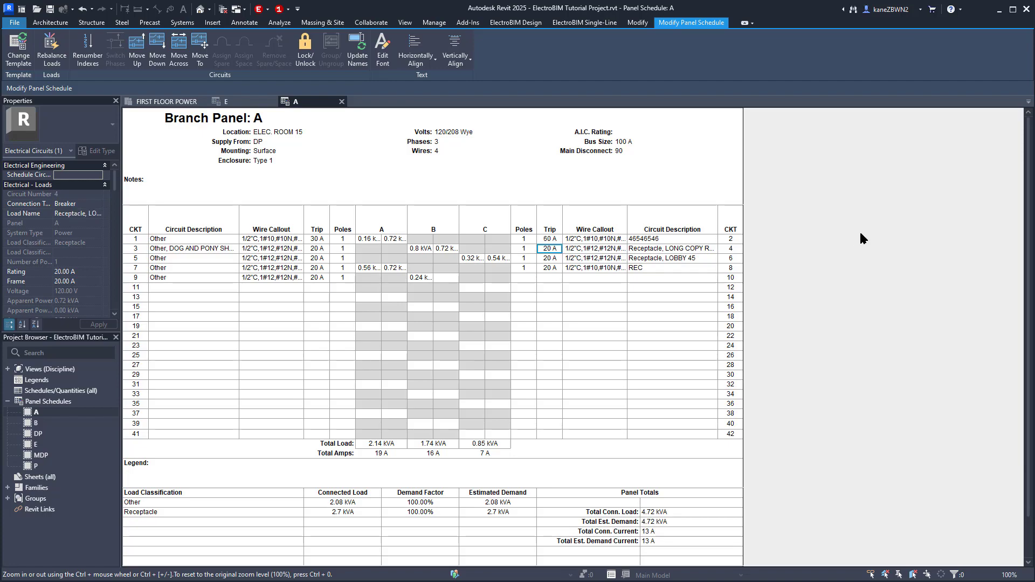
Step: Launch Circuit Edit from the ElectroBIM Design tab to check circuit 2
left_click(515, 22)
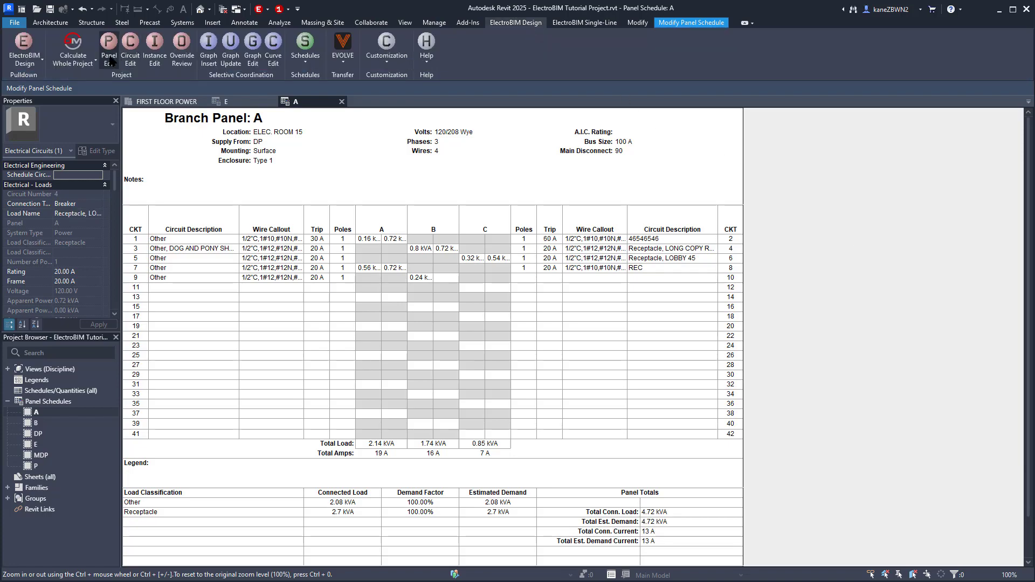
left_click(129, 50)
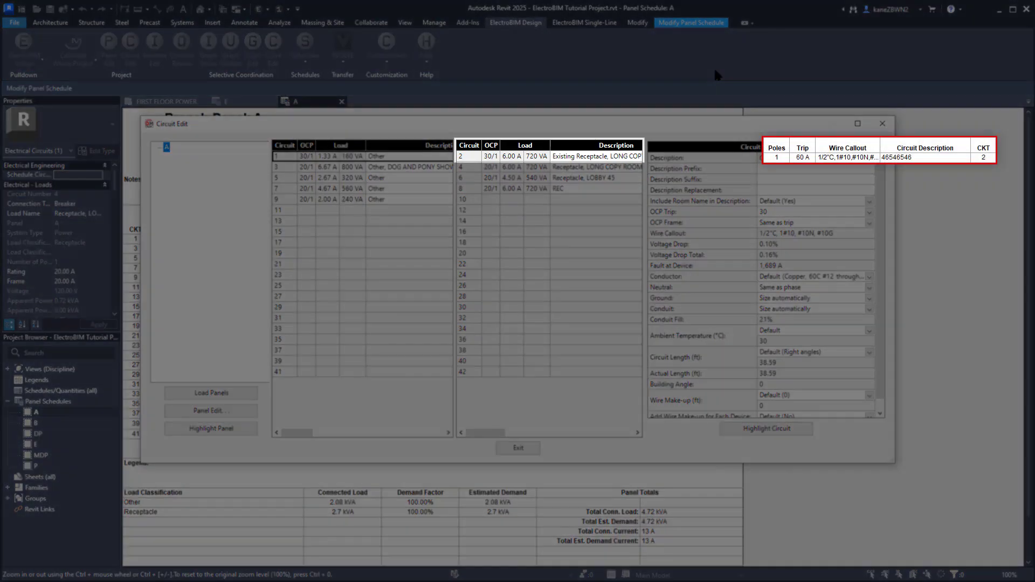